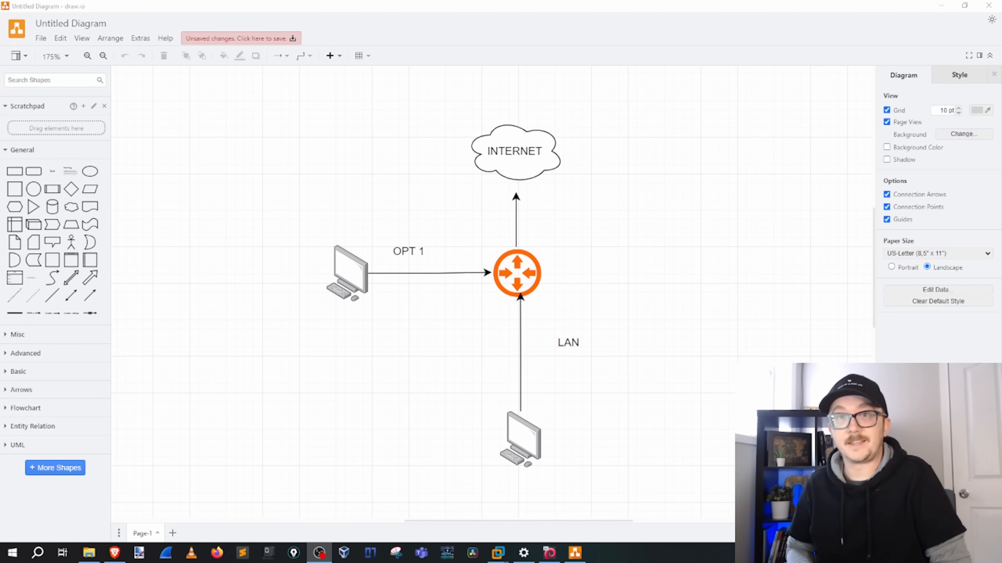
{"action": "mouse_move", "coordinate": [738, 5]}
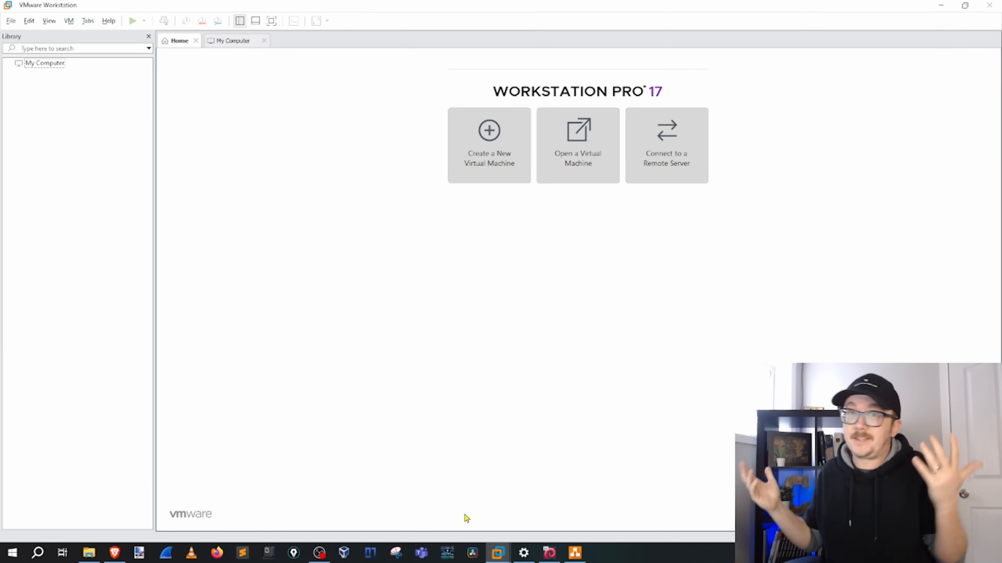
{"action": "mouse_move", "coordinate": [368, 168]}
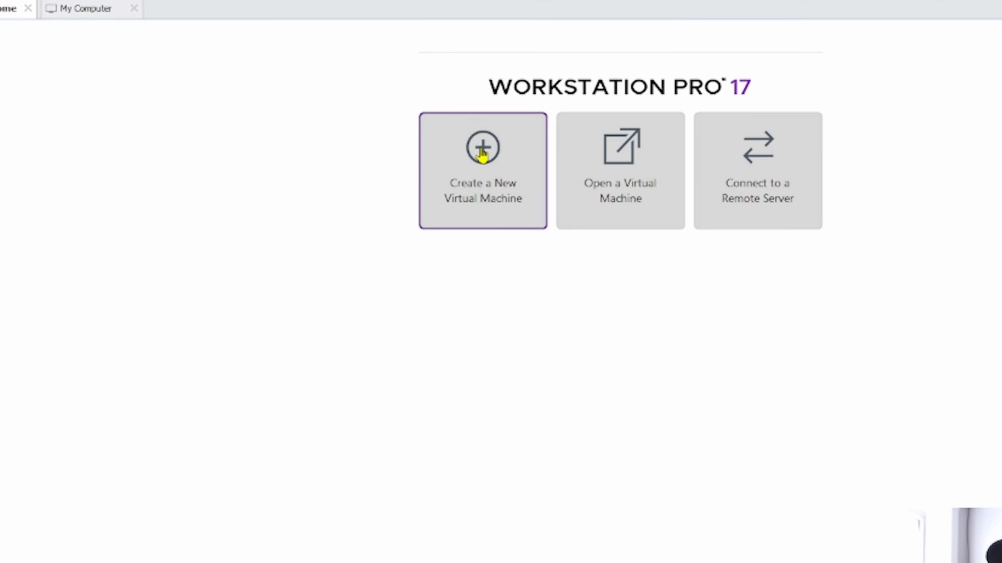
{"action": "mouse_move", "coordinate": [450, 166]}
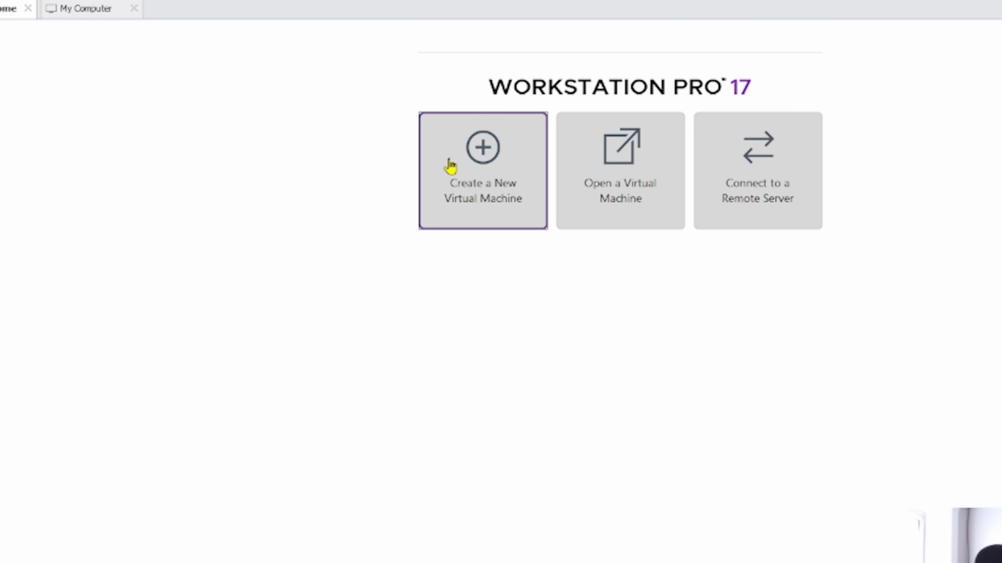
Start a custom new VM with Workstation 17.5 compatibility, installing the operating system later
{"action": "left_click", "coordinate": [481, 148]}
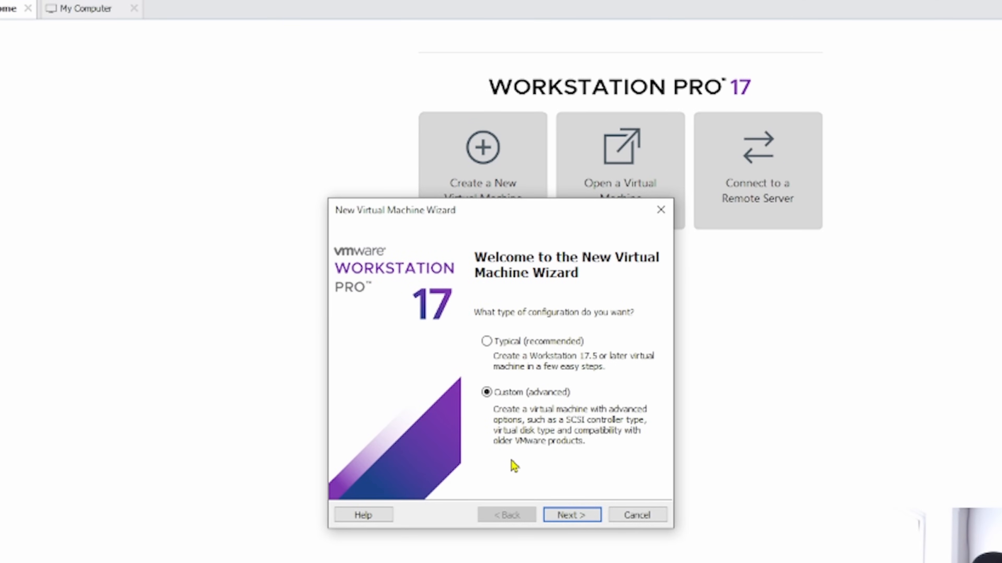
{"action": "mouse_move", "coordinate": [566, 495]}
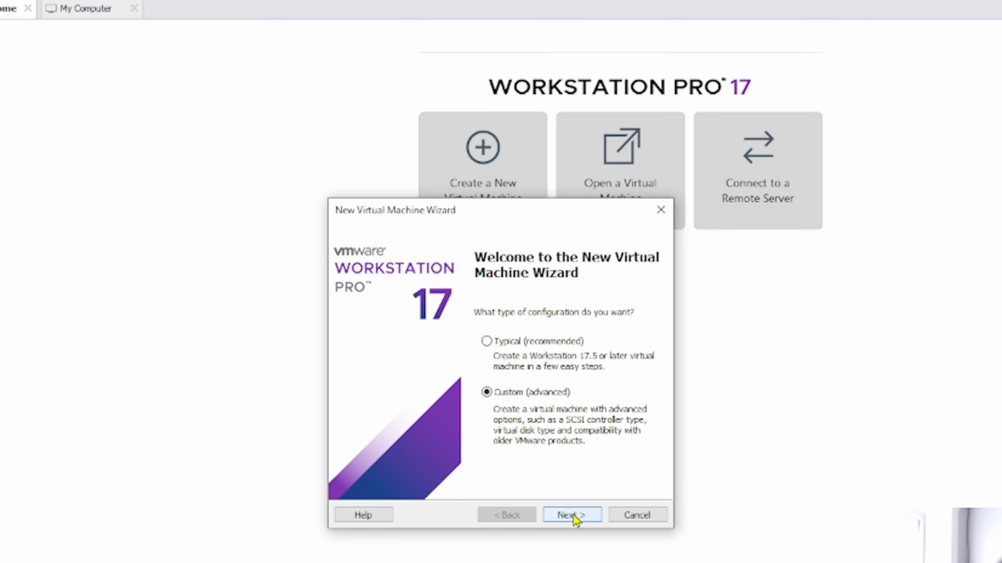
{"action": "left_click", "coordinate": [571, 515]}
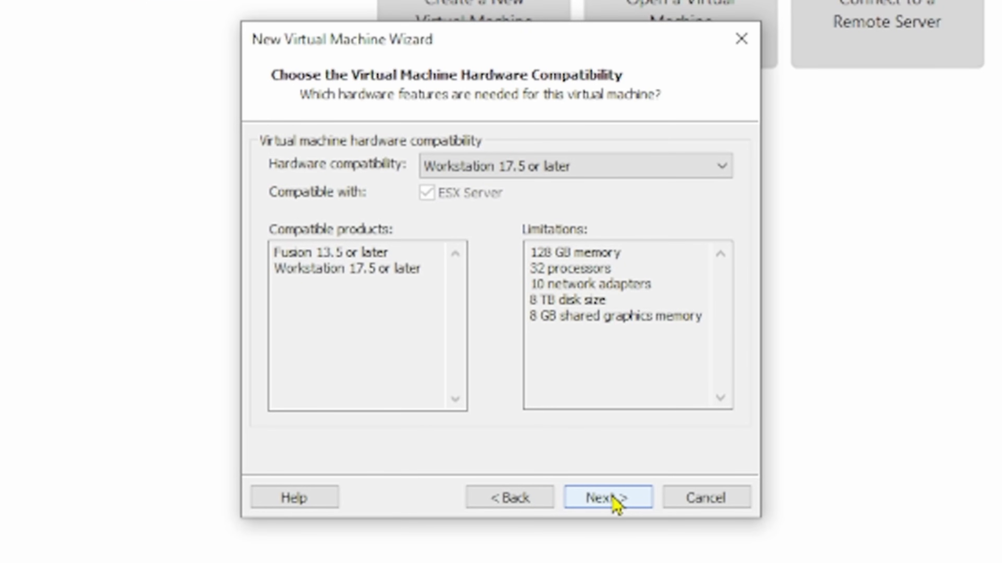
{"action": "left_click", "coordinate": [605, 498]}
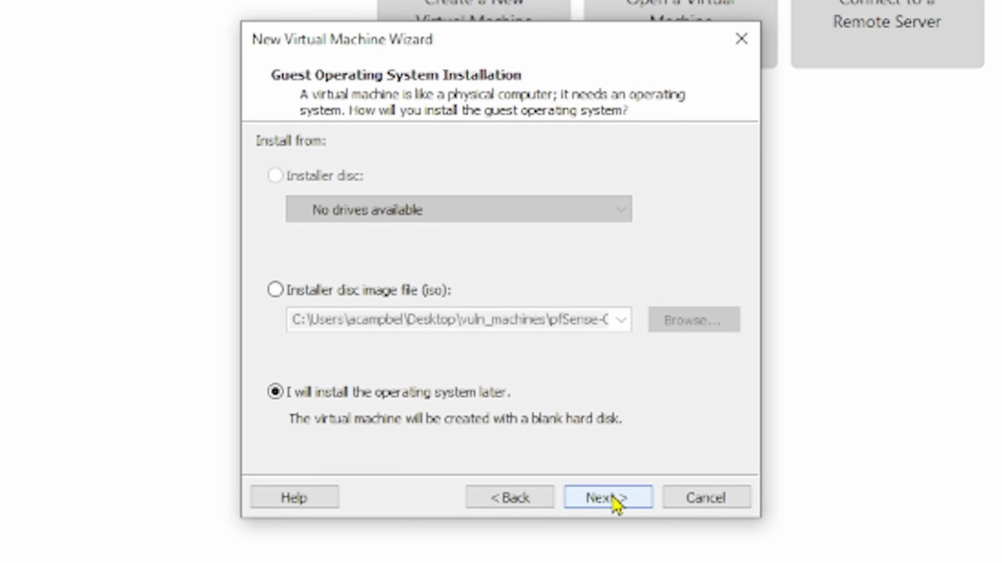
{"action": "mouse_move", "coordinate": [390, 321]}
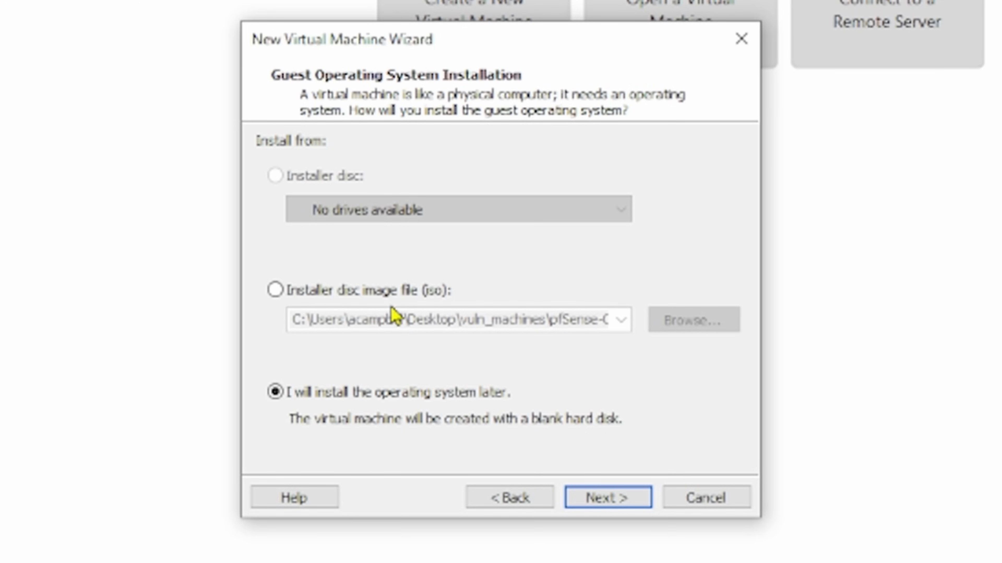
{"action": "mouse_move", "coordinate": [593, 392]}
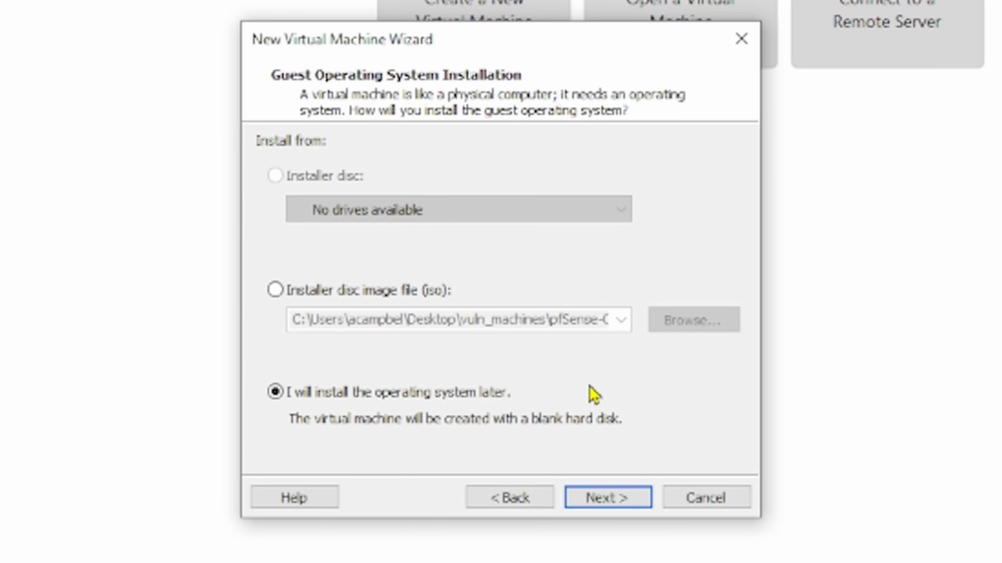
{"action": "mouse_move", "coordinate": [369, 313]}
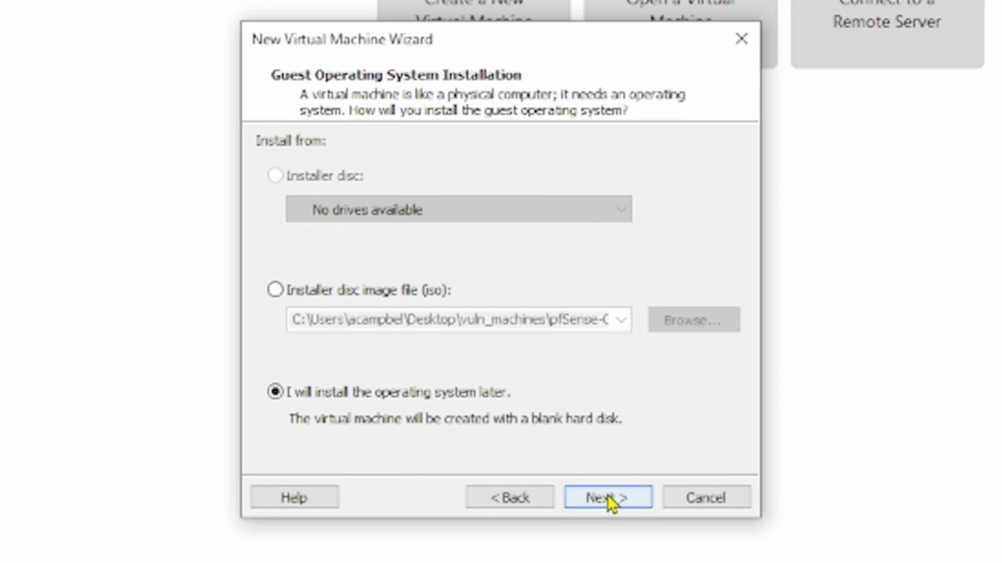
{"action": "left_click", "coordinate": [608, 497]}
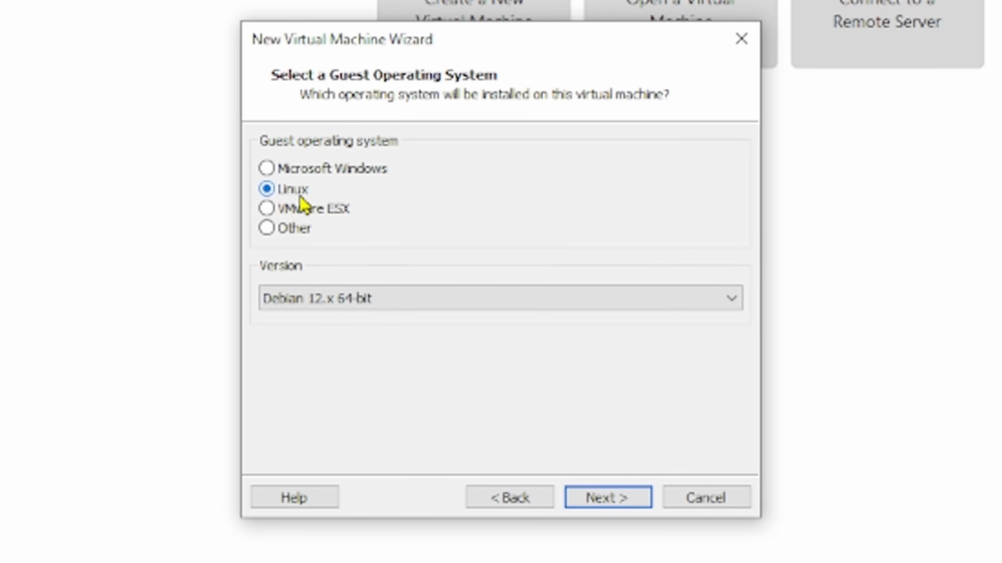
{"action": "mouse_move", "coordinate": [458, 237]}
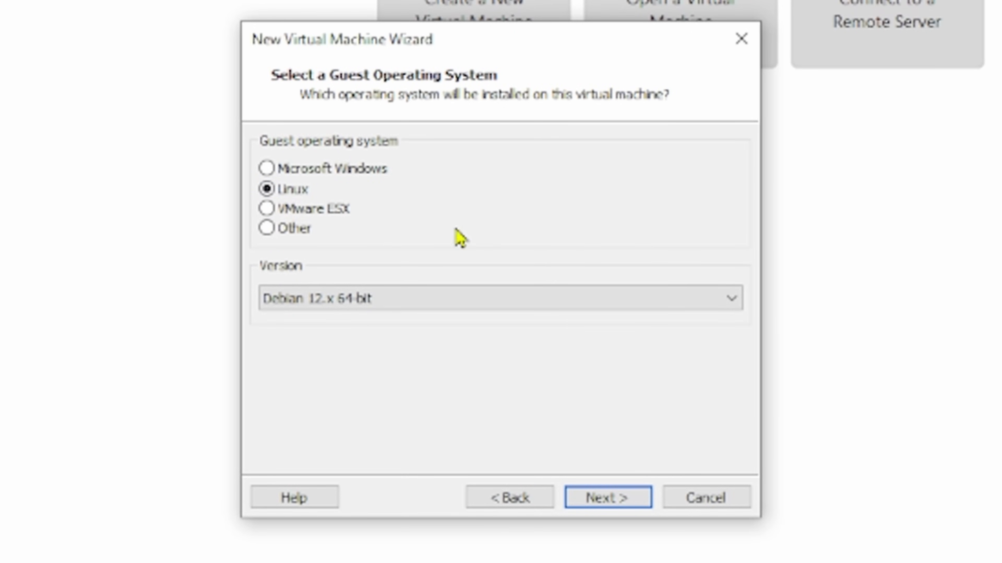
{"action": "mouse_move", "coordinate": [366, 340]}
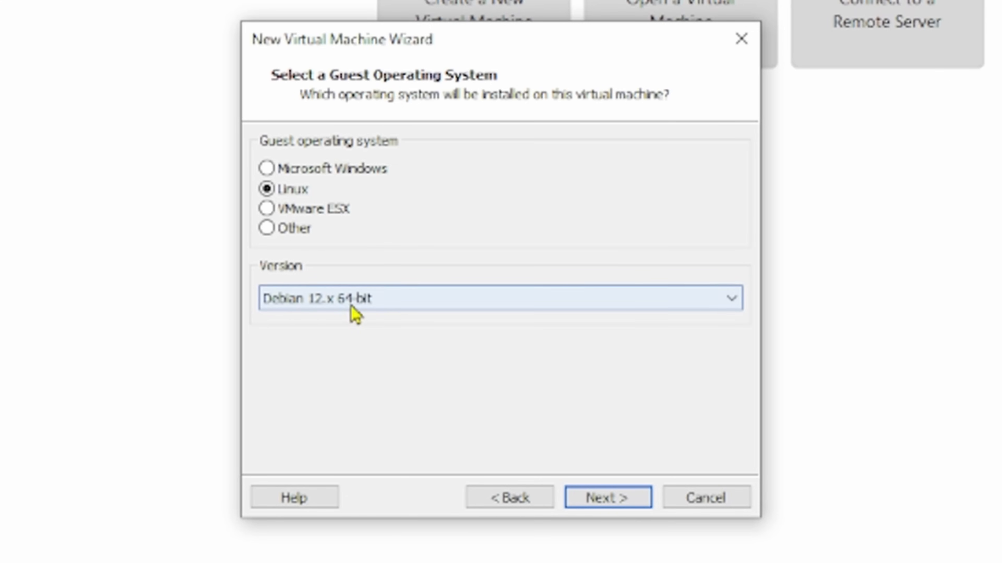
{"action": "mouse_move", "coordinate": [420, 366]}
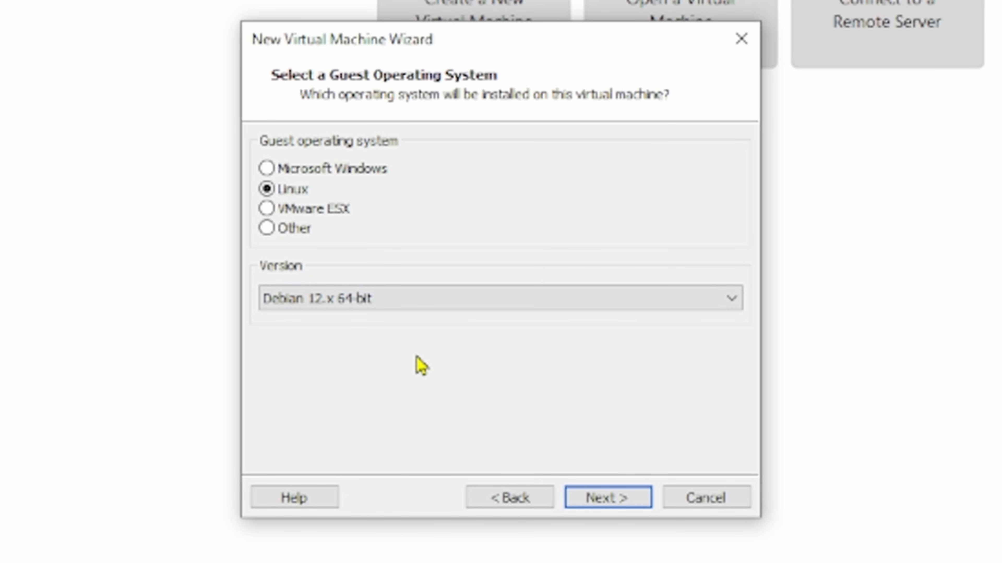
Keep Linux Debian 12.x 64-bit, name the VM pf, and keep 2 processors with 1 core
{"action": "left_click", "coordinate": [608, 497]}
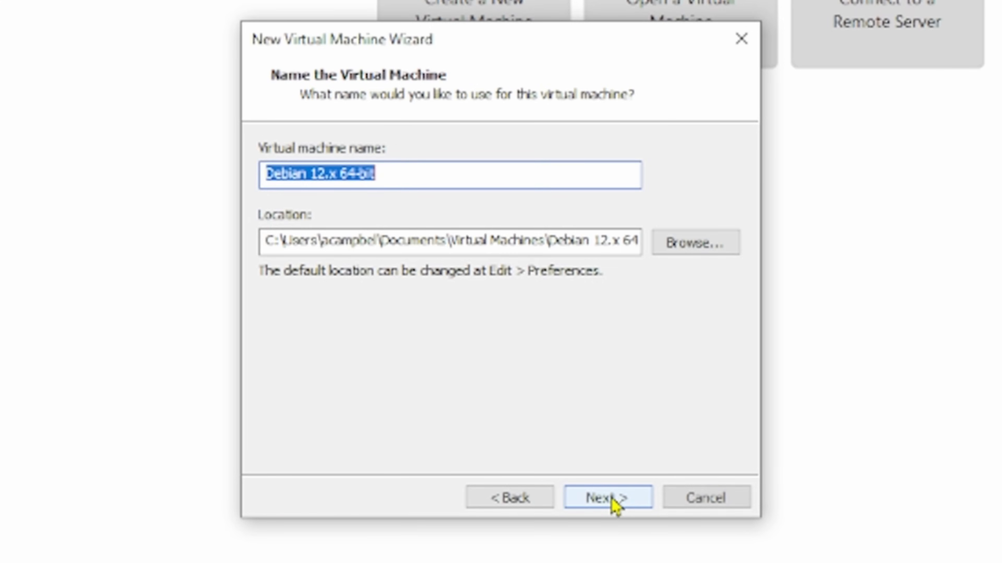
{"action": "type", "text": "pf"}
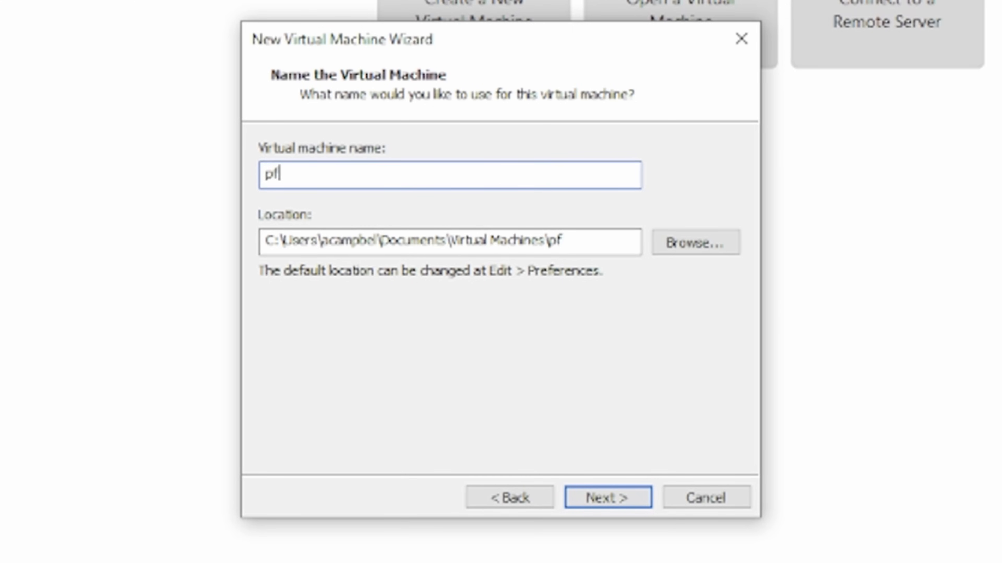
{"action": "mouse_move", "coordinate": [611, 355]}
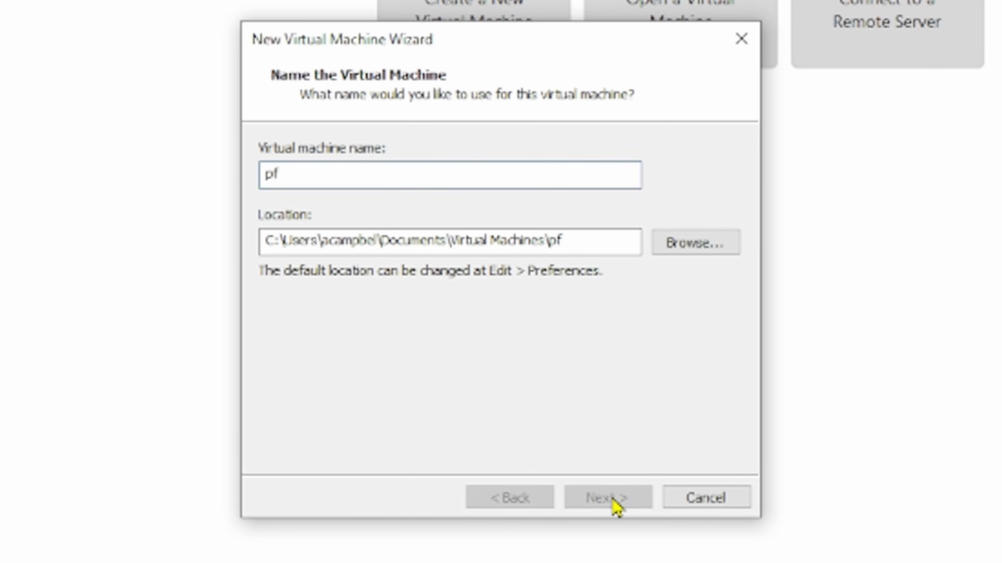
{"action": "left_click", "coordinate": [606, 497]}
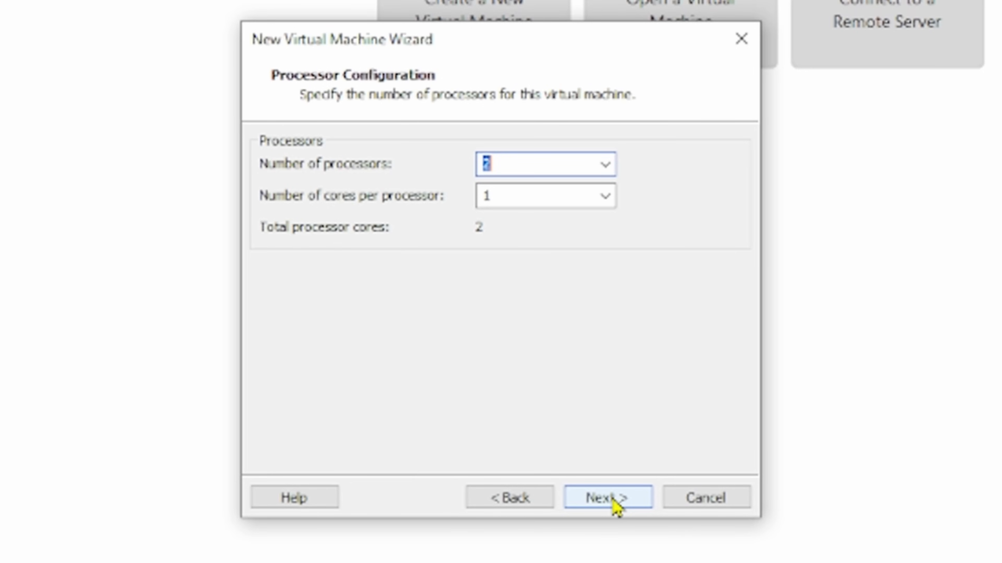
{"action": "left_click", "coordinate": [607, 498]}
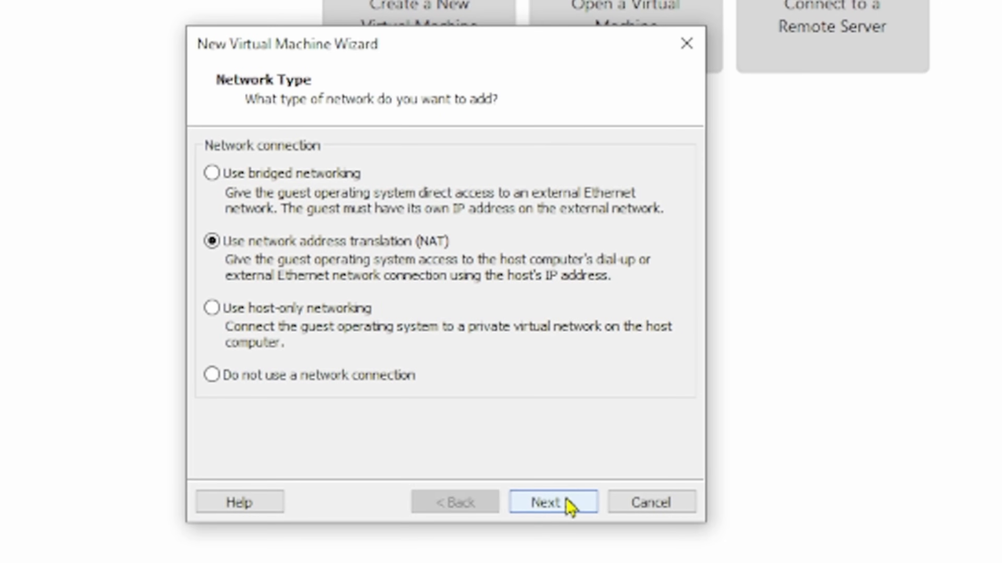
Keep NAT networking and the recommended SCSI controller, creating a new virtual disk
{"action": "left_click", "coordinate": [552, 501]}
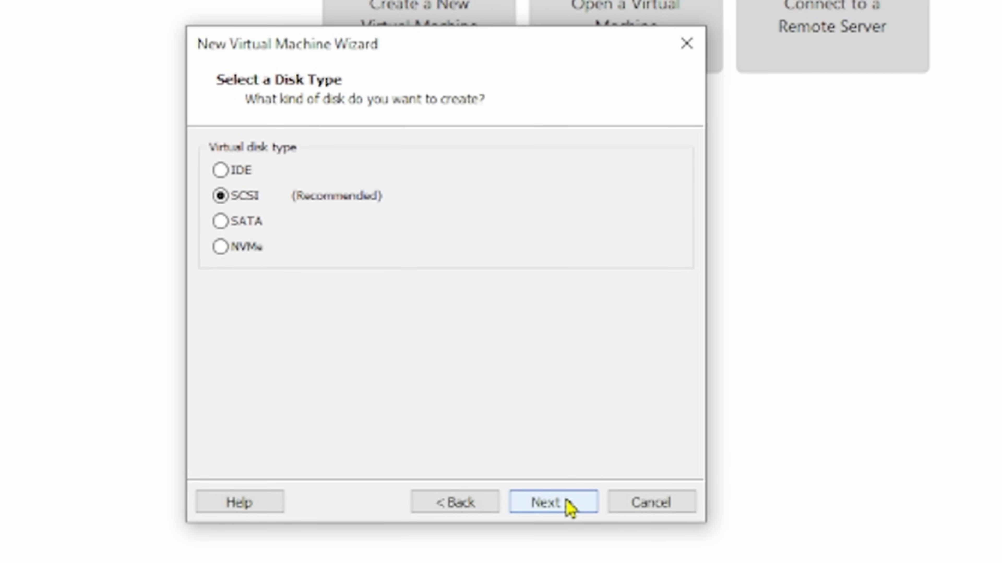
{"action": "left_click", "coordinate": [553, 501]}
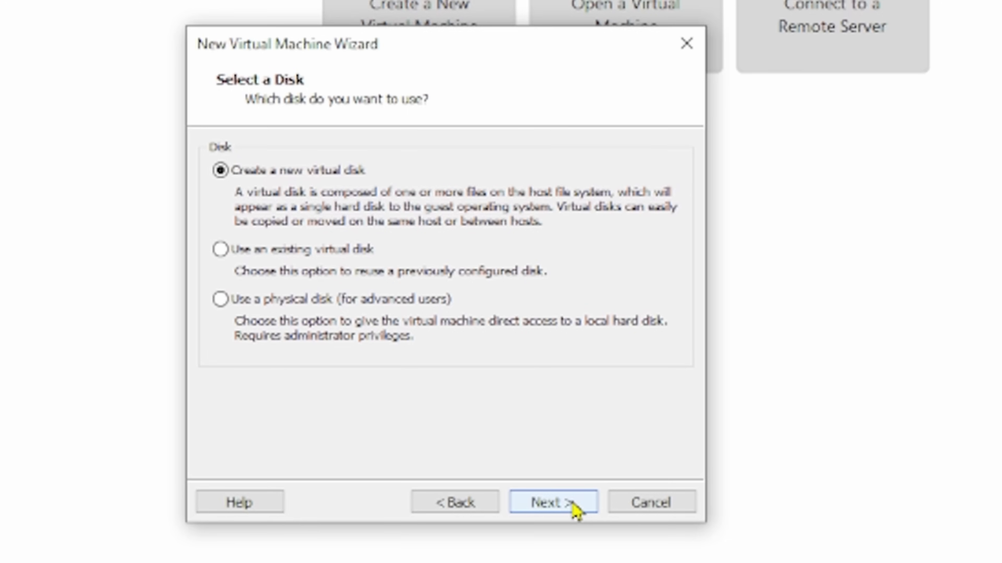
{"action": "left_click", "coordinate": [551, 502]}
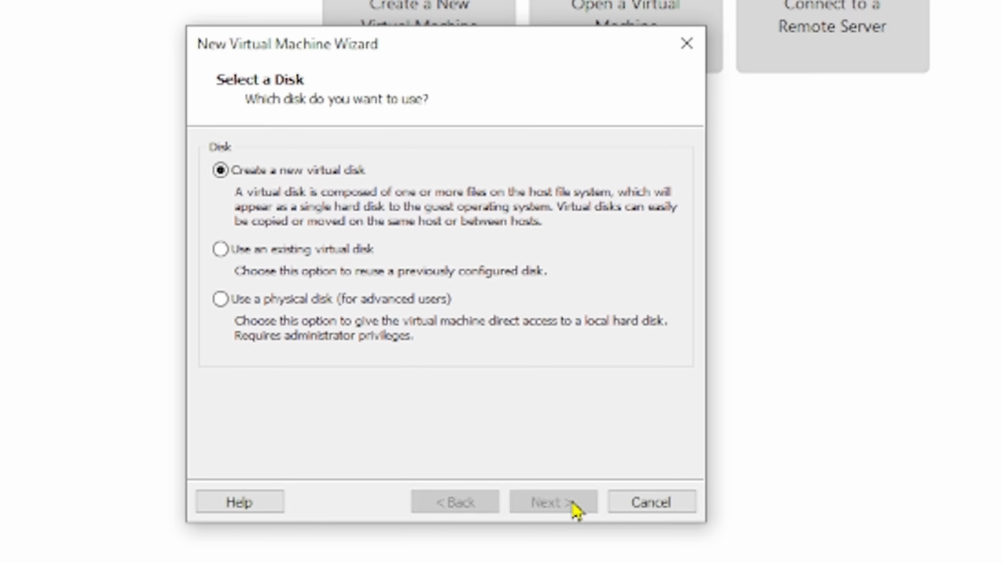
{"action": "left_click", "coordinate": [552, 501]}
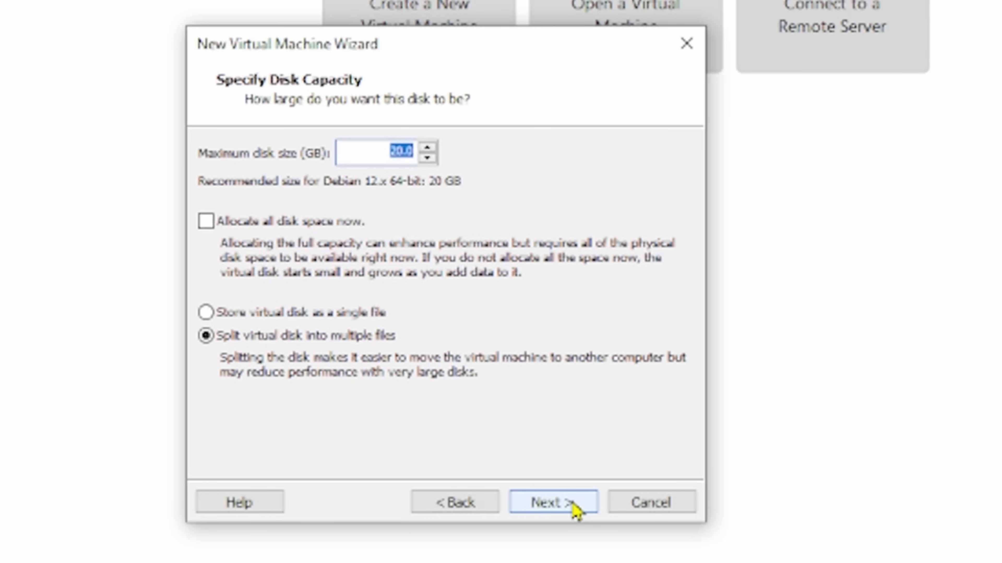
{"action": "mouse_move", "coordinate": [531, 376]}
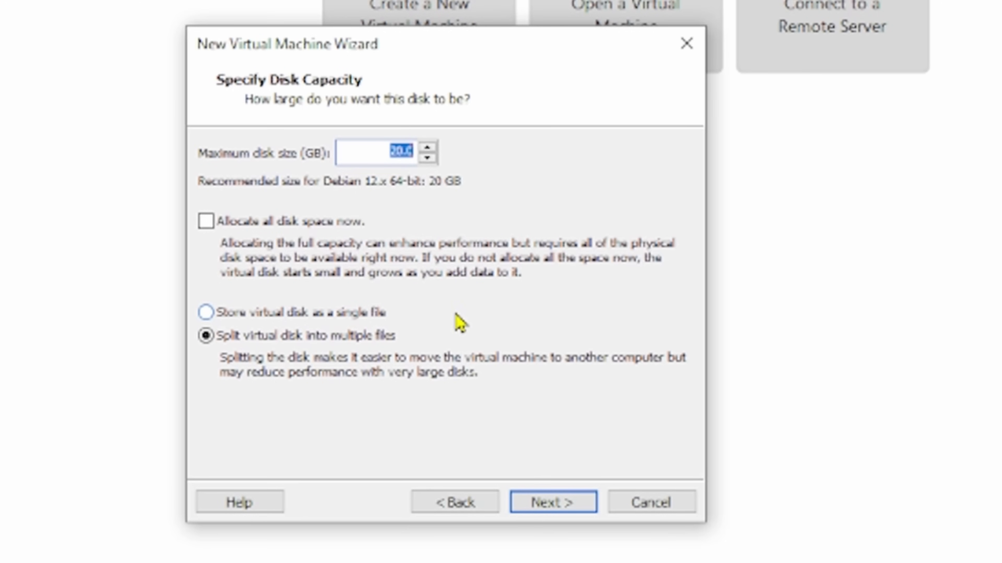
{"action": "mouse_move", "coordinate": [298, 327]}
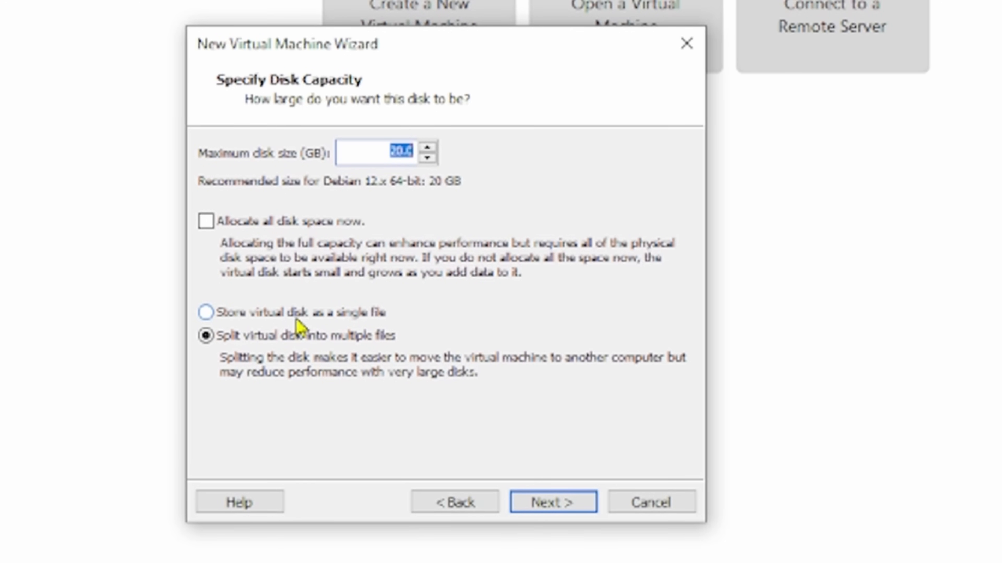
Store the 20 GB disk as a single file named pf.vmdk and reach the settings summary
{"action": "left_click", "coordinate": [206, 313]}
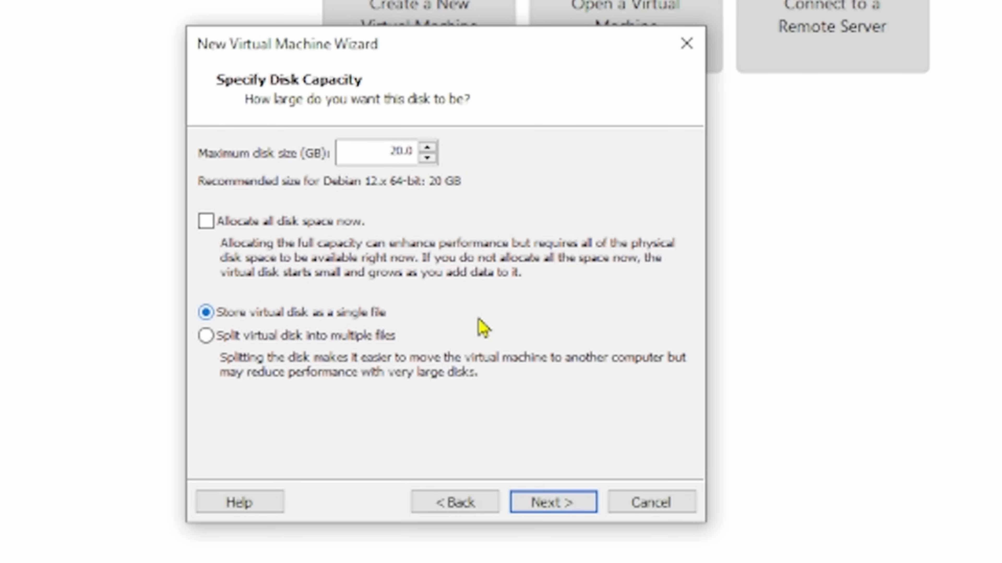
{"action": "mouse_move", "coordinate": [339, 327]}
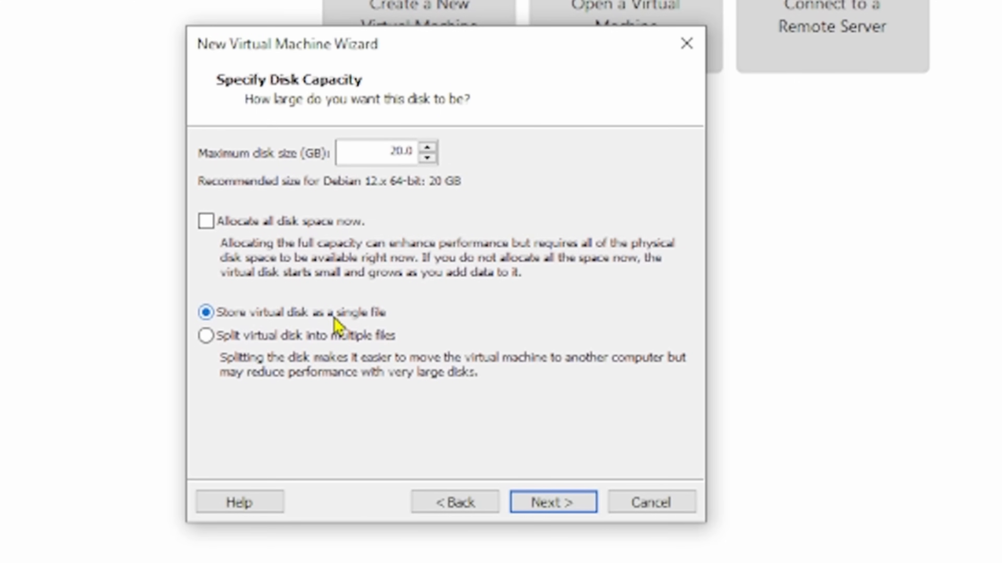
{"action": "mouse_move", "coordinate": [584, 459]}
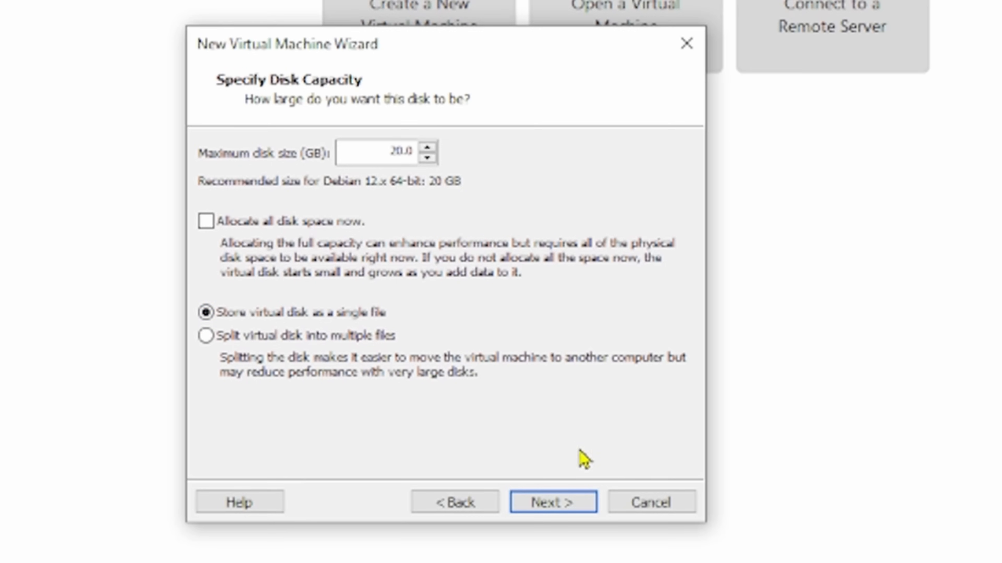
{"action": "left_click", "coordinate": [552, 501]}
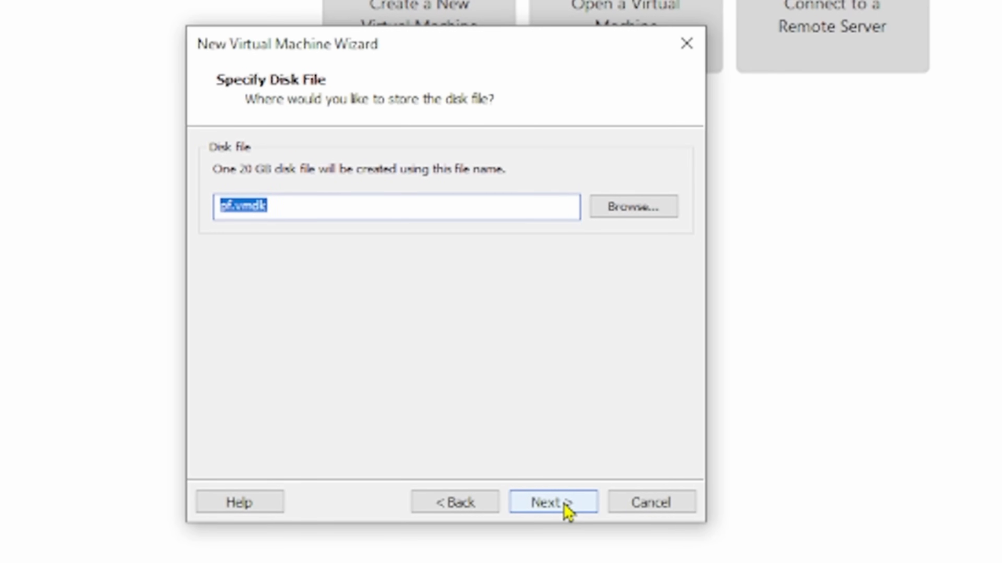
{"action": "left_click", "coordinate": [551, 501]}
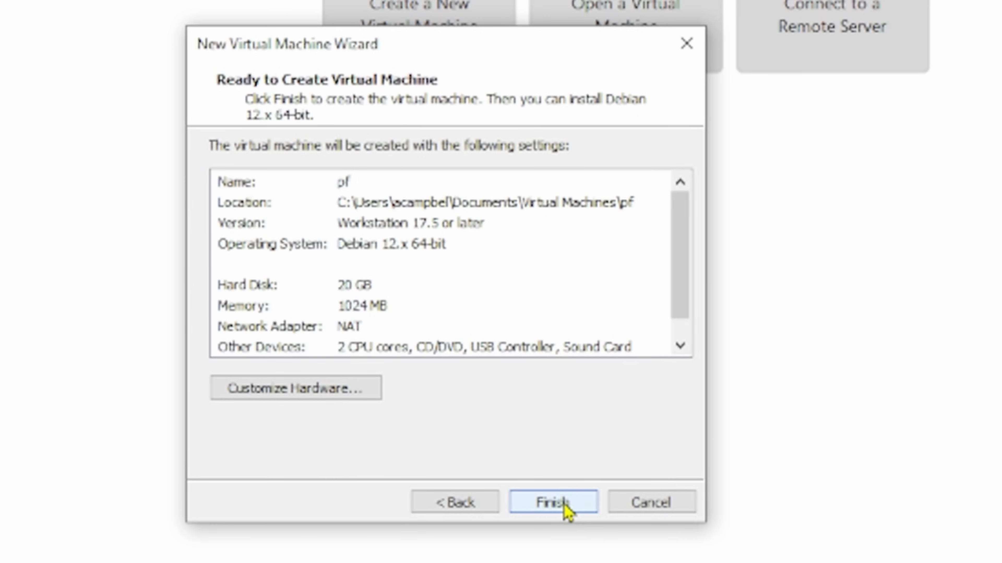
Finish the wizard to create the pf virtual machine
{"action": "left_click", "coordinate": [552, 501]}
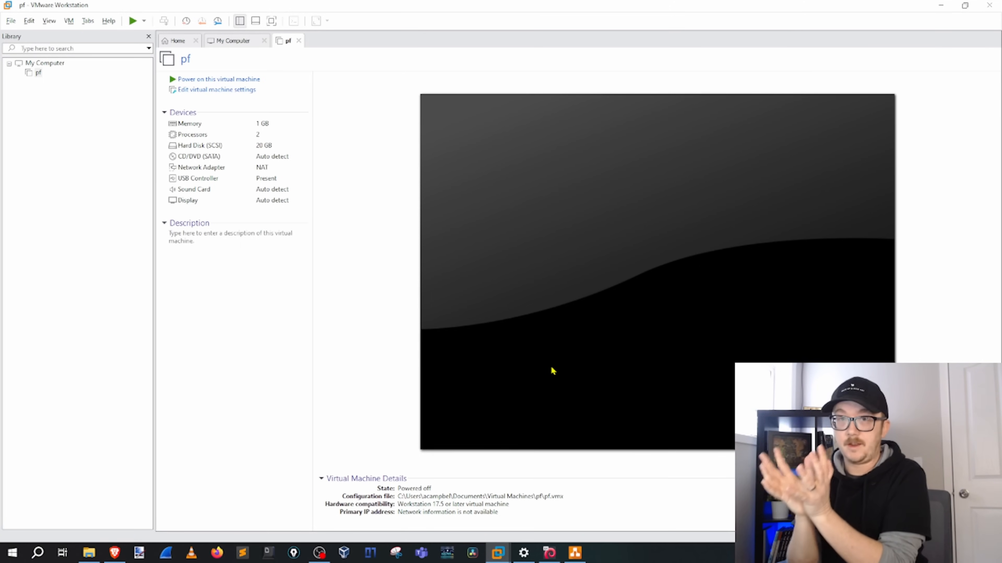
{"action": "mouse_move", "coordinate": [301, 108]}
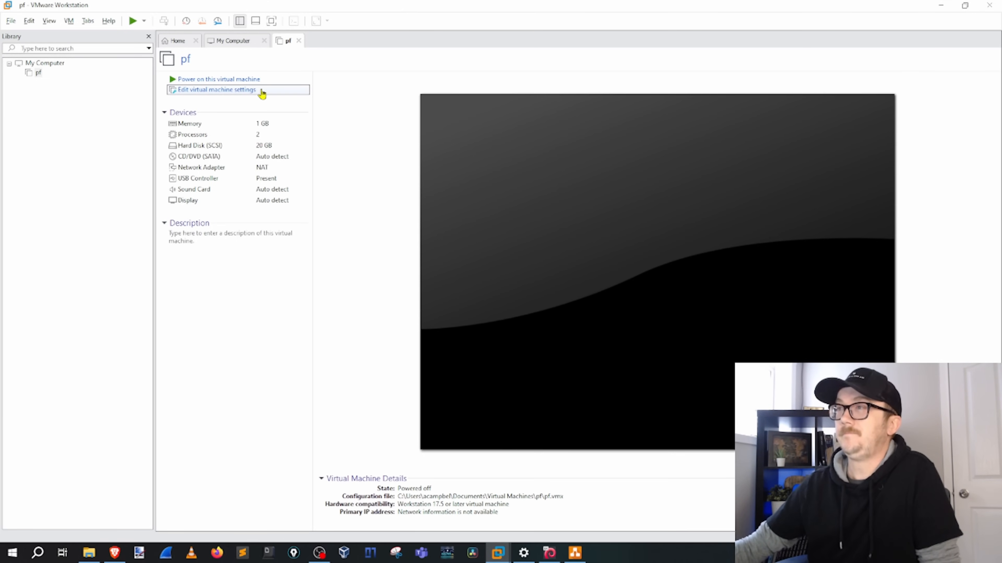
In the pf VM settings add a second network adapter and begin adding a third
{"action": "left_click", "coordinate": [216, 88]}
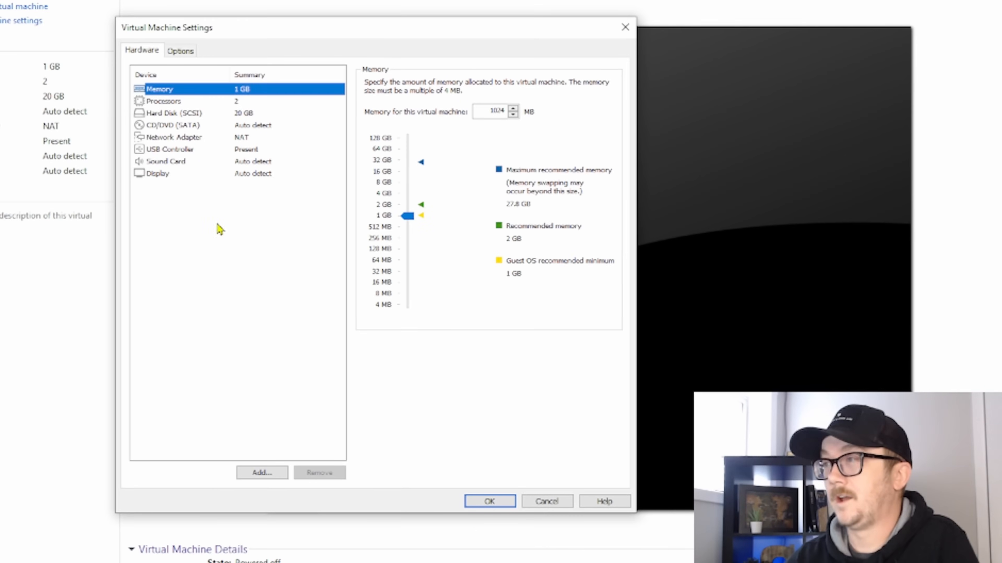
{"action": "left_click", "coordinate": [262, 472]}
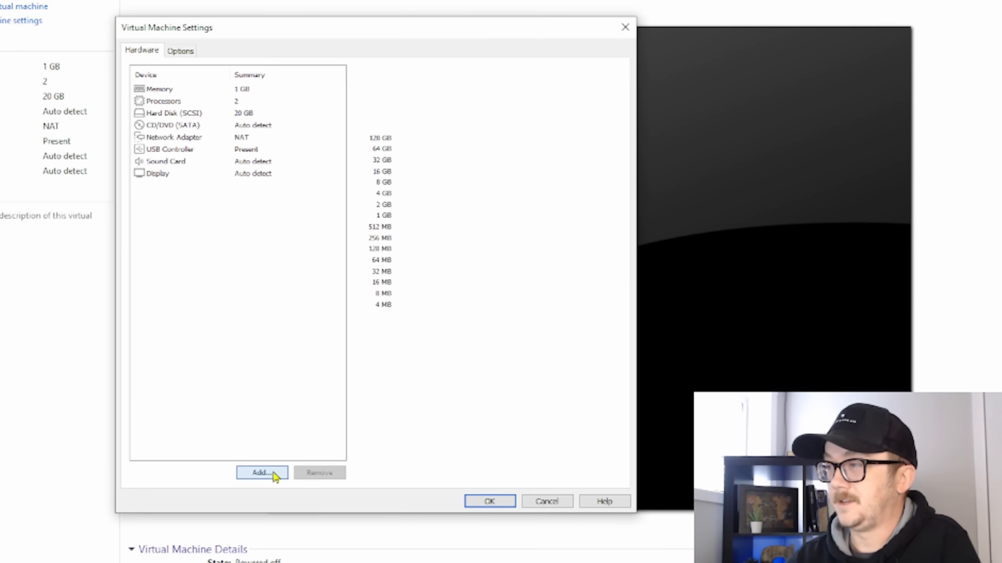
{"action": "left_click", "coordinate": [261, 472]}
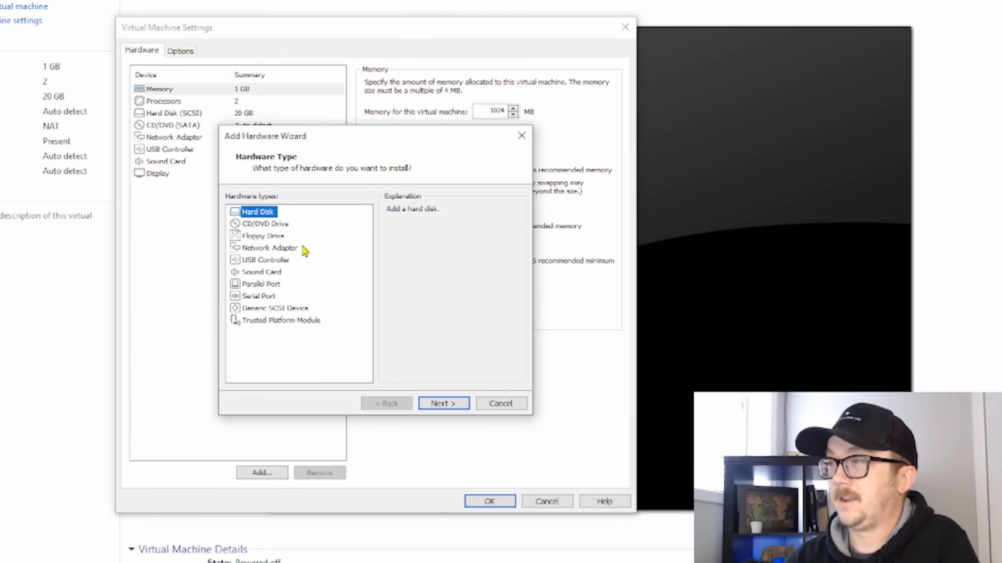
{"action": "left_click", "coordinate": [269, 247]}
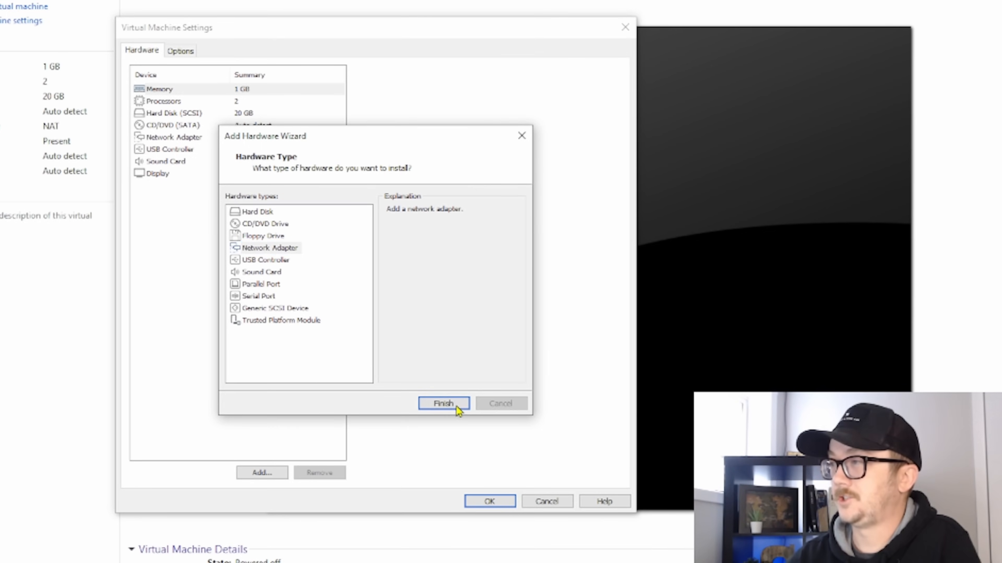
{"action": "left_click", "coordinate": [443, 403]}
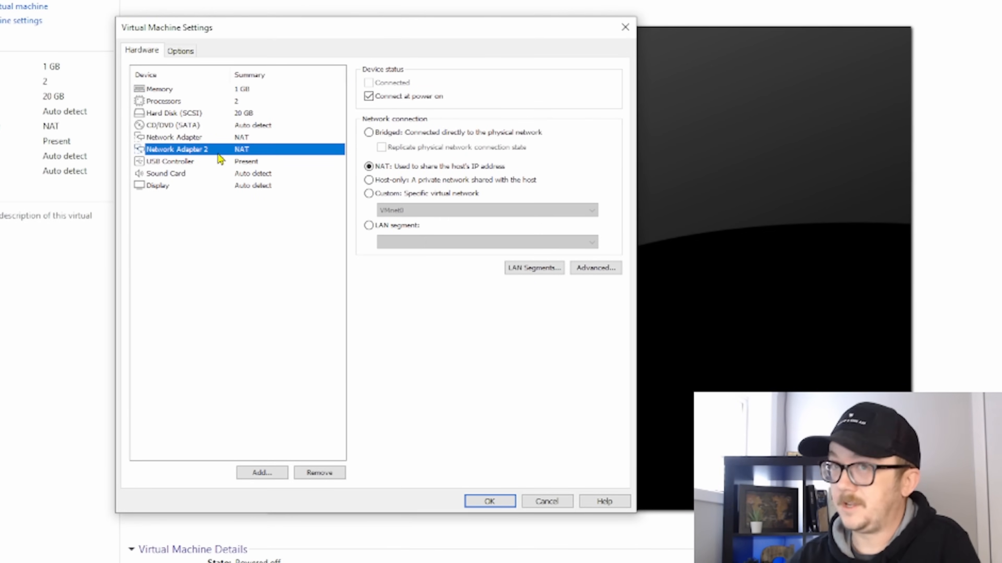
{"action": "left_click", "coordinate": [261, 472]}
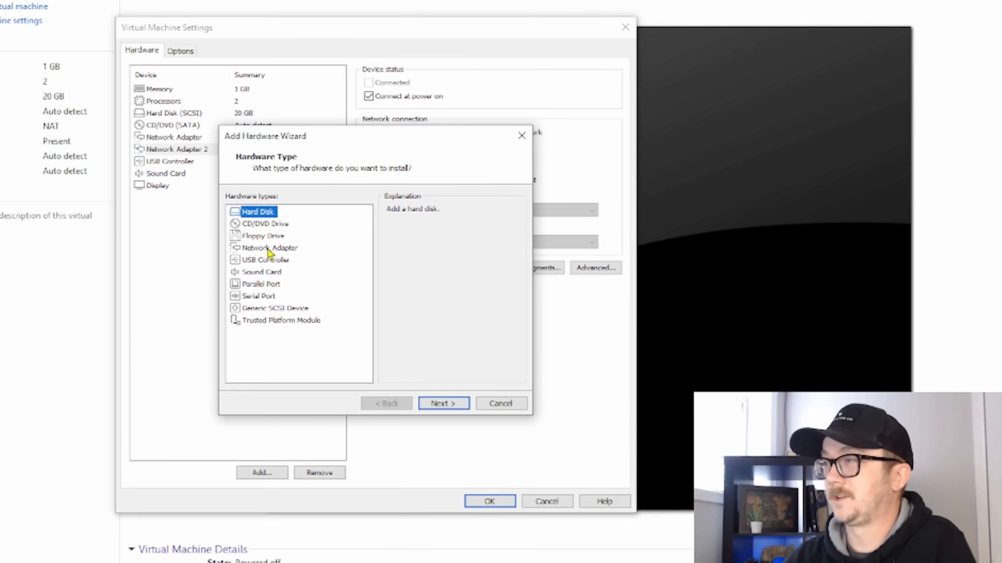
{"action": "left_click", "coordinate": [442, 403]}
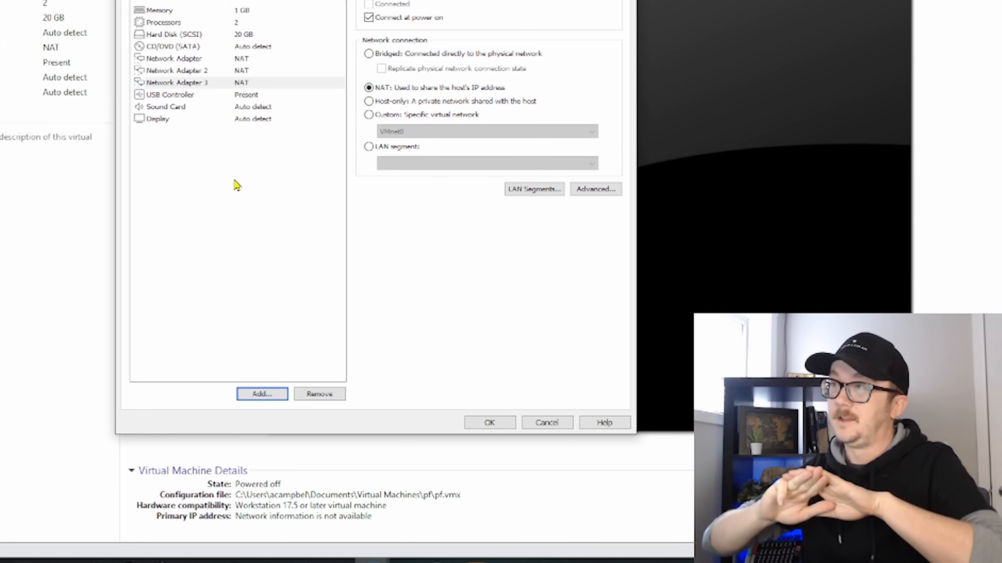
{"action": "mouse_move", "coordinate": [185, 37]}
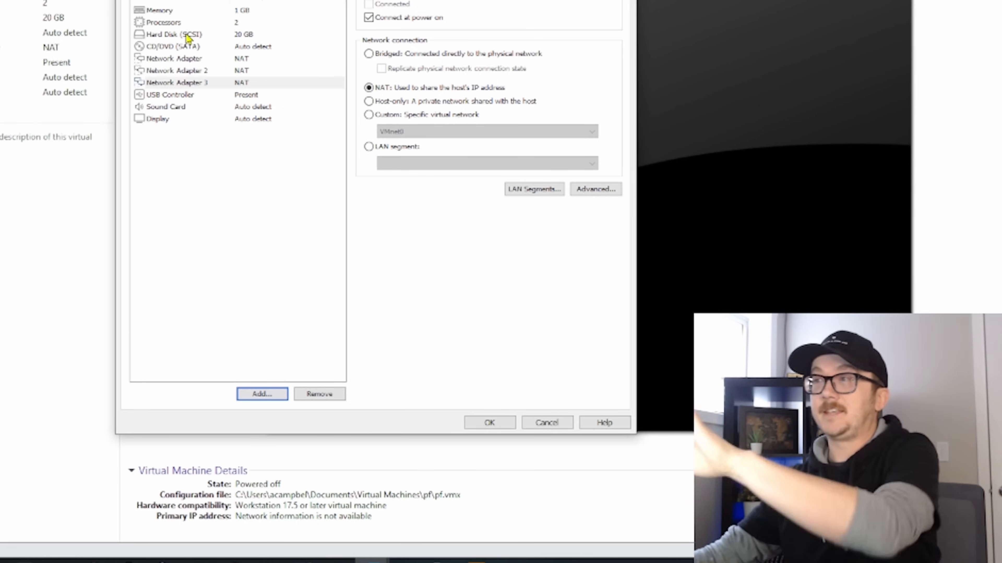
{"action": "mouse_move", "coordinate": [208, 66]}
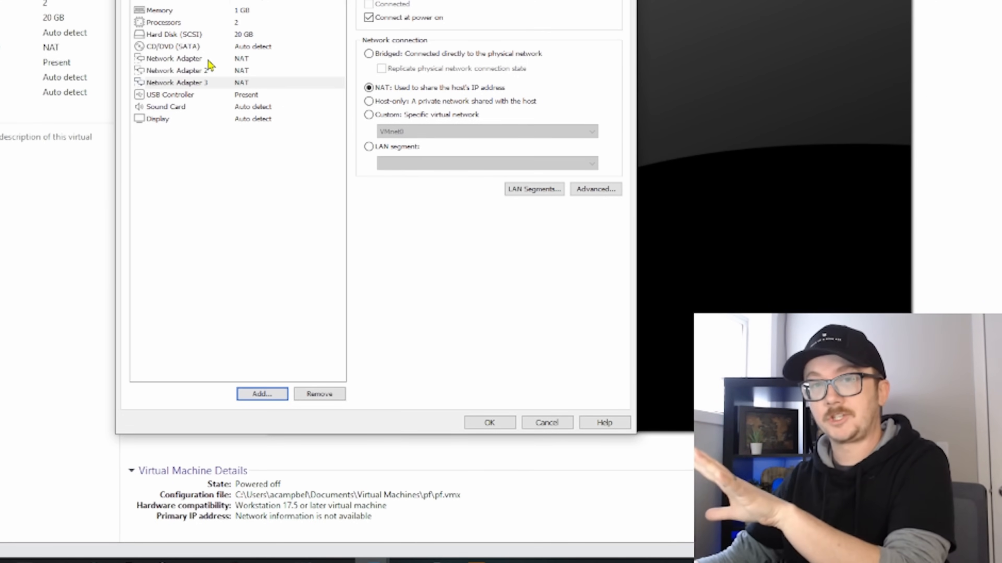
{"action": "mouse_move", "coordinate": [208, 64]}
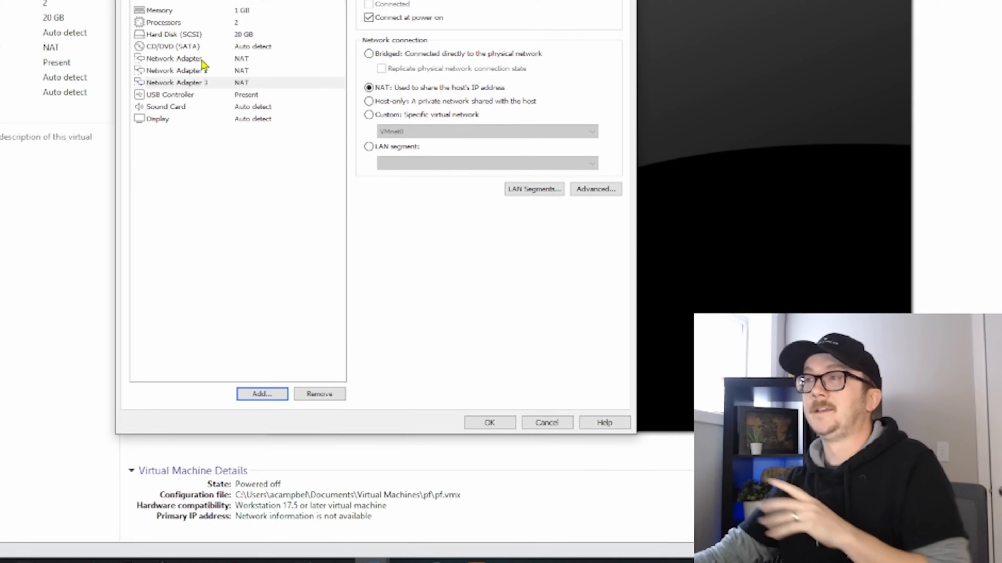
{"action": "left_click", "coordinate": [173, 58]}
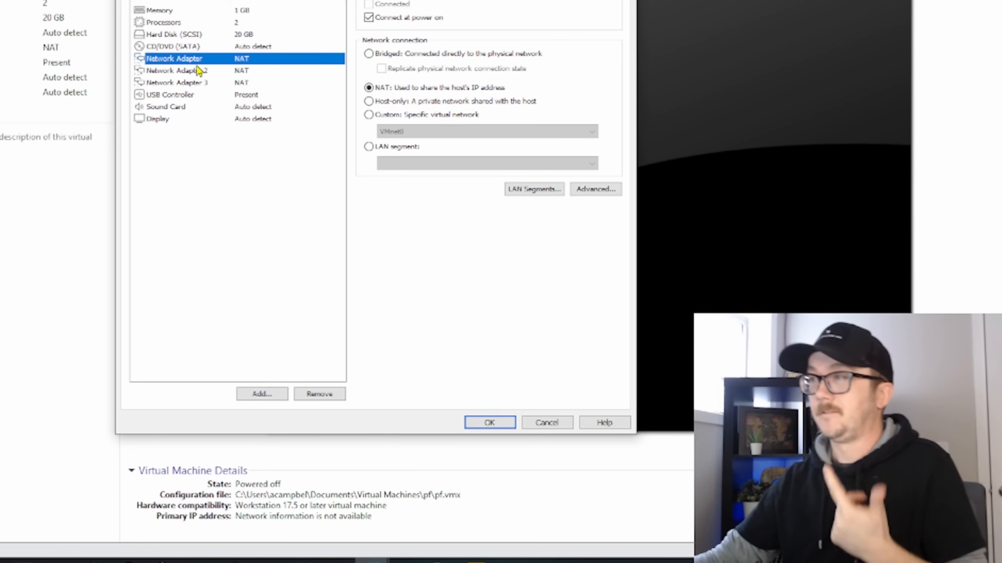
{"action": "left_click", "coordinate": [177, 70]}
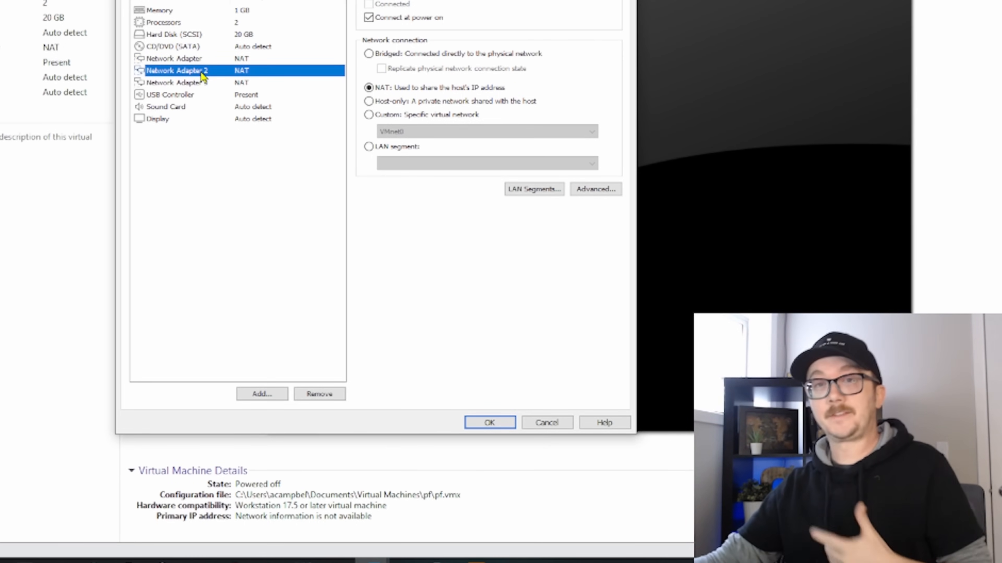
{"action": "mouse_move", "coordinate": [361, 140]}
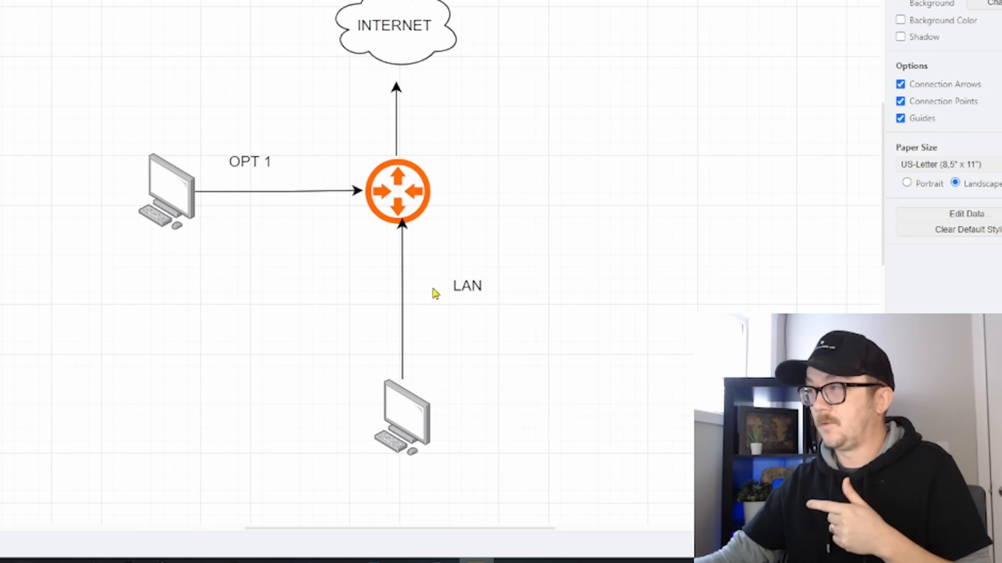
{"action": "mouse_move", "coordinate": [398, 272]}
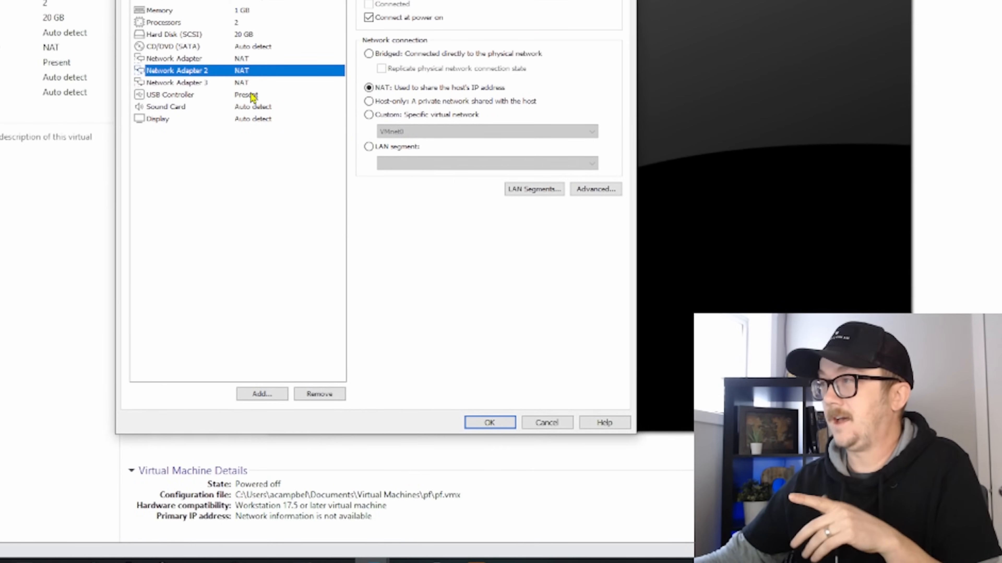
Put Network Adapter 2 on LAN segment LAN 1 and create a new global segment named lan2
{"action": "left_click", "coordinate": [369, 146]}
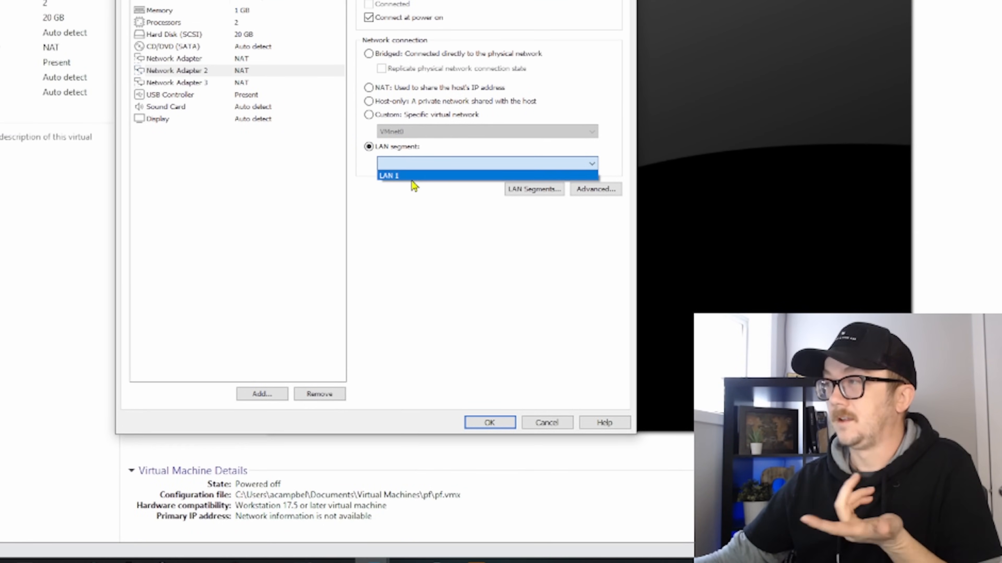
{"action": "left_click", "coordinate": [388, 175]}
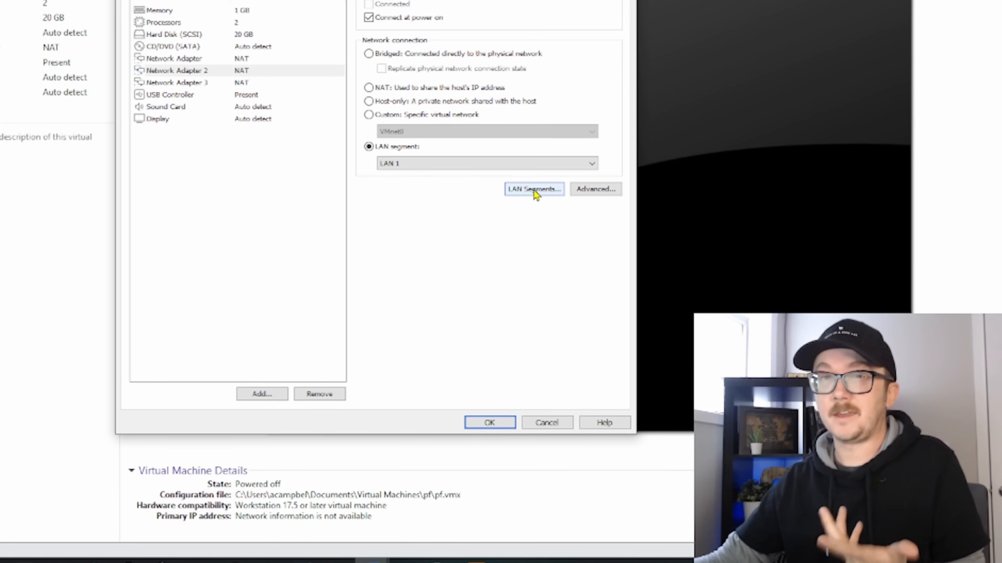
{"action": "left_click", "coordinate": [533, 188]}
{"action": "type", "text": "rklasjfrlasjkfd"}
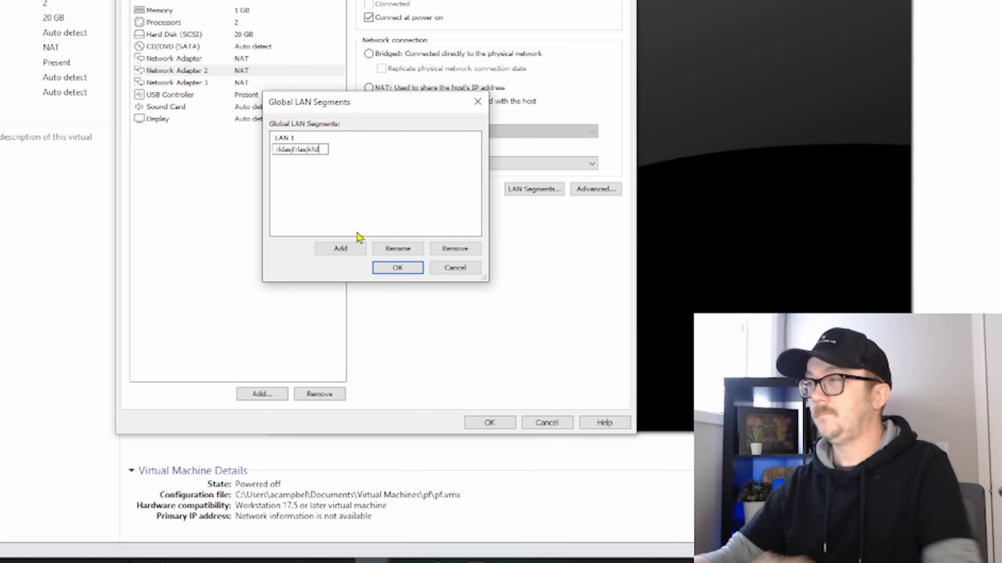
{"action": "left_click", "coordinate": [339, 248]}
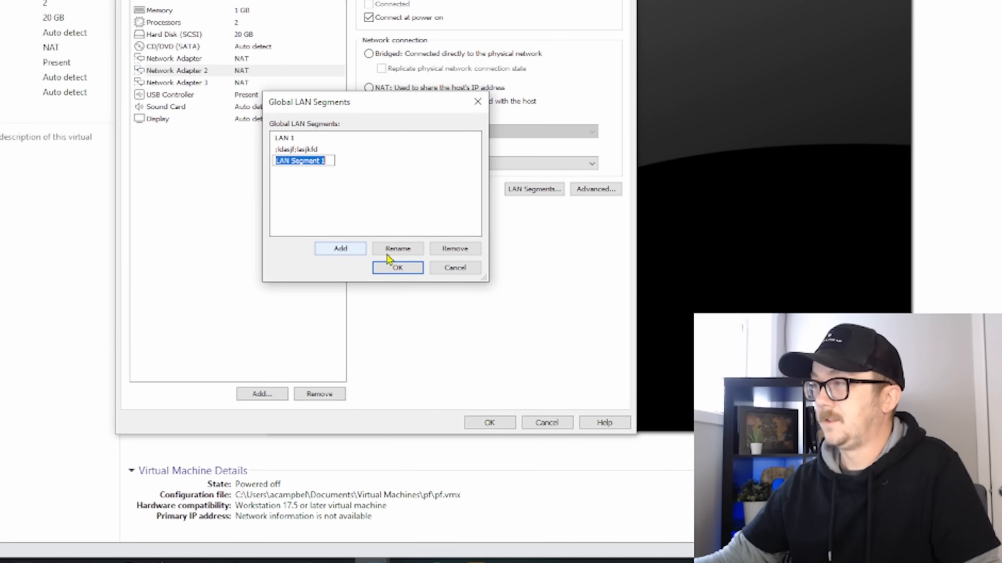
{"action": "type", "text": "land"}
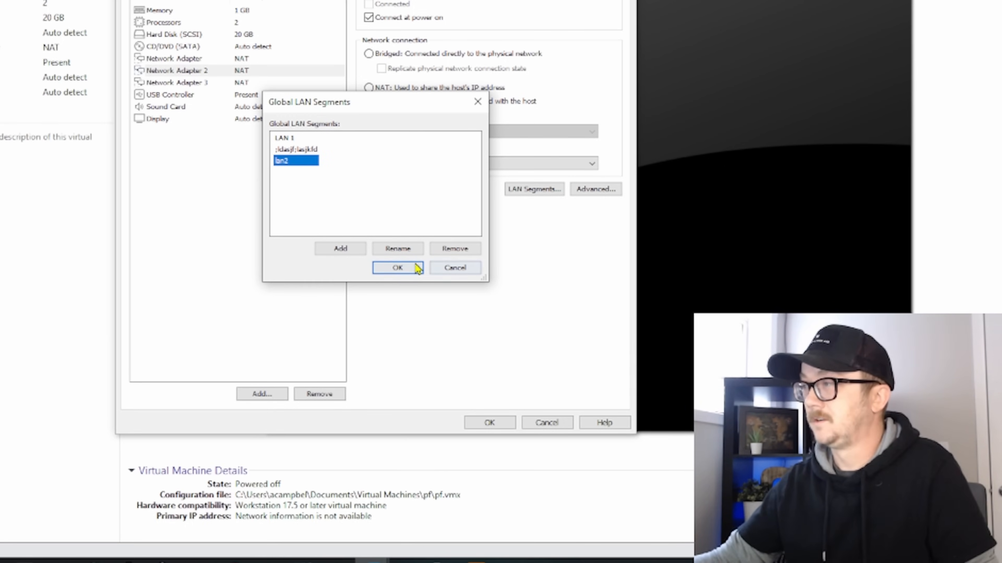
{"action": "left_click", "coordinate": [396, 267]}
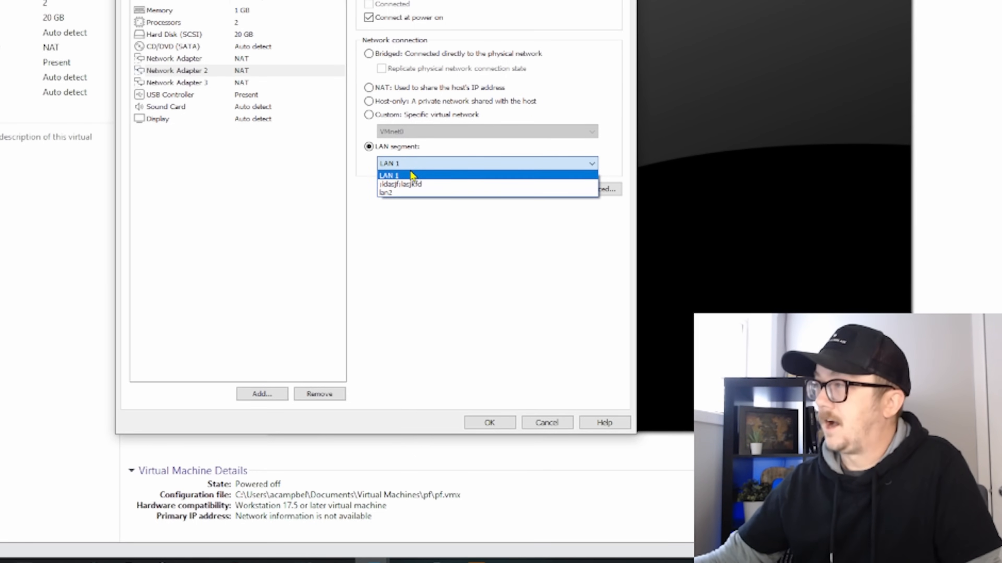
{"action": "left_click", "coordinate": [389, 176]}
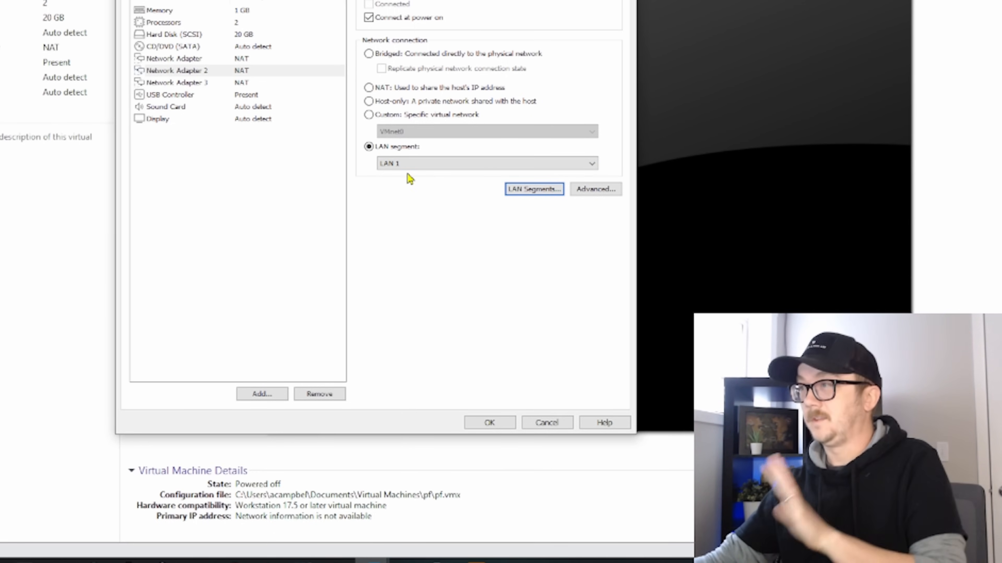
{"action": "left_click", "coordinate": [178, 82]}
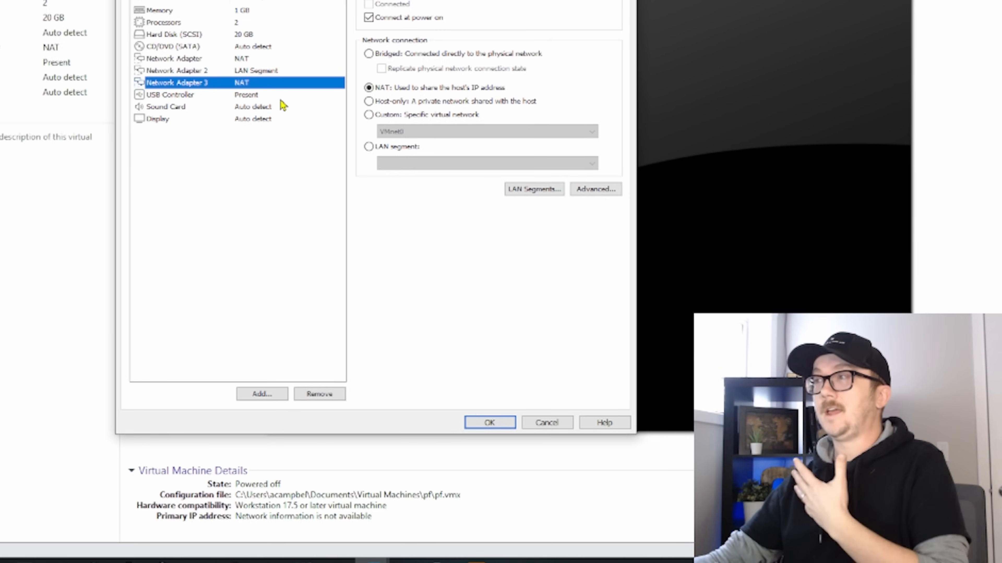
{"action": "mouse_move", "coordinate": [372, 120]}
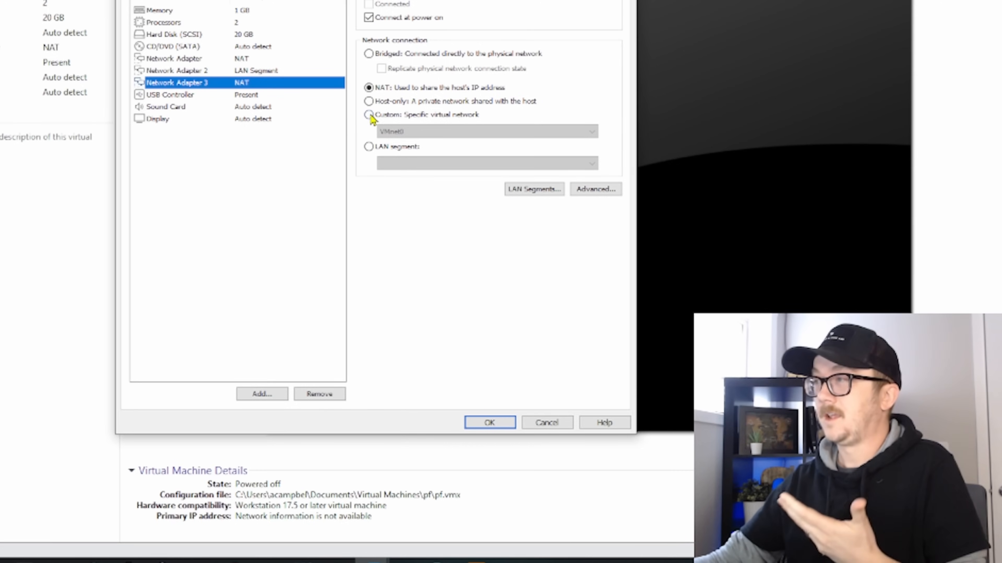
Set Network Adapter 3 to the custom virtual network VMnet1 (Host-only)
{"action": "left_click", "coordinate": [369, 114]}
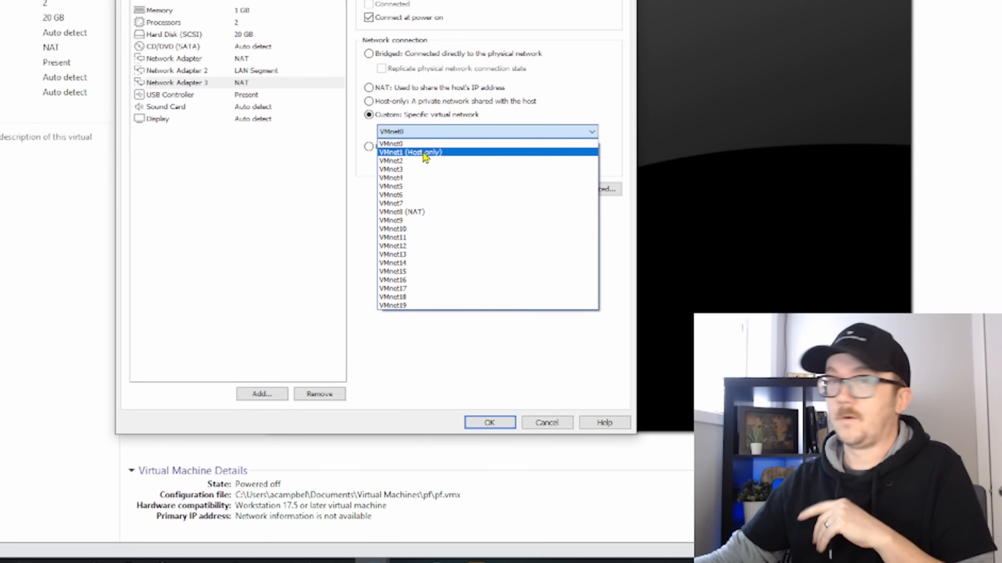
{"action": "left_click", "coordinate": [410, 152]}
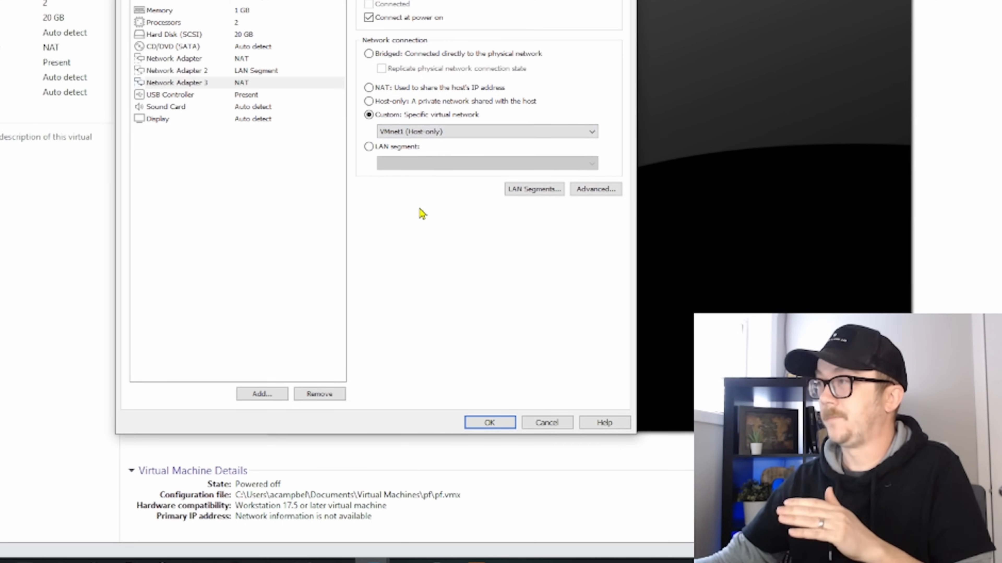
{"action": "mouse_move", "coordinate": [396, 171]}
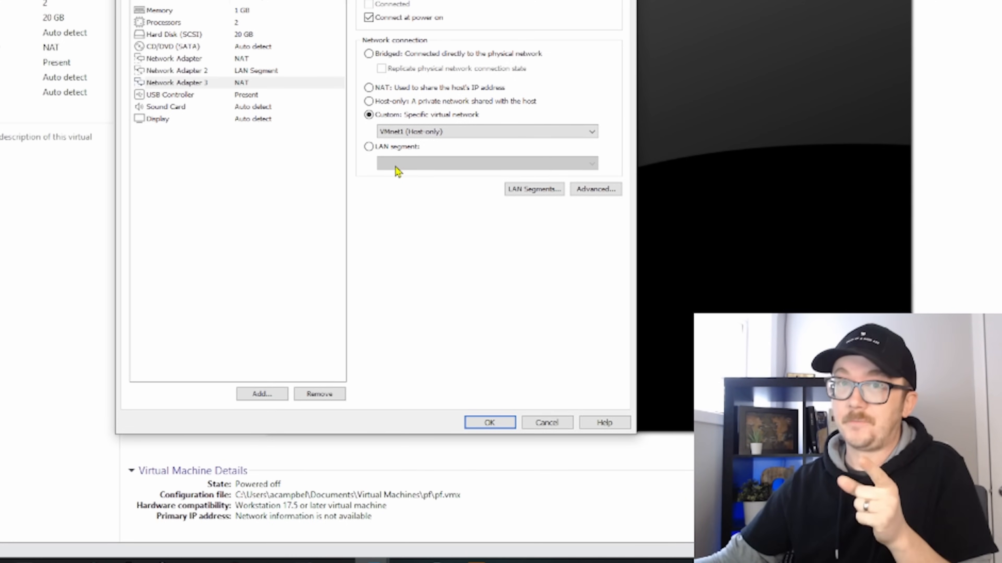
{"action": "mouse_move", "coordinate": [344, 38]}
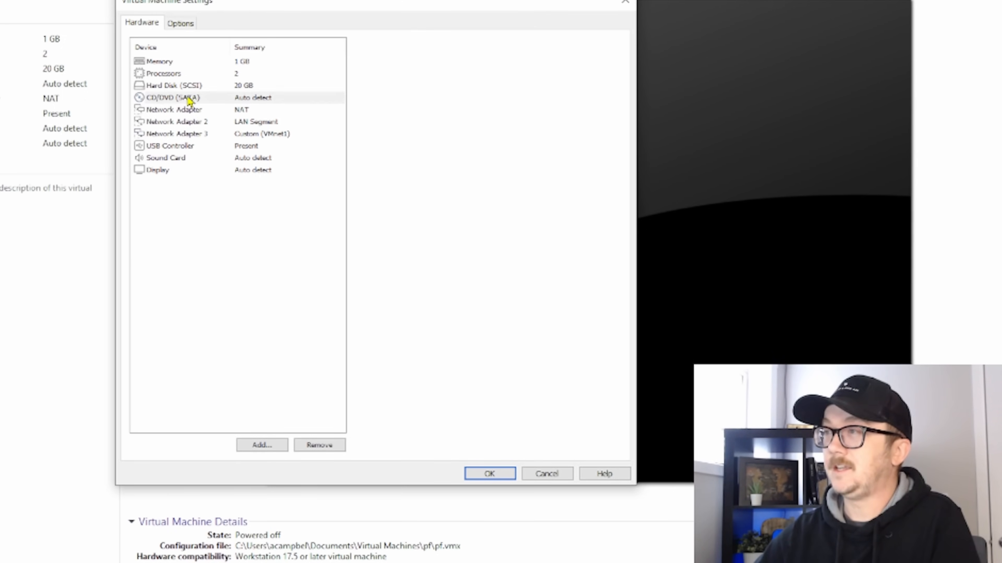
Attach the pfSense ISO image to the CD/DVD (SATA) drive and save the VM settings
{"action": "left_click", "coordinate": [172, 97]}
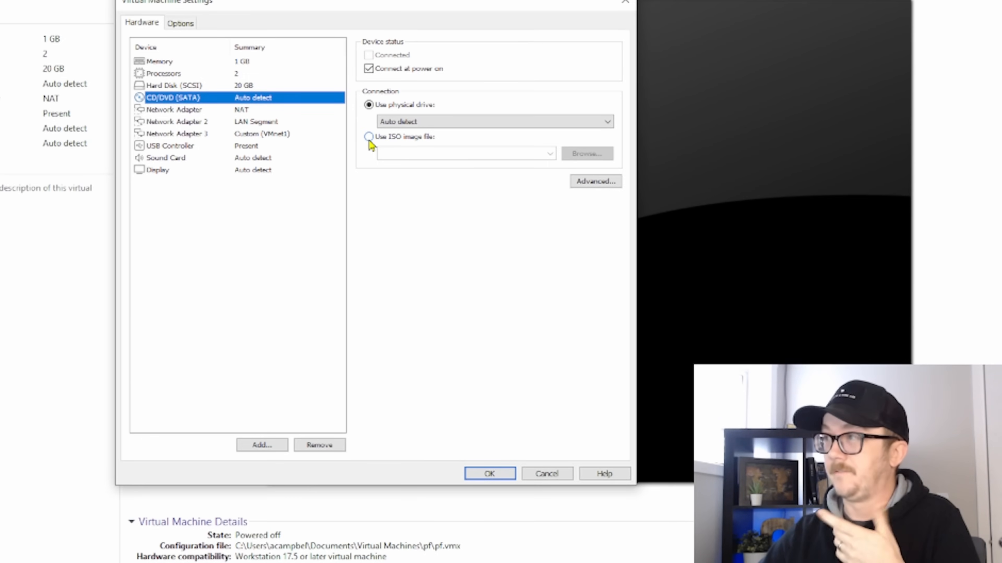
{"action": "left_click", "coordinate": [369, 136]}
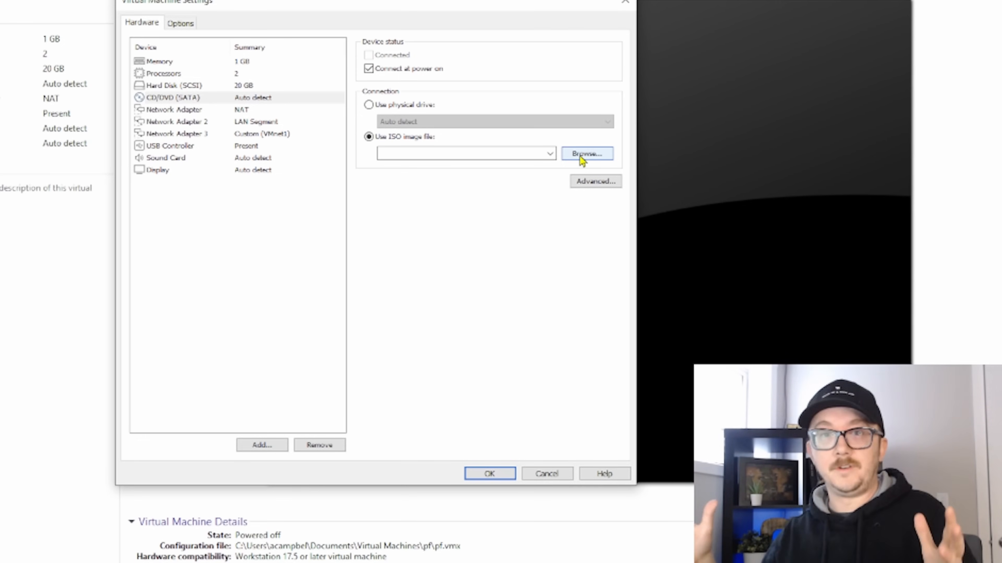
{"action": "left_click", "coordinate": [585, 154]}
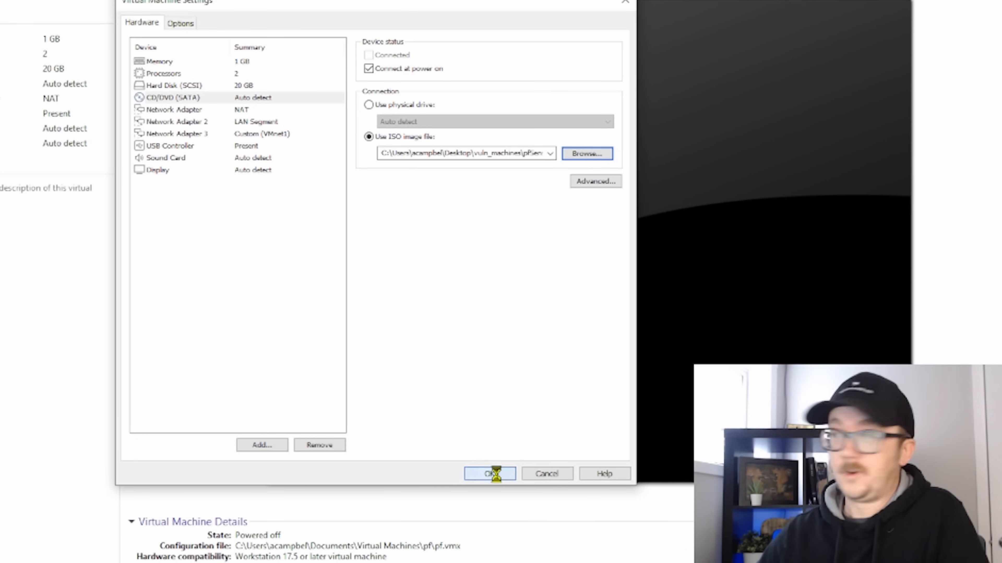
{"action": "left_click", "coordinate": [489, 474]}
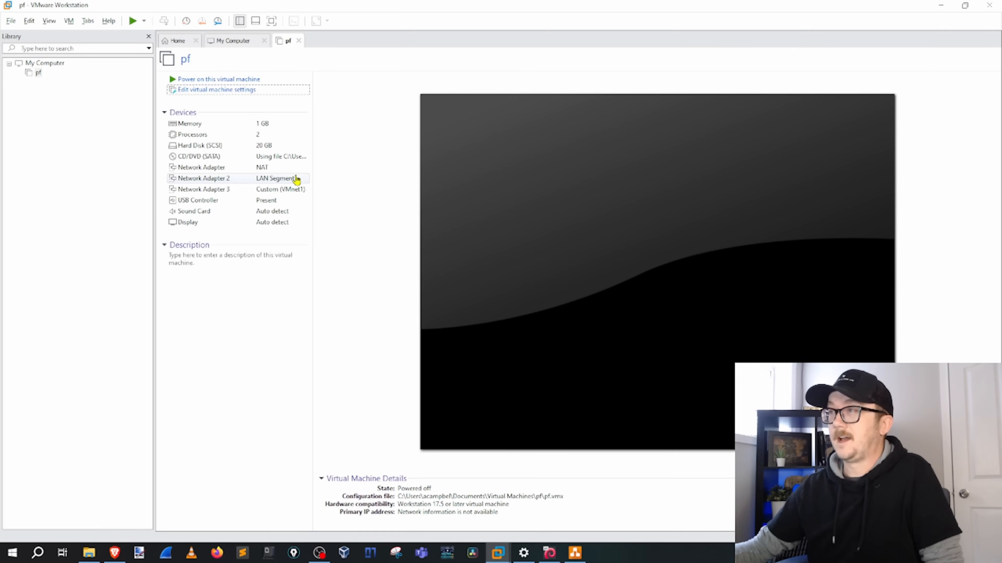
{"action": "mouse_move", "coordinate": [296, 169]}
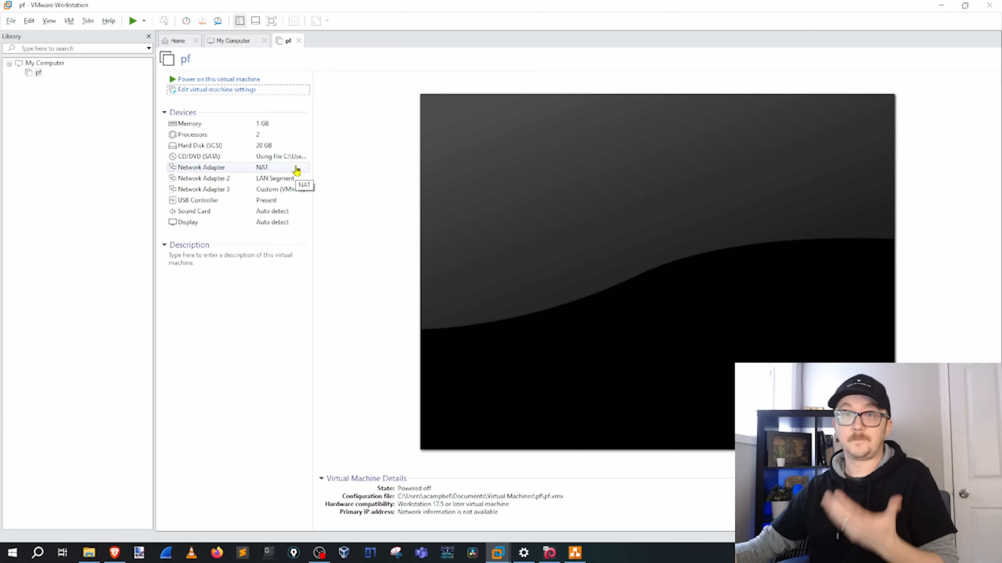
{"action": "mouse_move", "coordinate": [193, 195]}
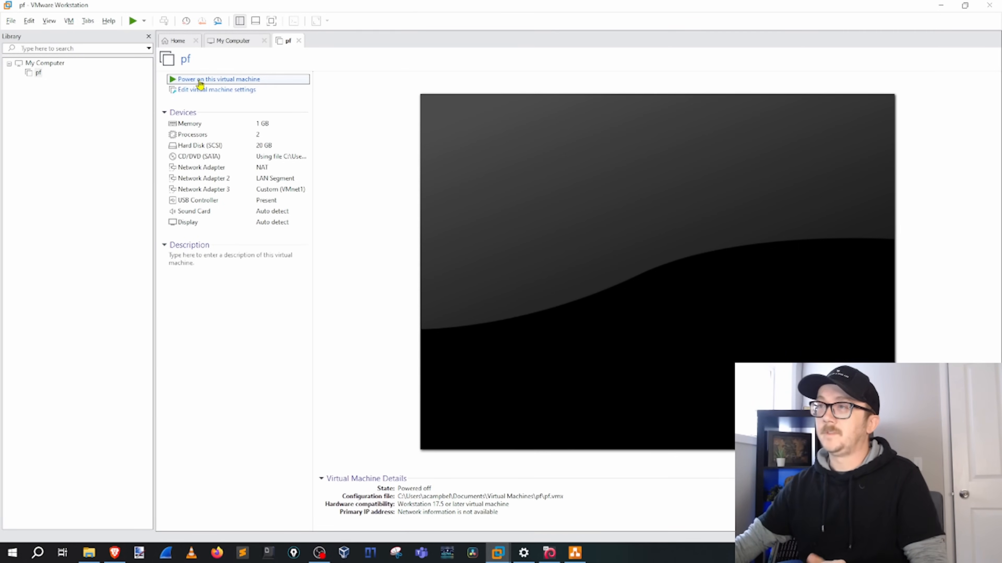
Power on the pf virtual machine to boot the pfSense installer
{"action": "left_click", "coordinate": [219, 78]}
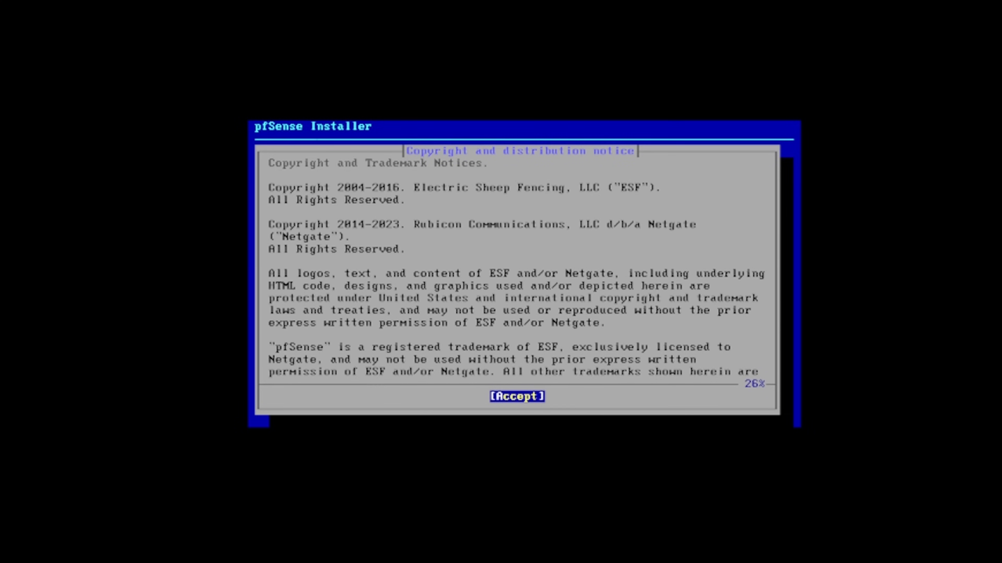
Accept the copyright notice and highlight Auto (UFS) Guided UFS Disk Setup
{"action": "left_click", "coordinate": [517, 395]}
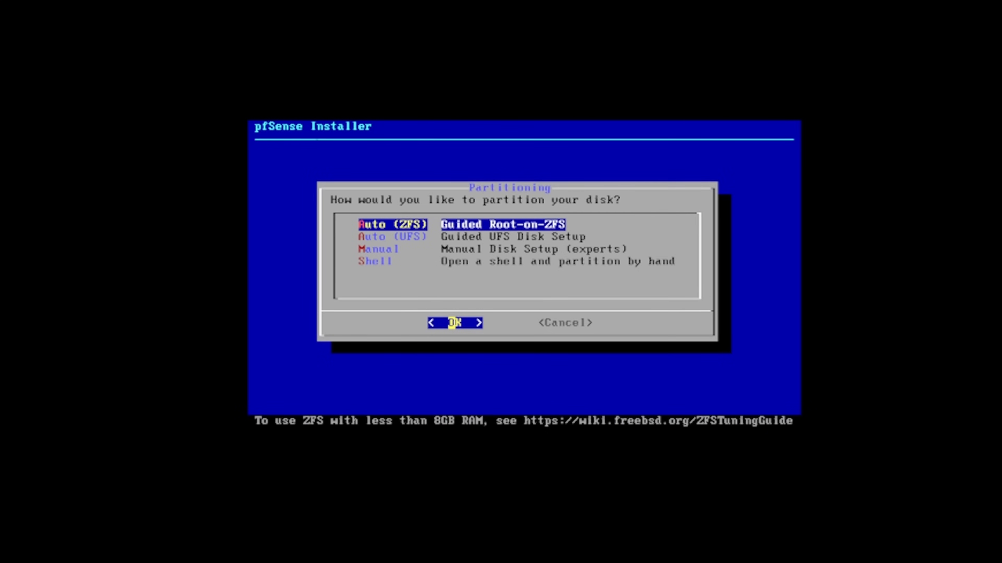
{"action": "key", "text": "Down"}
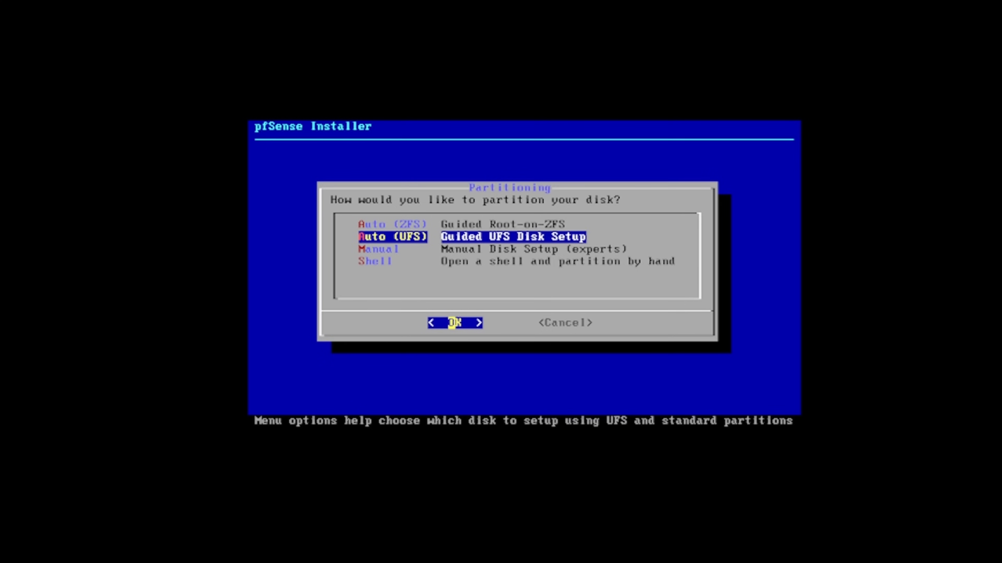
Accept guided UFS partitioning with the MBR DOS scheme, finish the layout and commit it to disk
{"action": "left_click", "coordinate": [453, 322]}
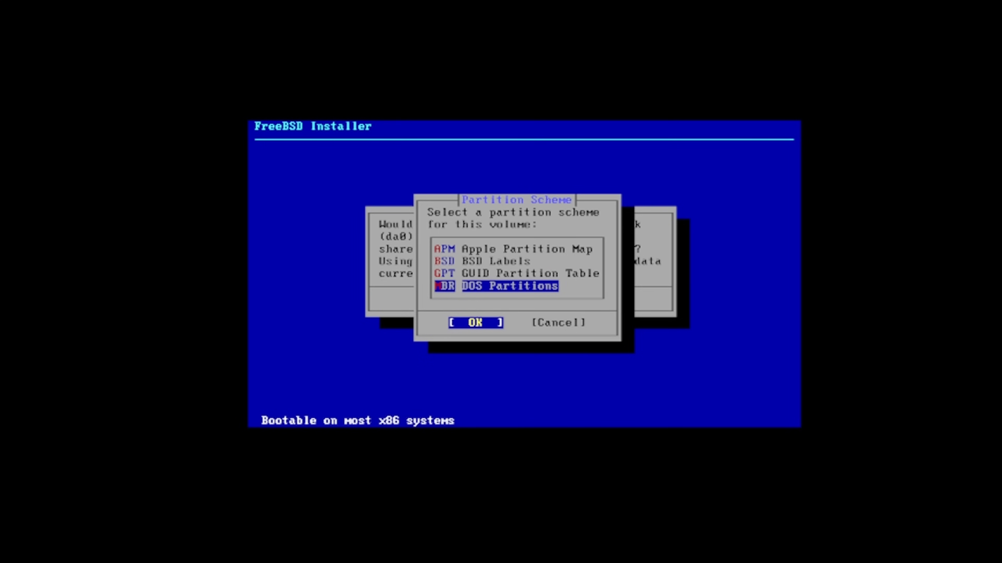
{"action": "left_click", "coordinate": [475, 322]}
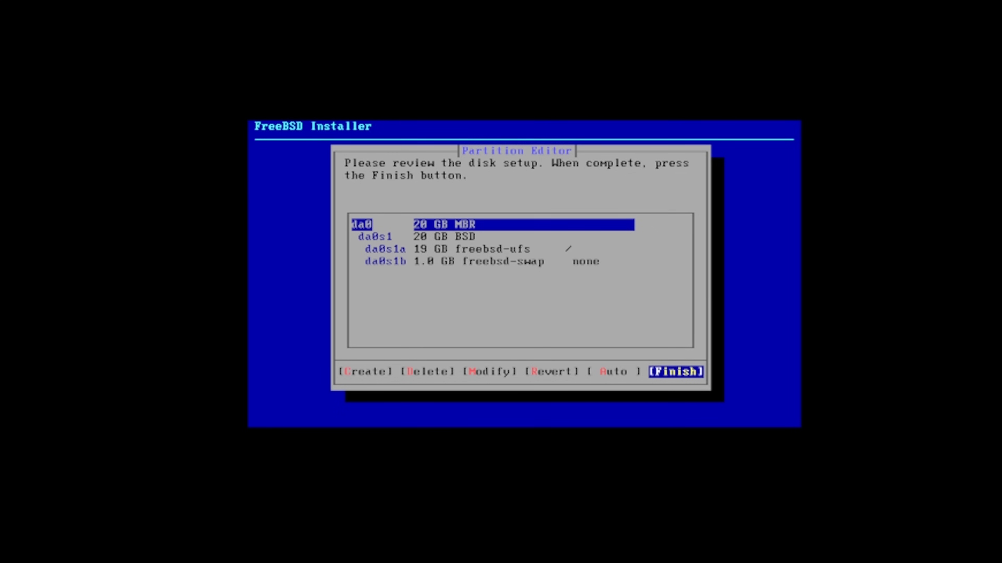
{"action": "left_click", "coordinate": [675, 372]}
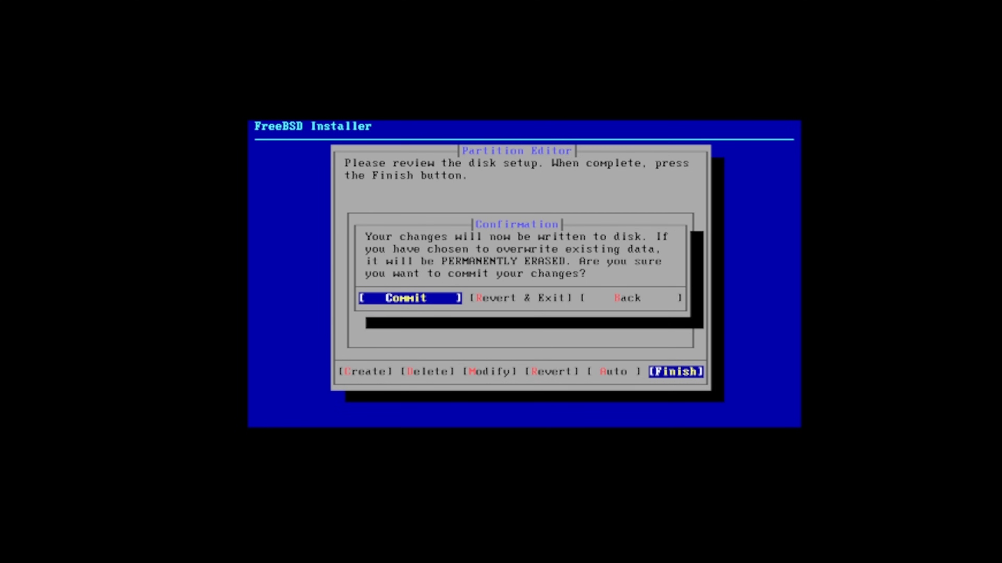
{"action": "left_click", "coordinate": [408, 297]}
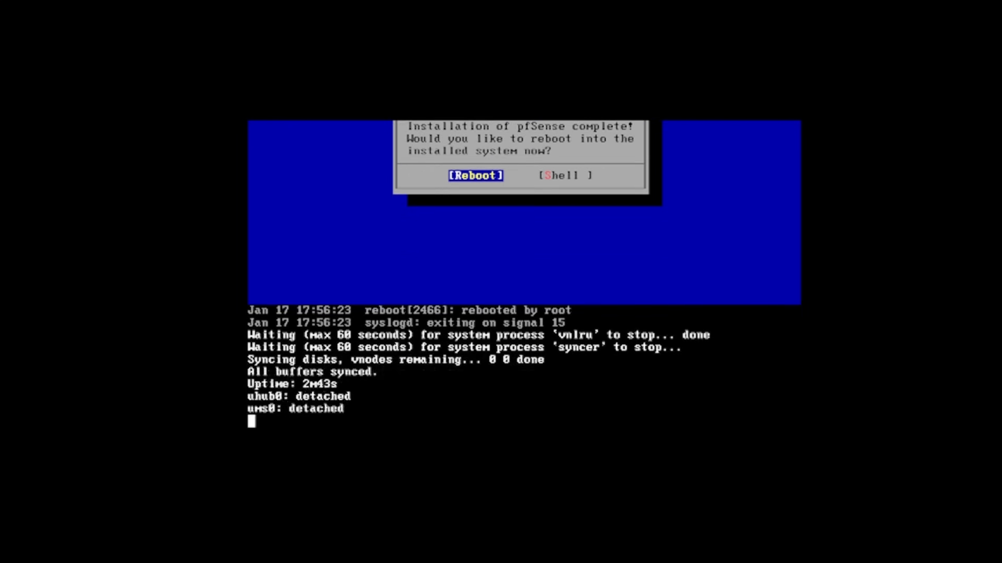
Reboot from the completed-install dialog into the pfSense console menu
{"action": "left_click", "coordinate": [474, 176]}
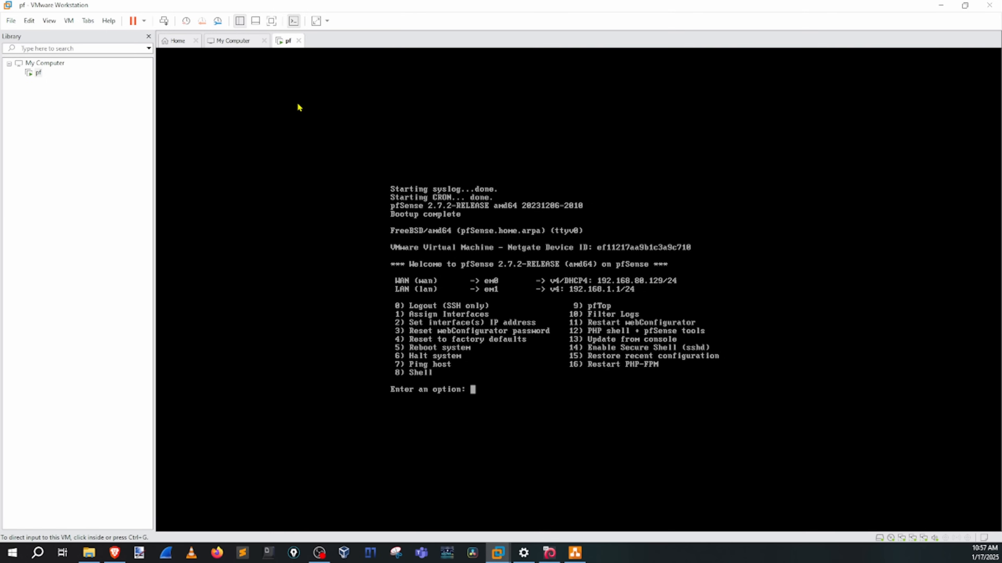
Shut down the pf guest from the toolbar power menu and confirm
{"action": "left_click", "coordinate": [133, 21]}
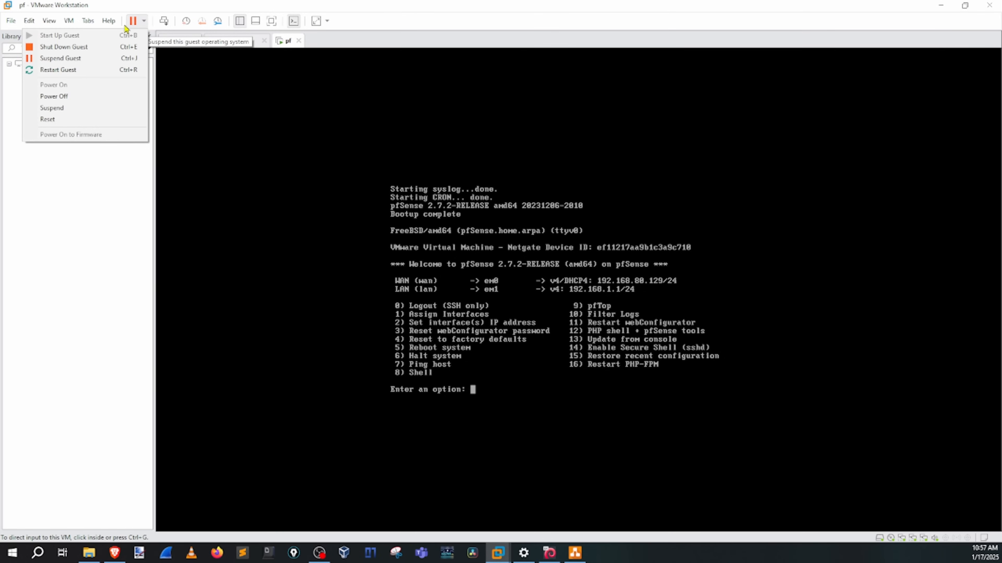
{"action": "mouse_move", "coordinate": [96, 46]}
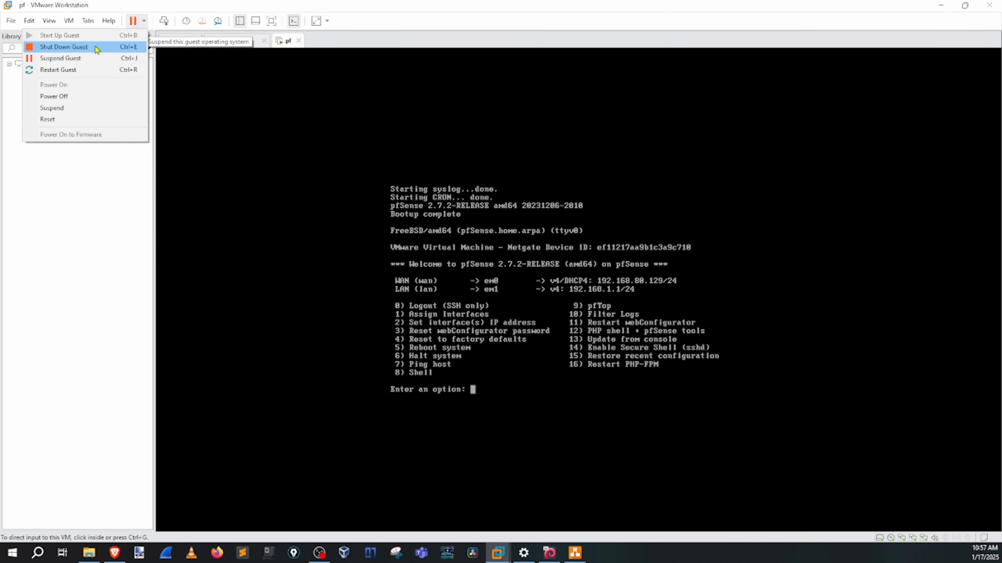
{"action": "left_click", "coordinate": [63, 46]}
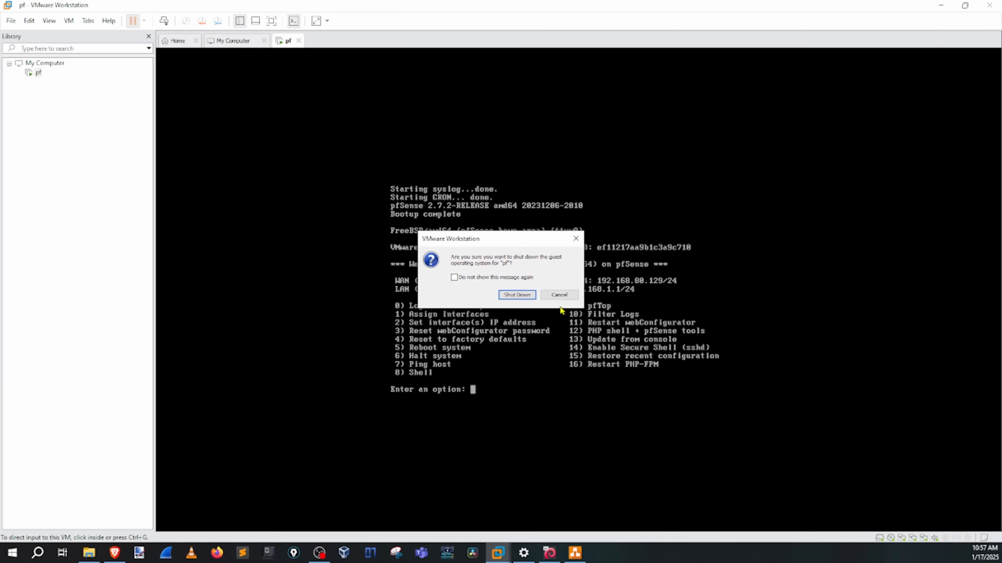
{"action": "left_click", "coordinate": [516, 294]}
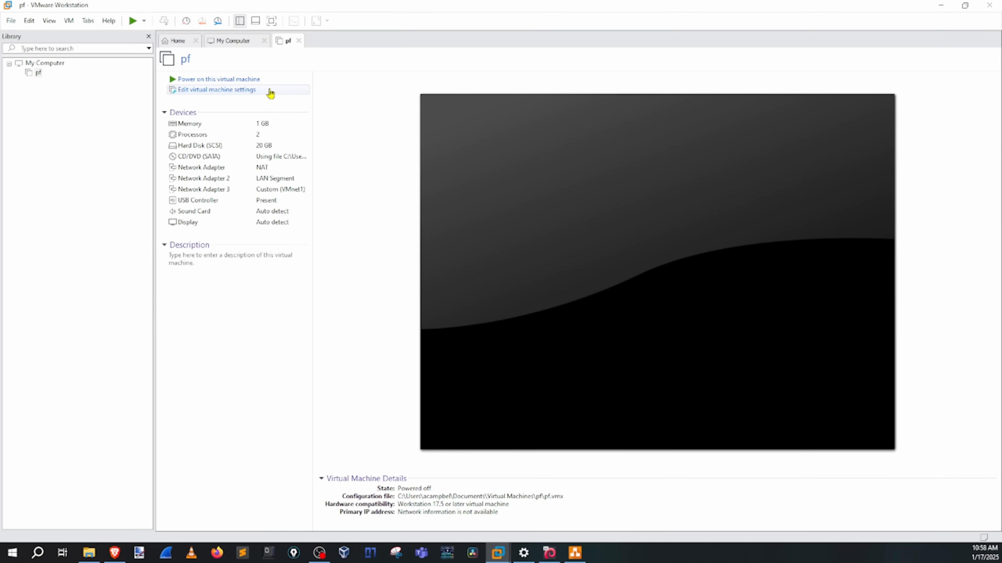
Switch the CD/DVD (SATA) drive back to the physical drive, save, and power the VM on
{"action": "left_click", "coordinate": [217, 89]}
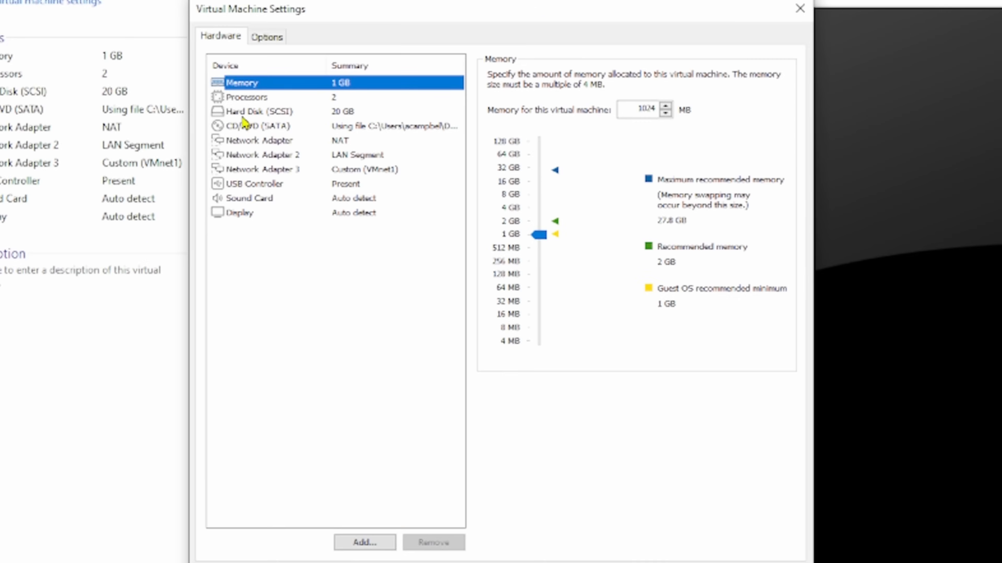
{"action": "left_click", "coordinate": [255, 126]}
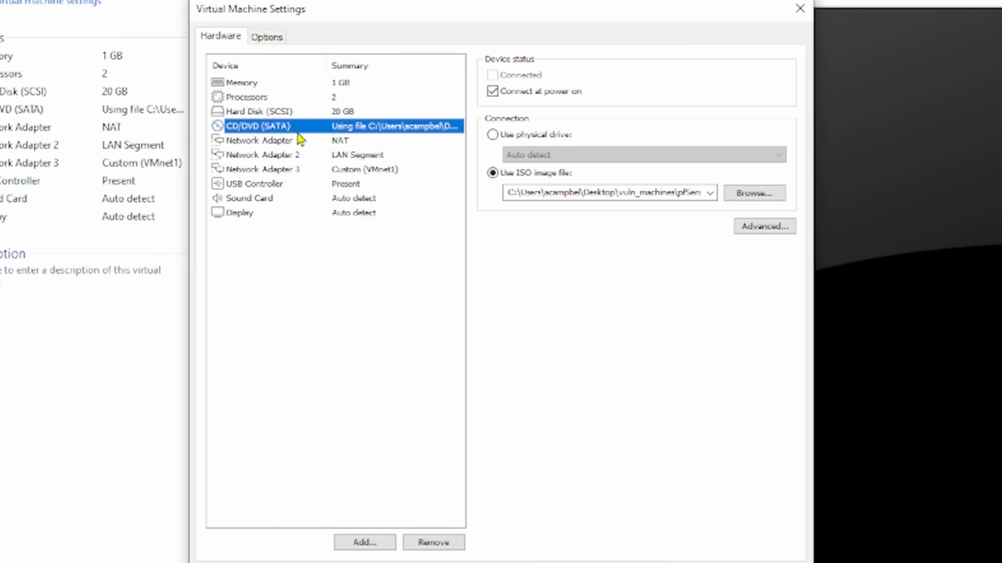
{"action": "mouse_move", "coordinate": [492, 135]}
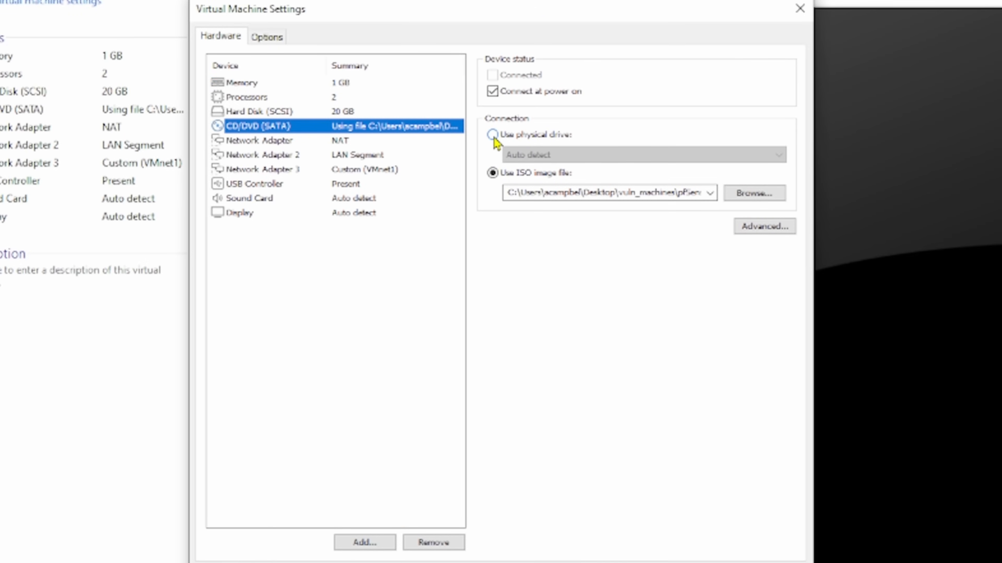
{"action": "left_click", "coordinate": [493, 135]}
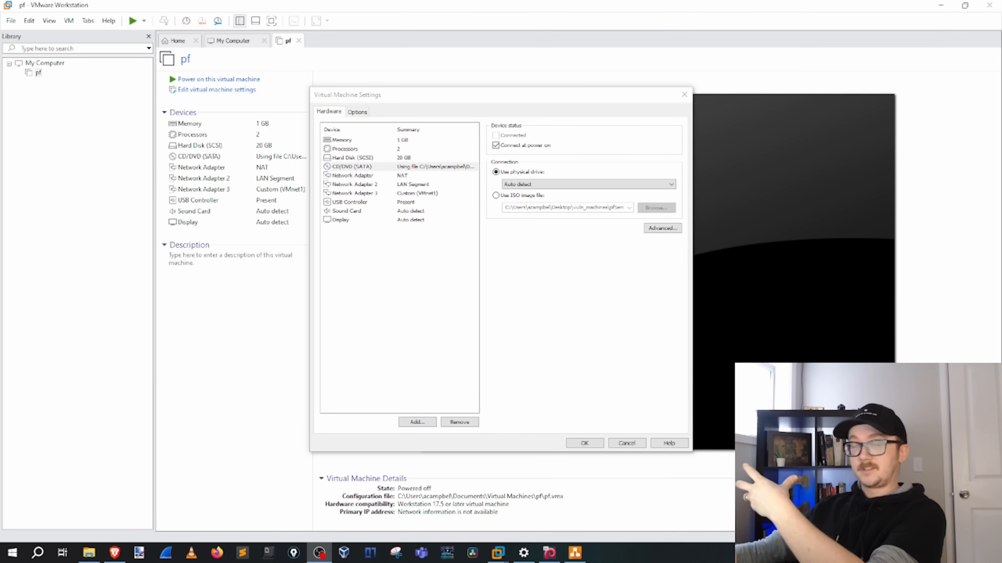
{"action": "mouse_move", "coordinate": [66, 339]}
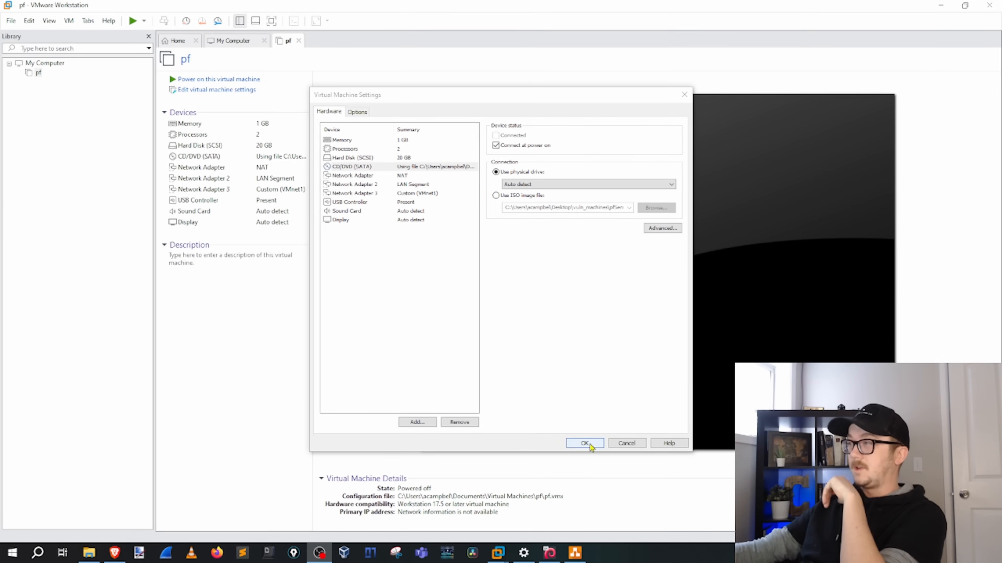
{"action": "left_click", "coordinate": [583, 444]}
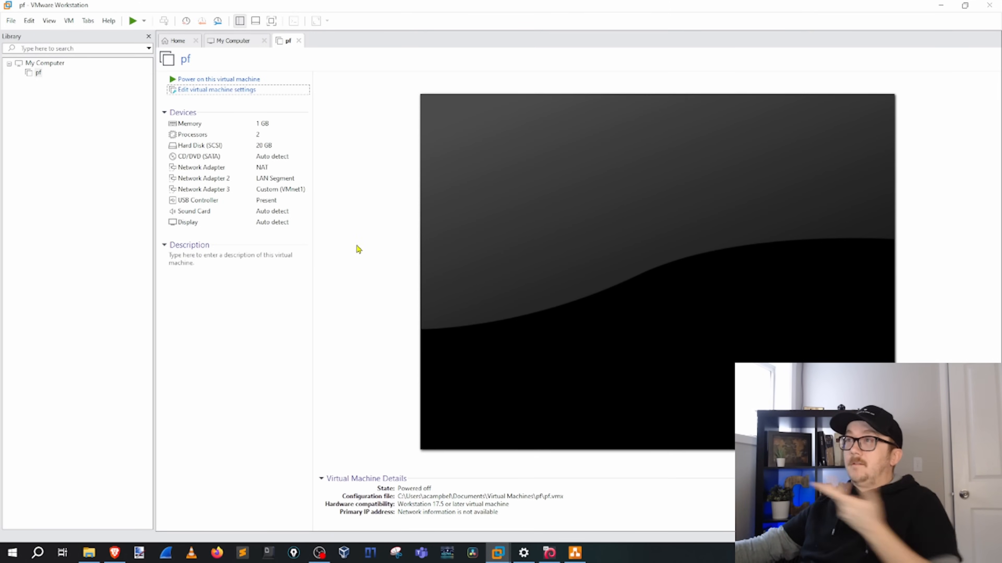
{"action": "mouse_move", "coordinate": [358, 248]}
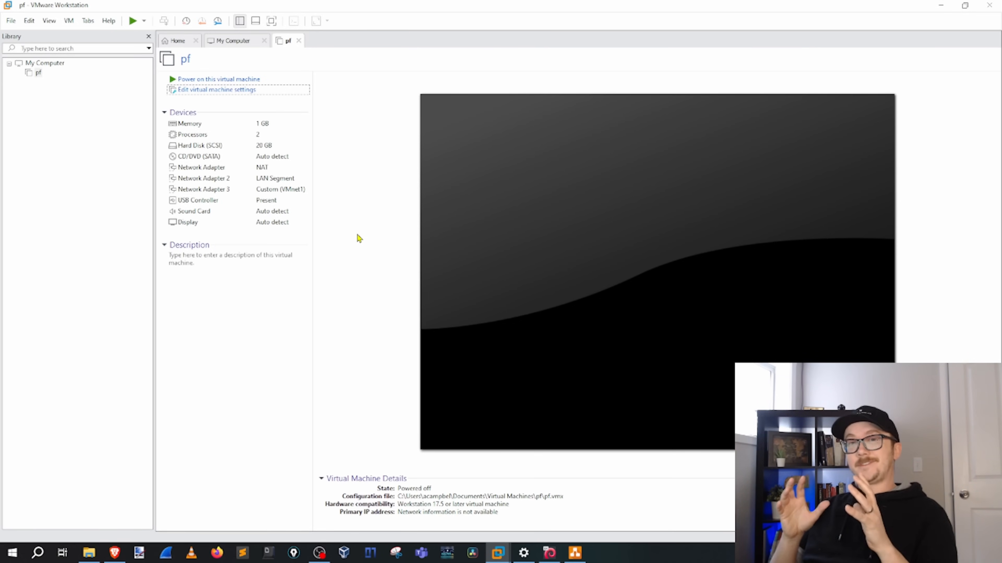
{"action": "left_click", "coordinate": [218, 79]}
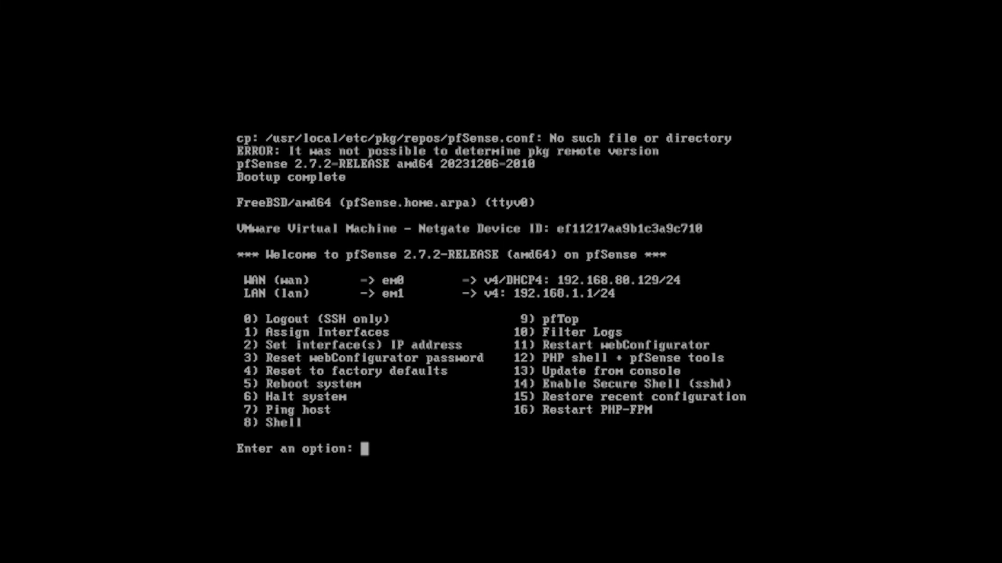
Via console option 1 with no VLANs, assign em0 to WAN, em1 to LAN, em2 to OPT1 and proceed
{"action": "type", "text": "1"}
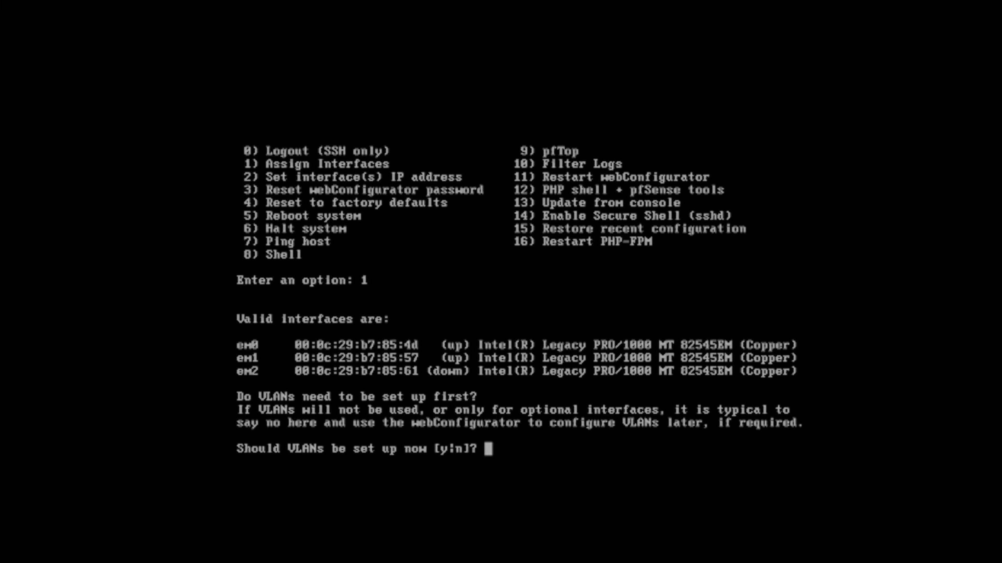
{"action": "mouse_move", "coordinate": [255, 359]}
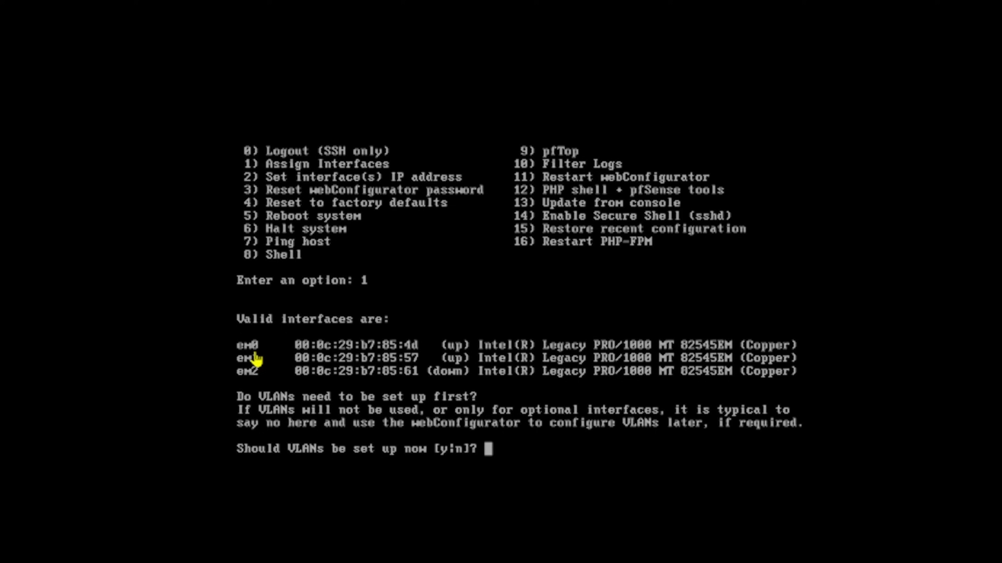
{"action": "mouse_move", "coordinate": [461, 388]}
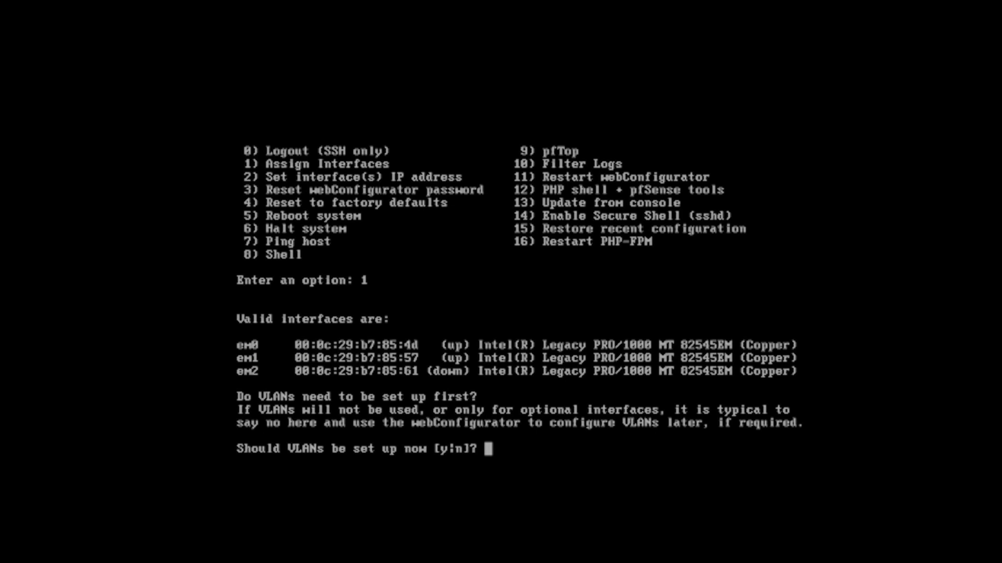
{"action": "type", "text": "n"}
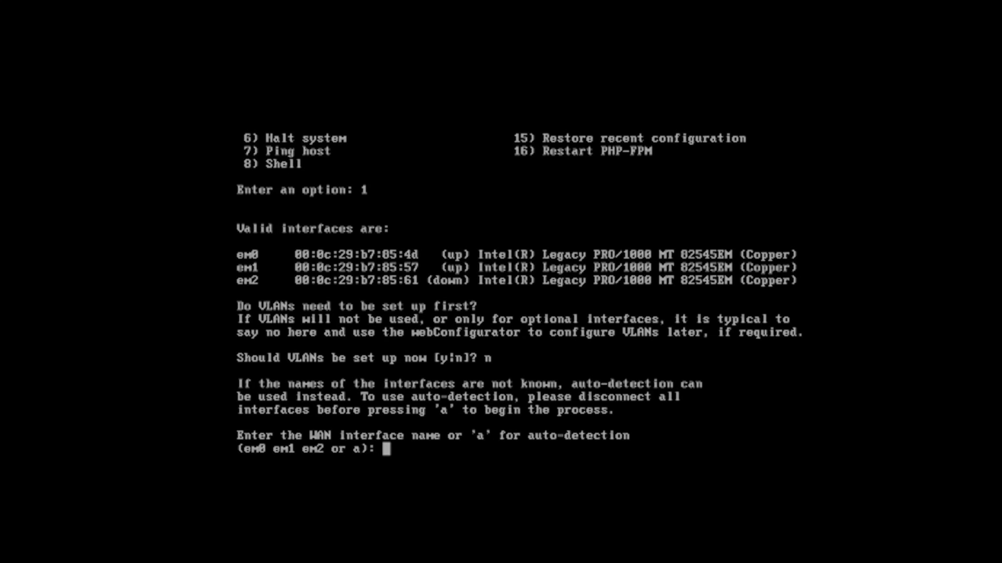
{"action": "type", "text": "em"}
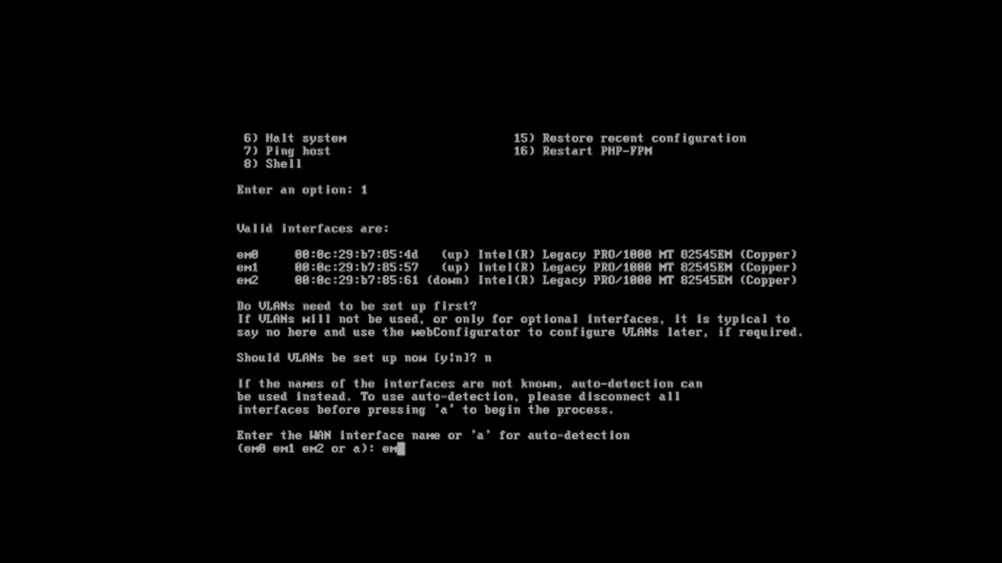
{"action": "key", "text": "Return"}
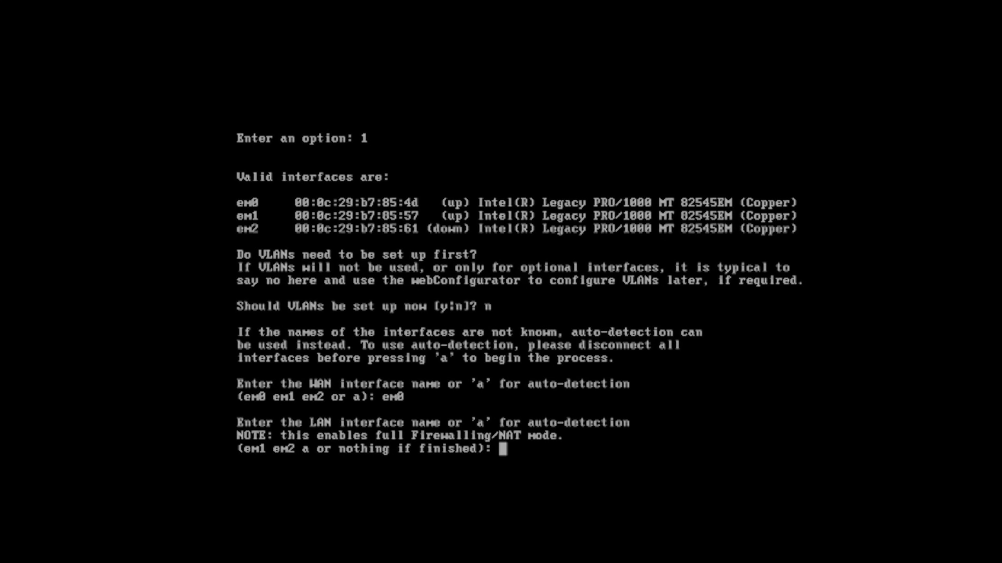
{"action": "type", "text": "em"}
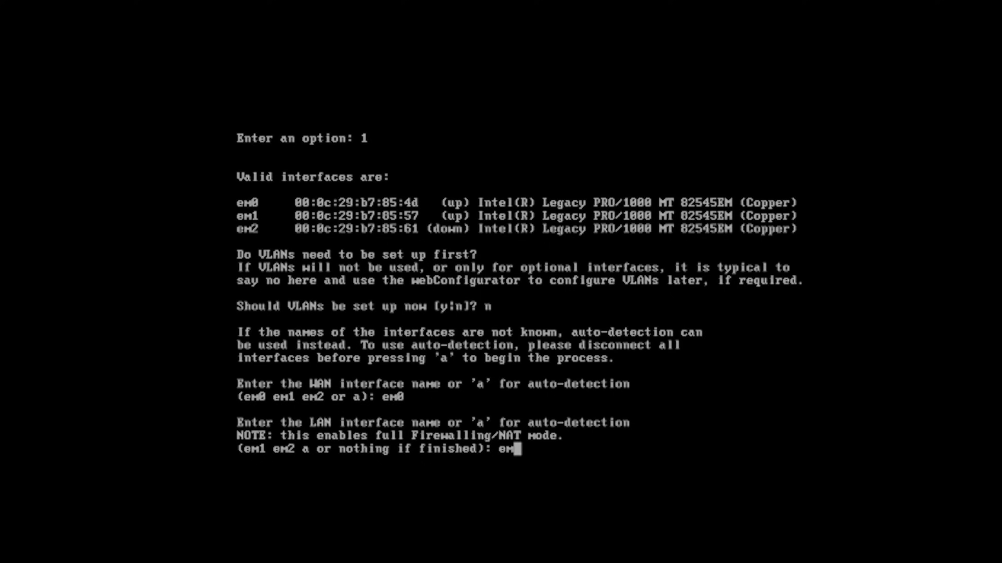
{"action": "key", "text": "Return"}
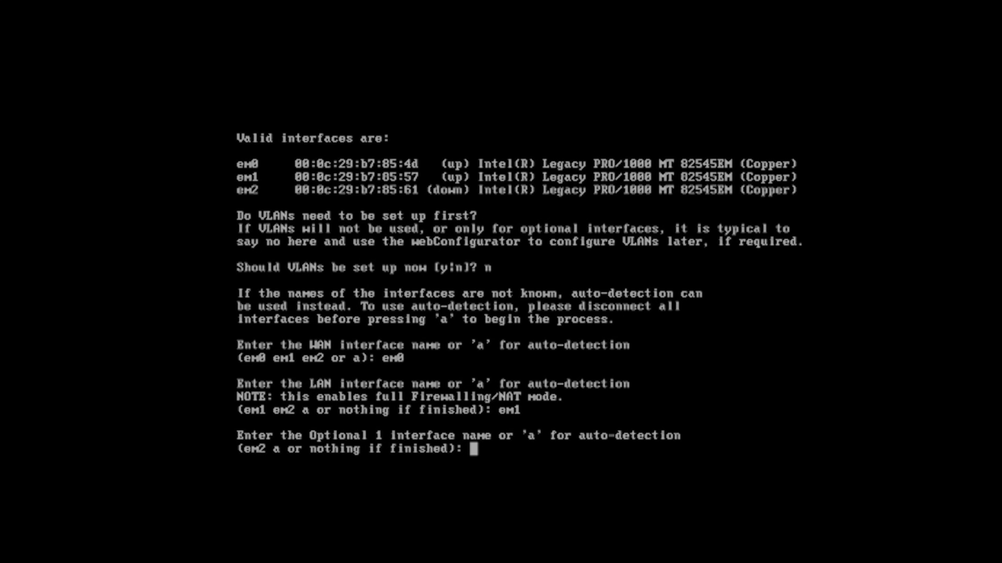
{"action": "type", "text": "em2"}
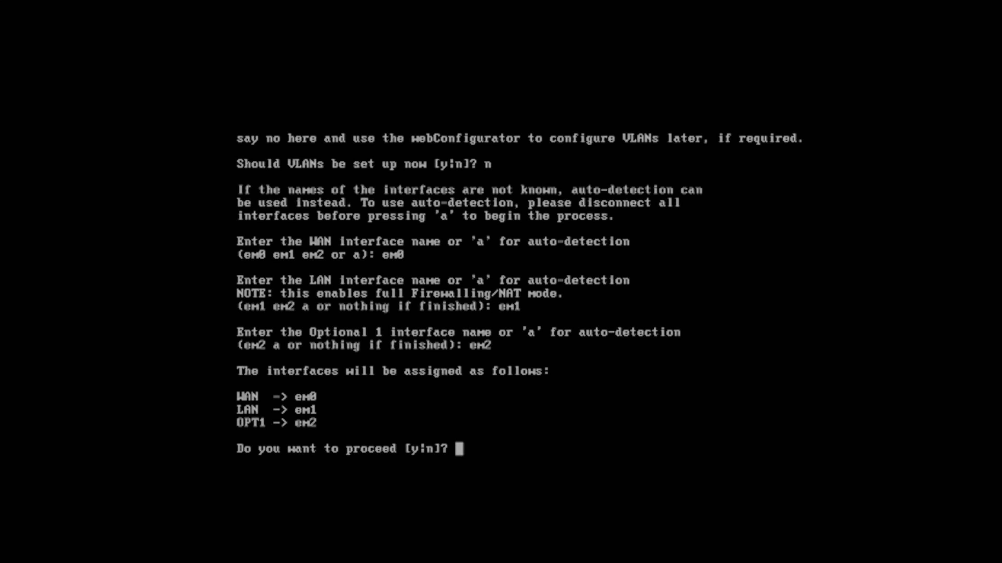
{"action": "type", "text": "y"}
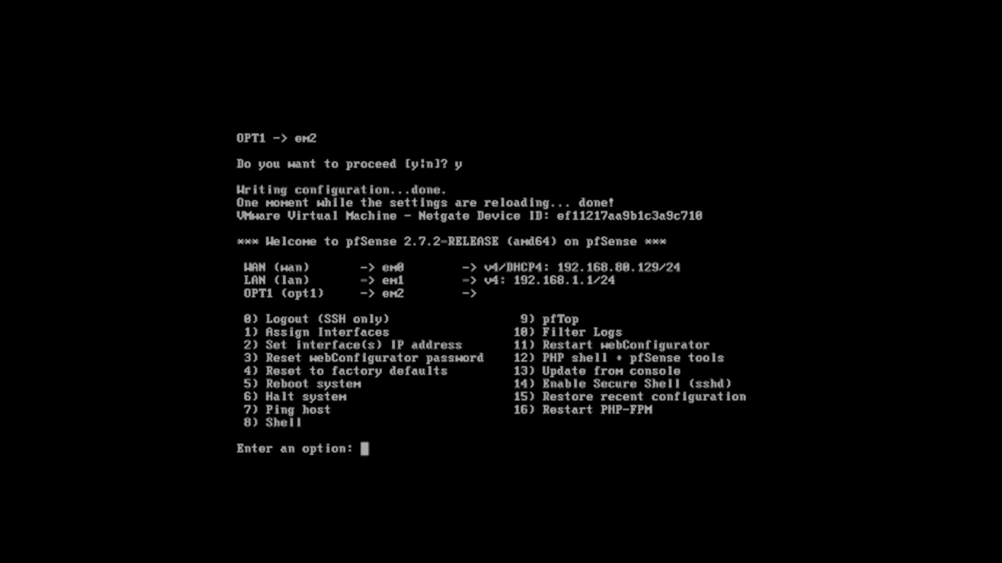
{"action": "mouse_move", "coordinate": [279, 292]}
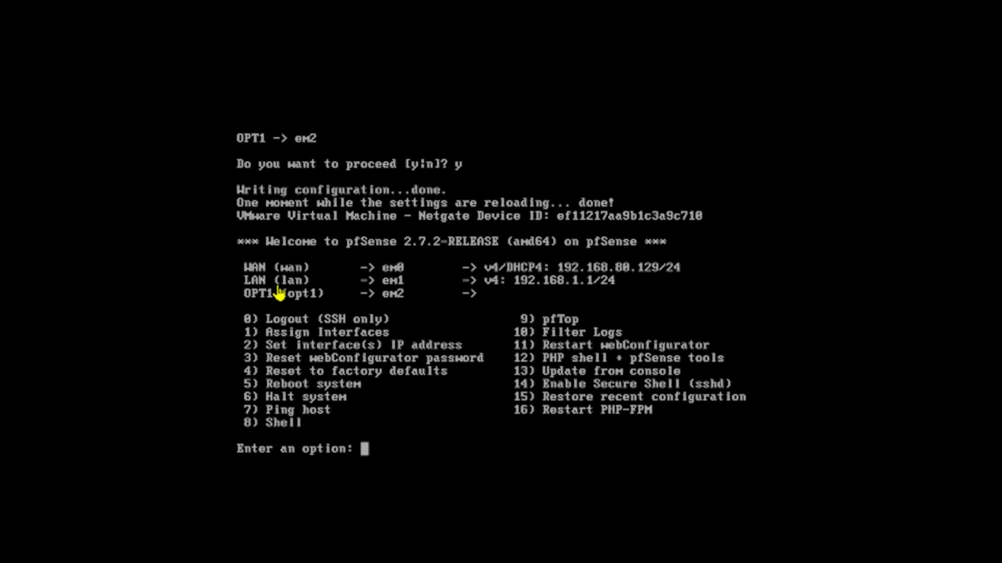
{"action": "mouse_move", "coordinate": [573, 289]}
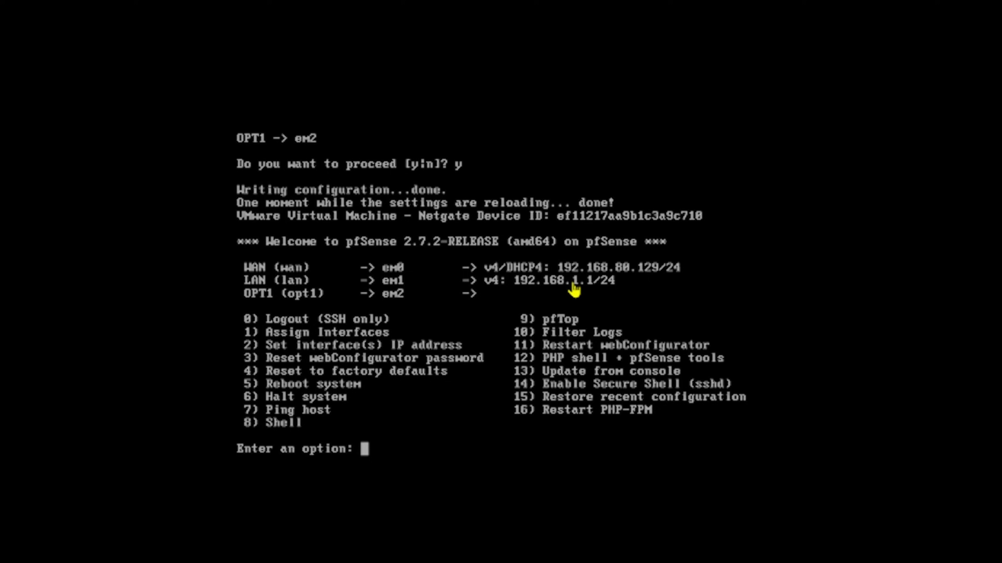
{"action": "mouse_move", "coordinate": [591, 291]}
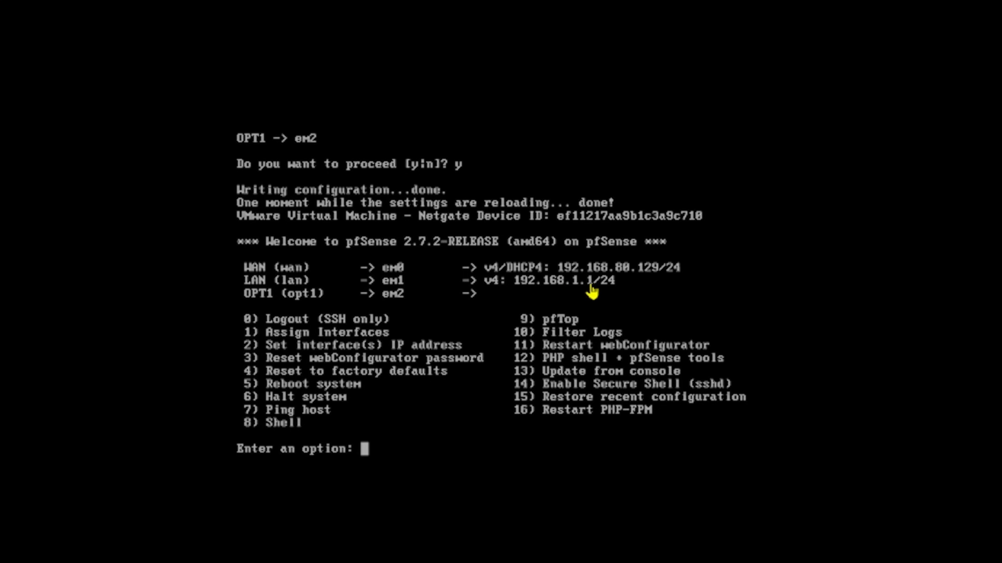
{"action": "mouse_move", "coordinate": [638, 286]}
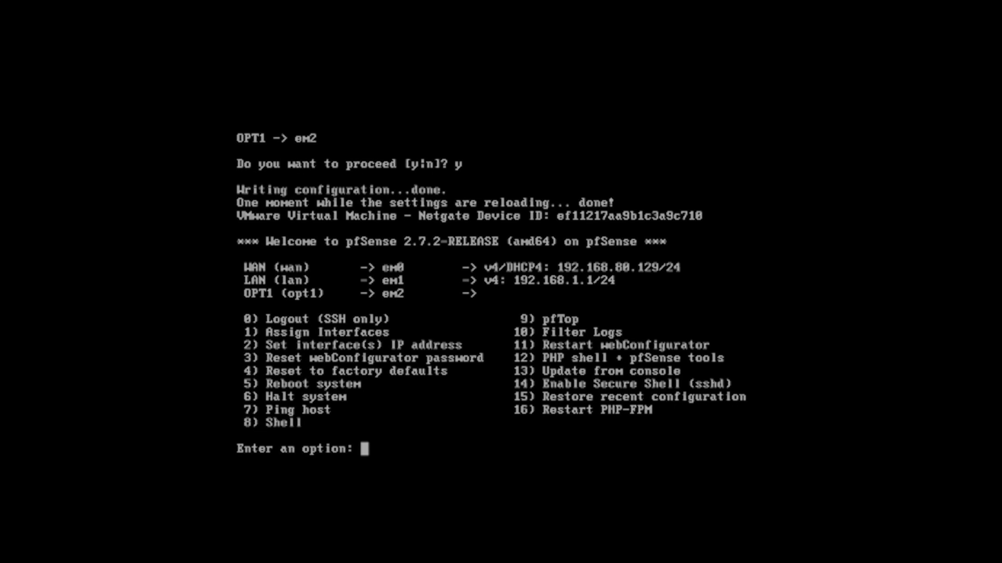
Via console option 2 on interface 2, decline DHCP and set the LAN IPv4 address to 192.168.5.1
{"action": "type", "text": "2"}
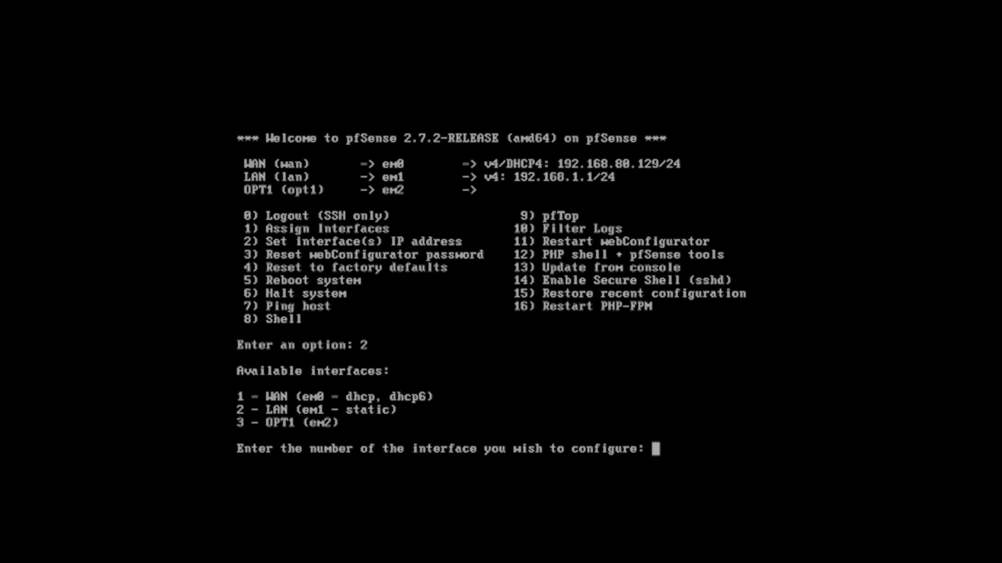
{"action": "type", "text": "2"}
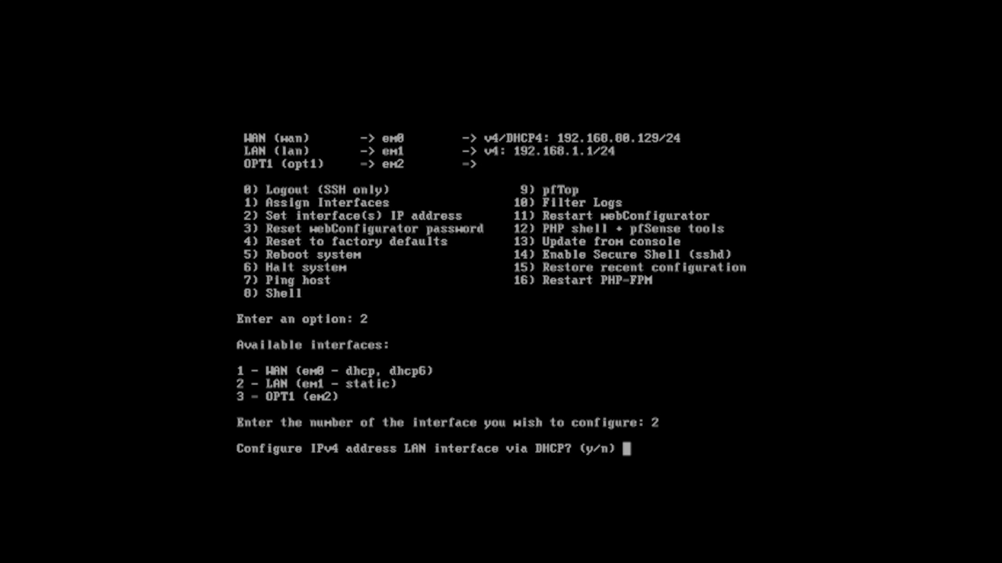
{"action": "type", "text": "n"}
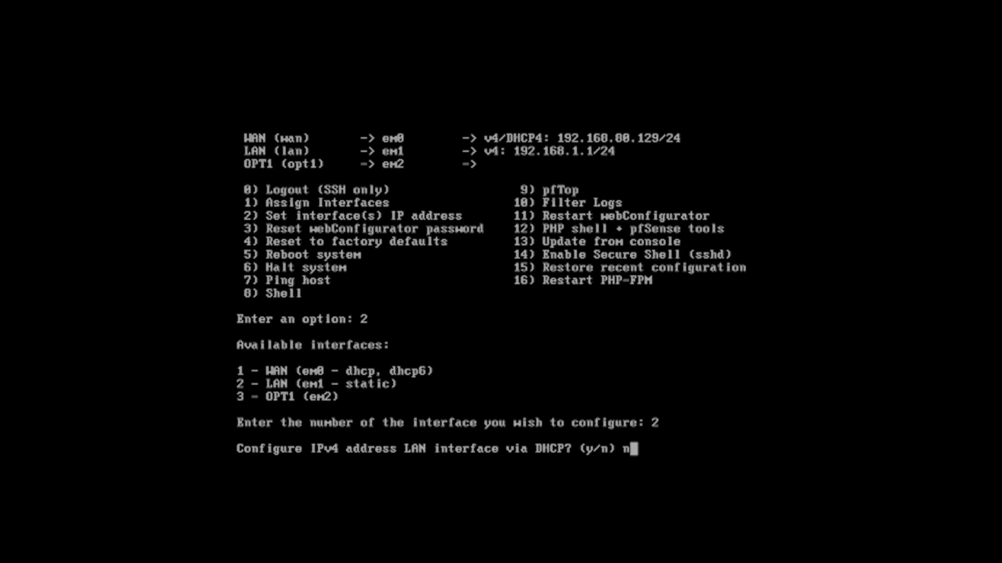
{"action": "key", "text": "Return"}
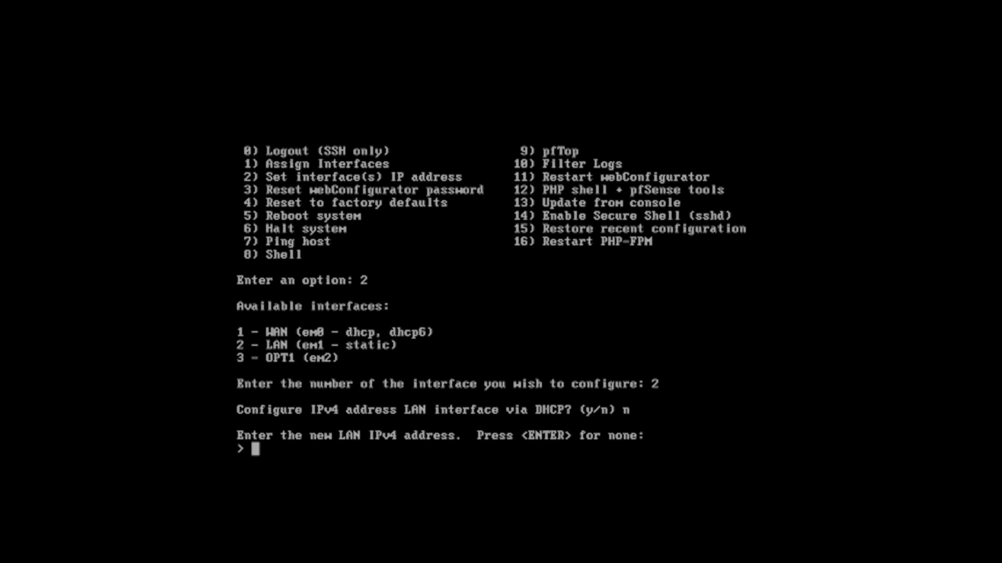
{"action": "type", "text": "192.16"}
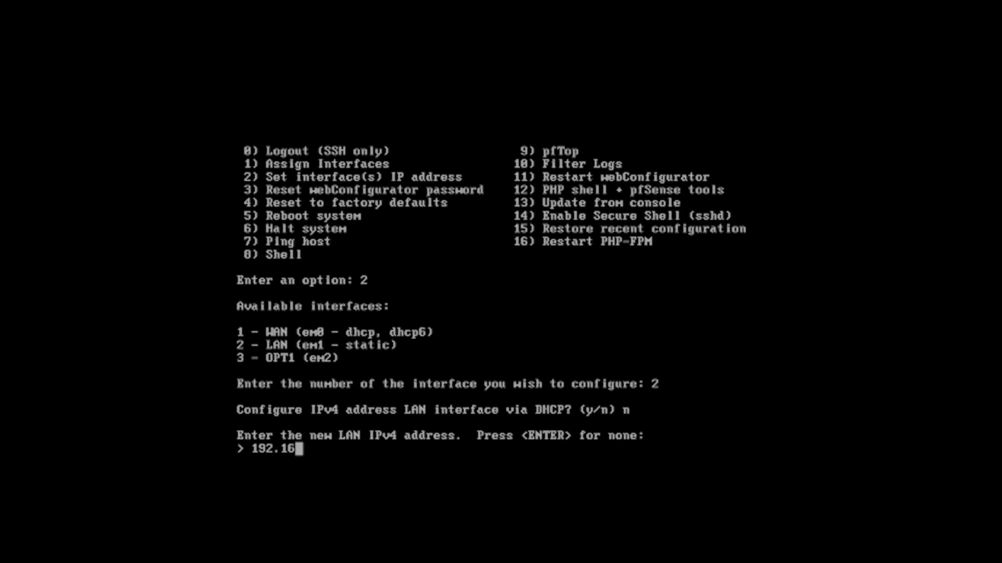
{"action": "type", "text": "0.5.1"}
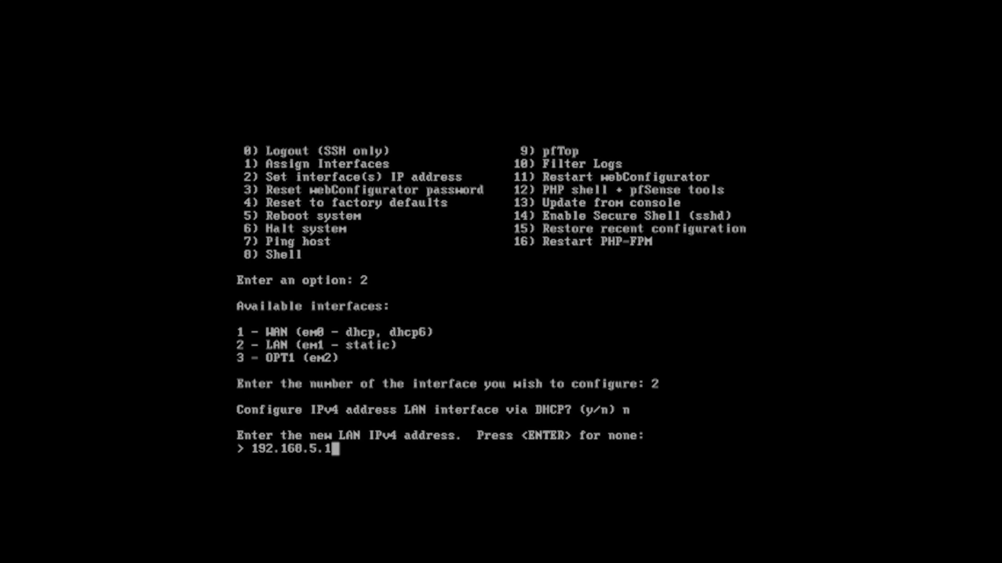
{"action": "key", "text": "Return"}
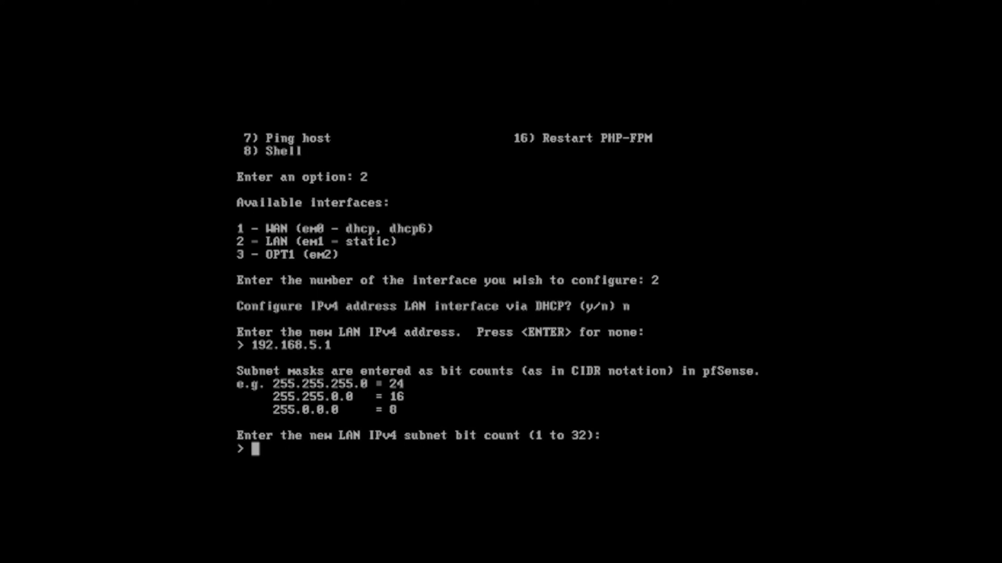
{"action": "mouse_move", "coordinate": [284, 396]}
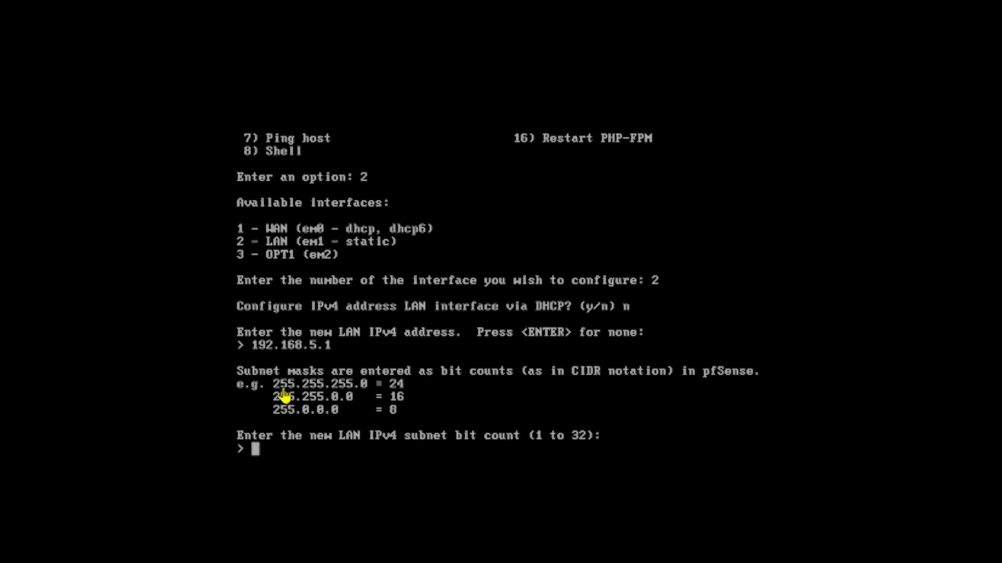
{"action": "mouse_move", "coordinate": [343, 393]}
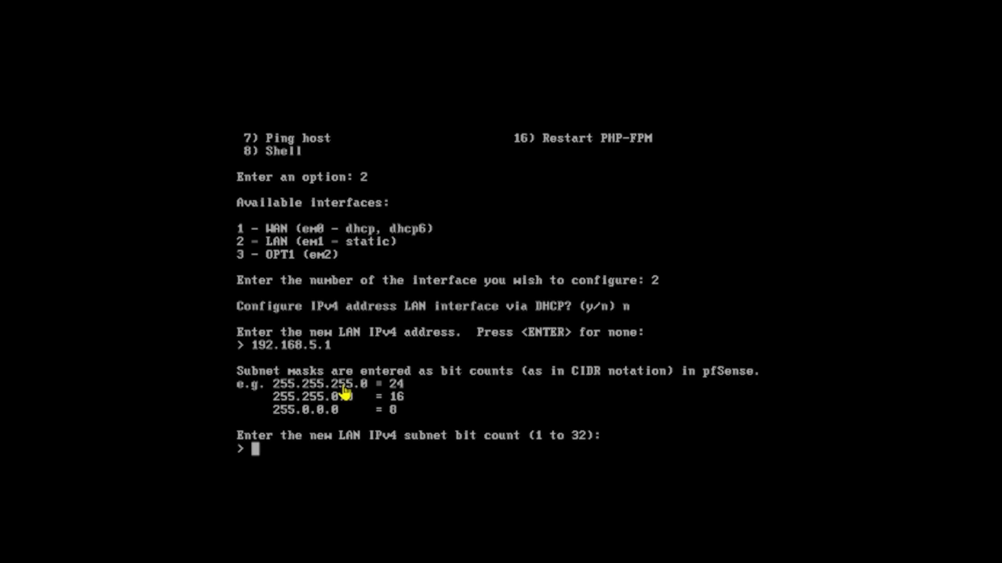
{"action": "mouse_move", "coordinate": [295, 353]}
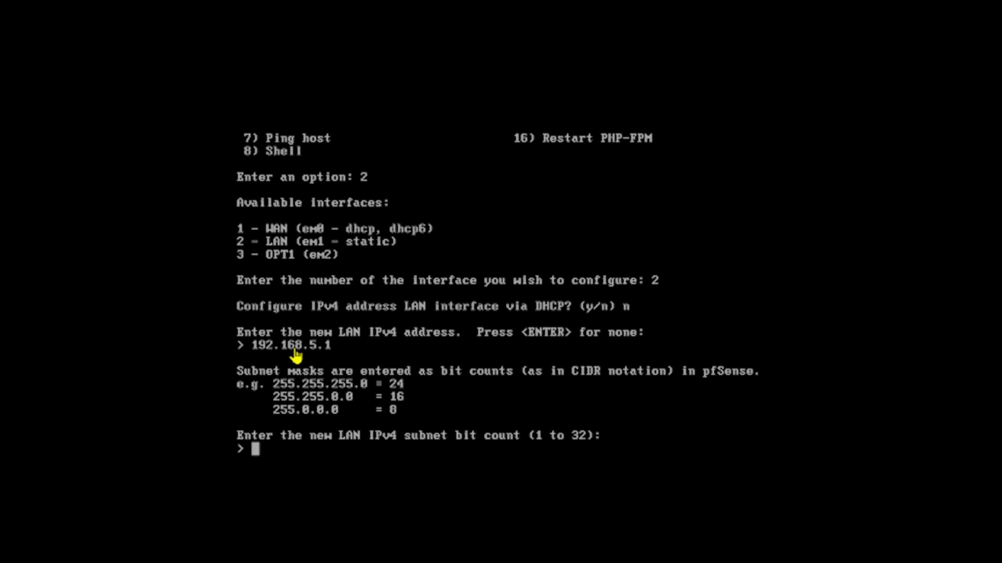
{"action": "mouse_move", "coordinate": [330, 352]}
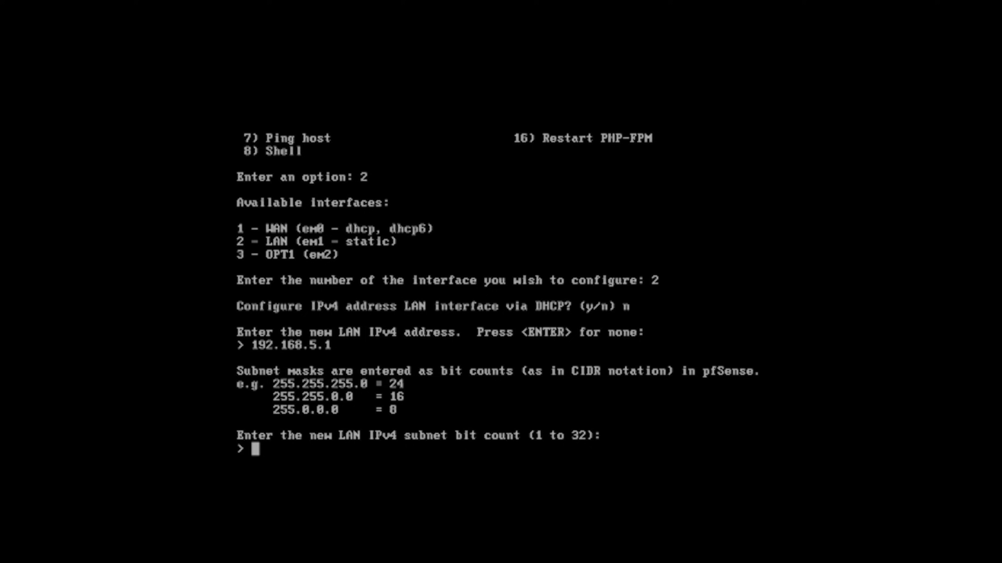
Give the LAN a 24-bit subnet with no gateway and decline DHCP6
{"action": "type", "text": "24"}
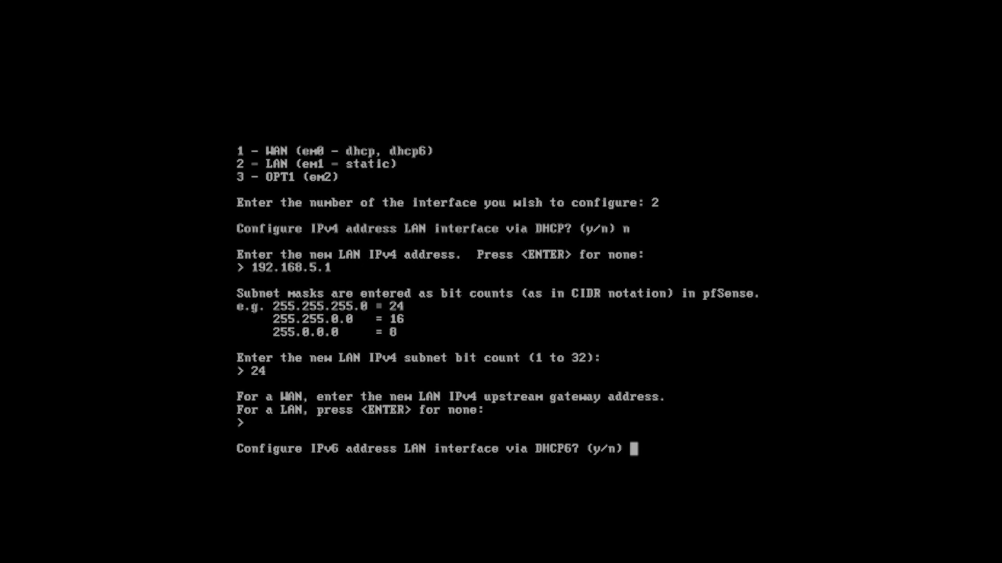
{"action": "type", "text": "n"}
{"action": "type", "text": "y"}
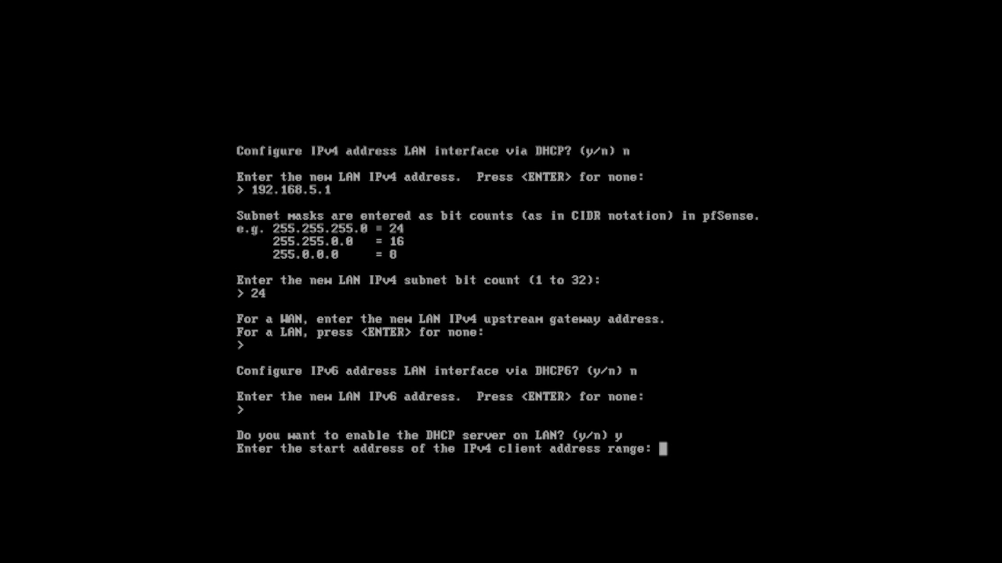
Enter the LAN DHCP range from 192.168.5.10 to 192.168.5.254
{"action": "type", "text": "192.168."}
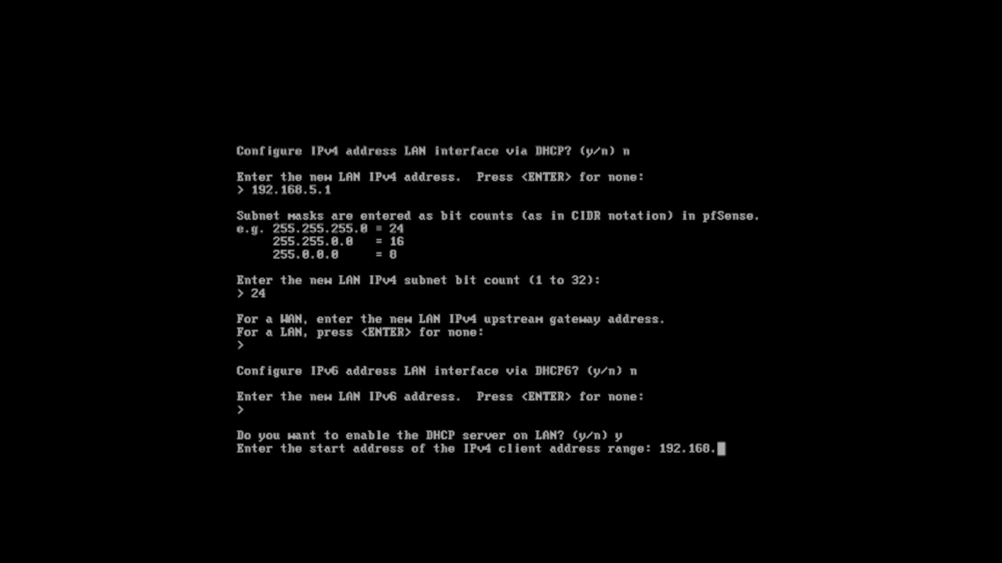
{"action": "type", "text": "5.10"}
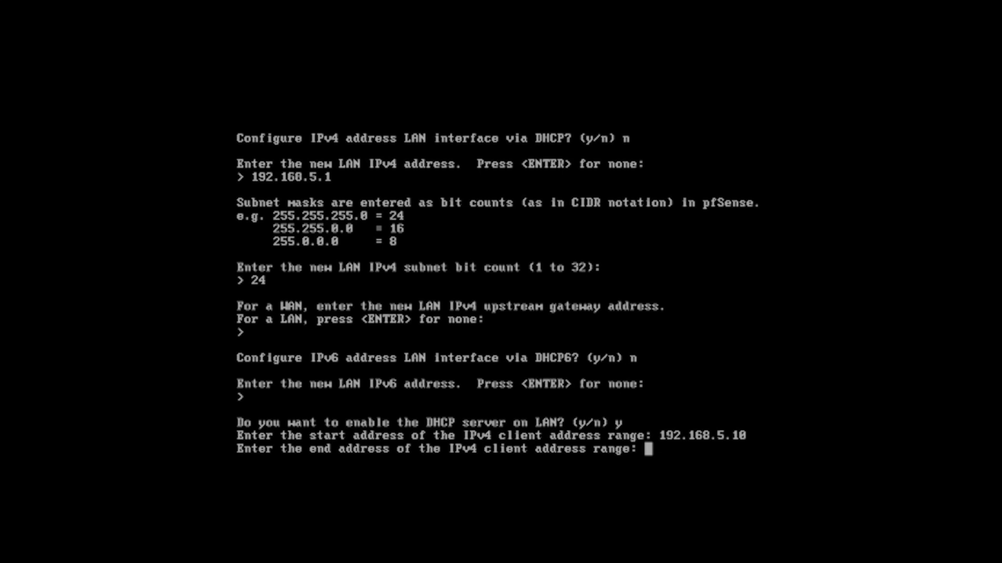
{"action": "type", "text": "192.16"}
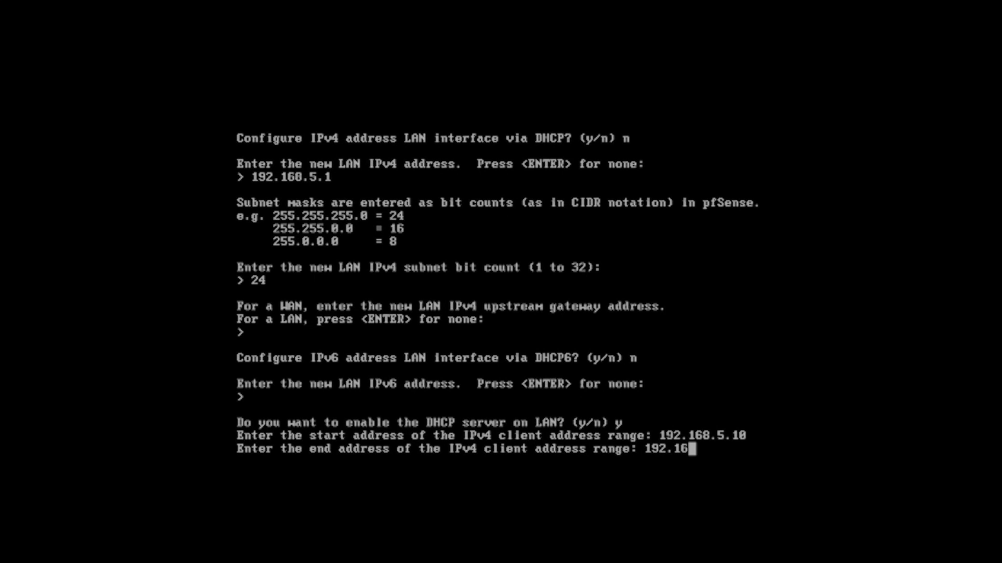
{"action": "type", "text": "8.5.254"}
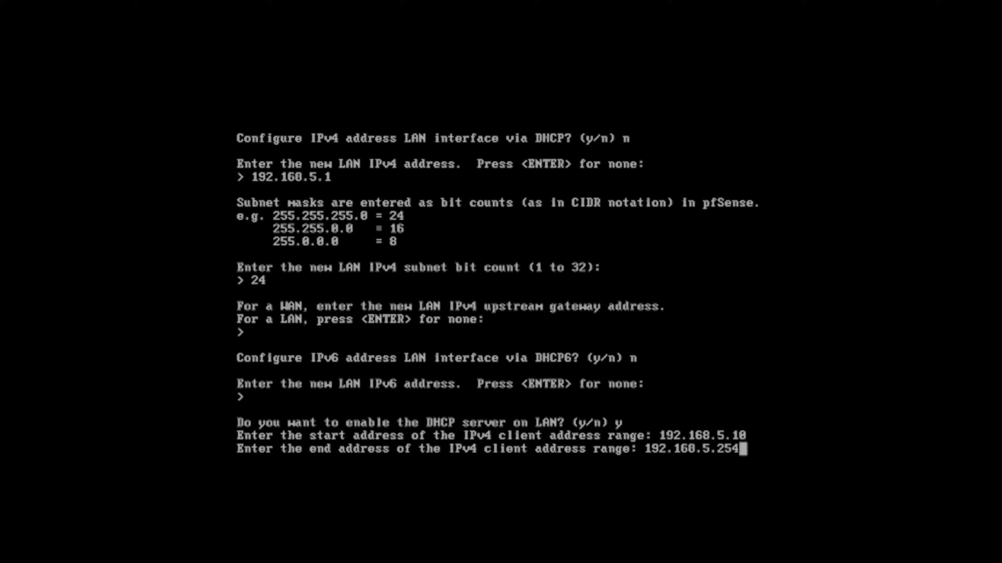
{"action": "mouse_move", "coordinate": [757, 457]}
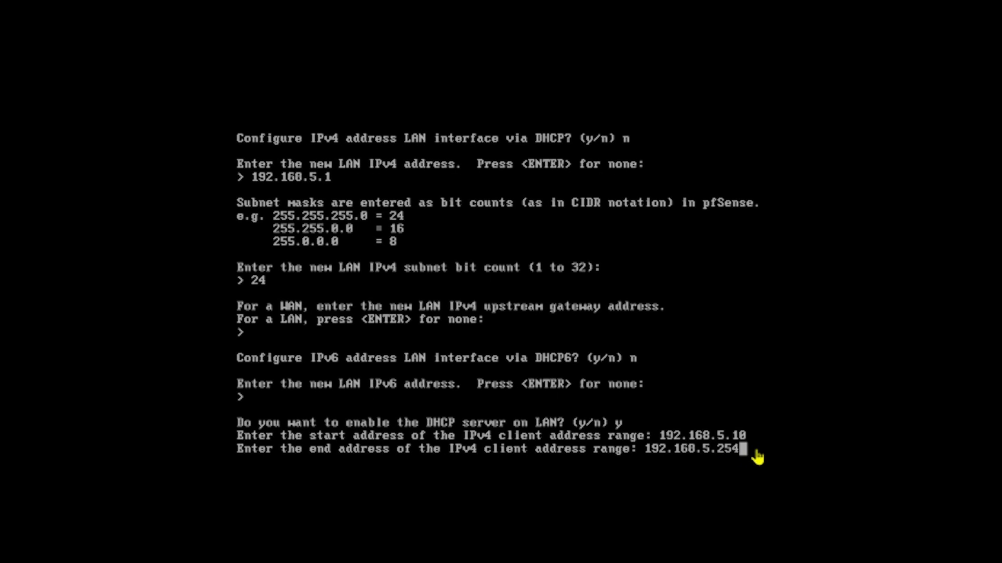
{"action": "mouse_move", "coordinate": [769, 458]}
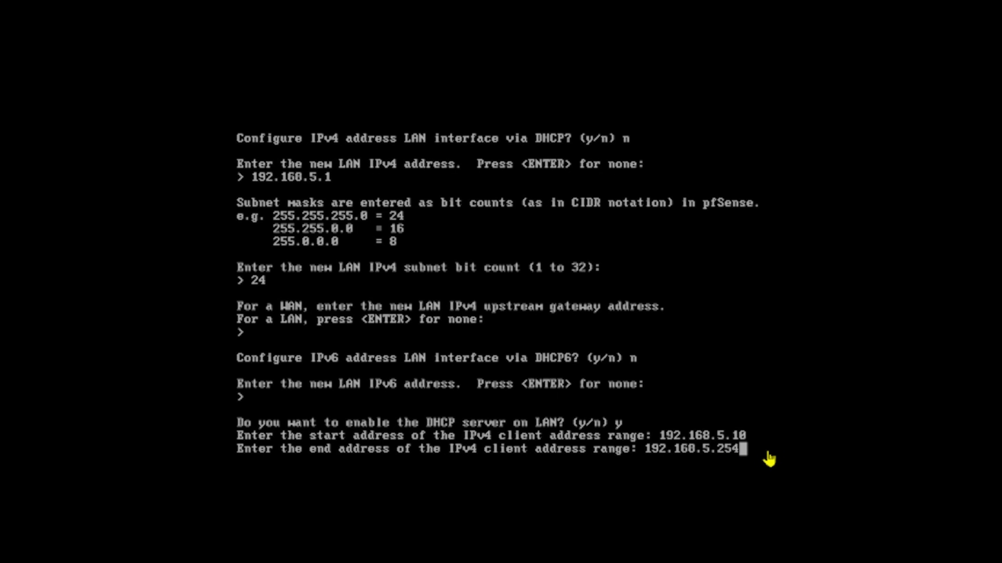
{"action": "mouse_move", "coordinate": [759, 447]}
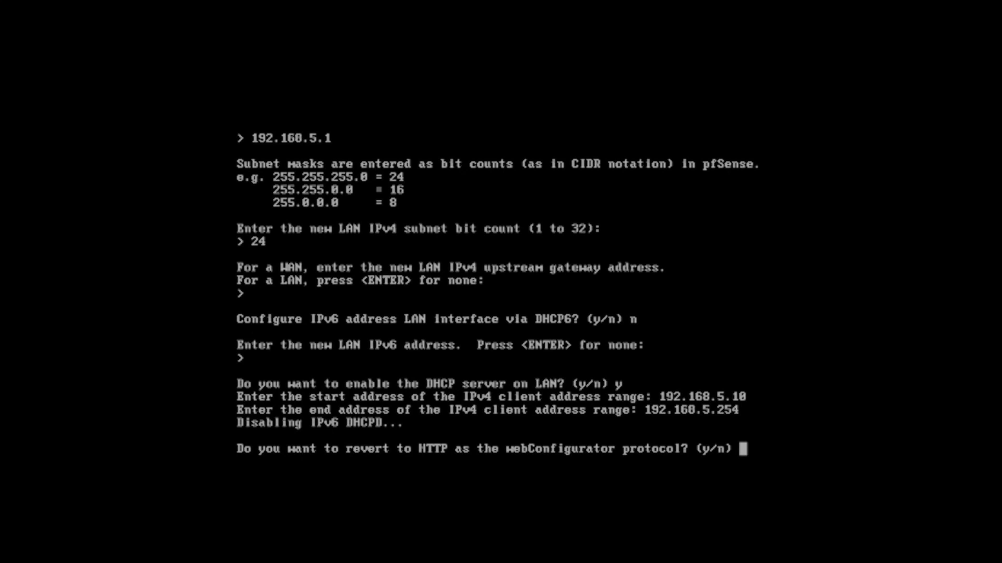
Answer y to revert the webConfigurator to HTTP and return to the main menu
{"action": "type", "text": "y"}
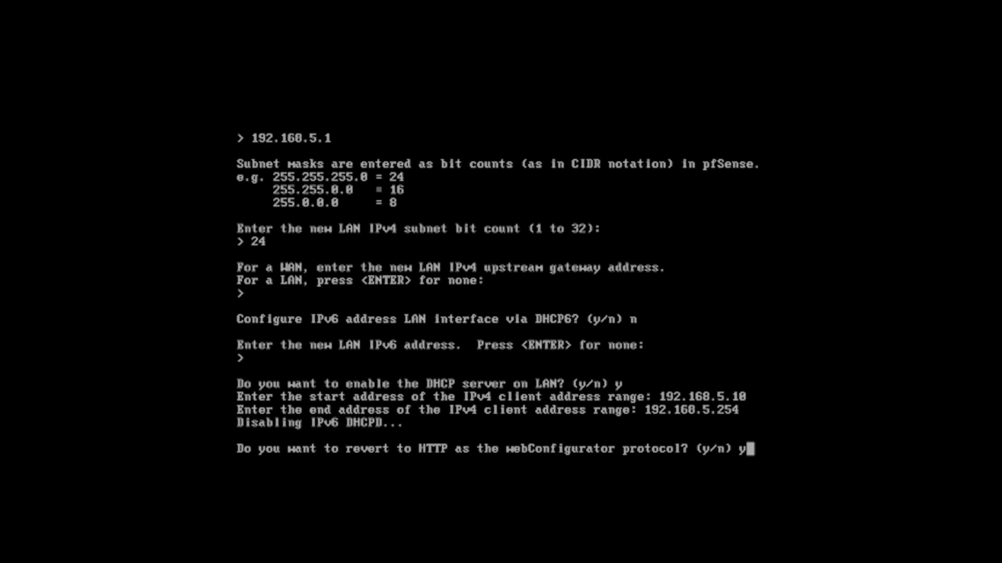
{"action": "key", "text": "Return"}
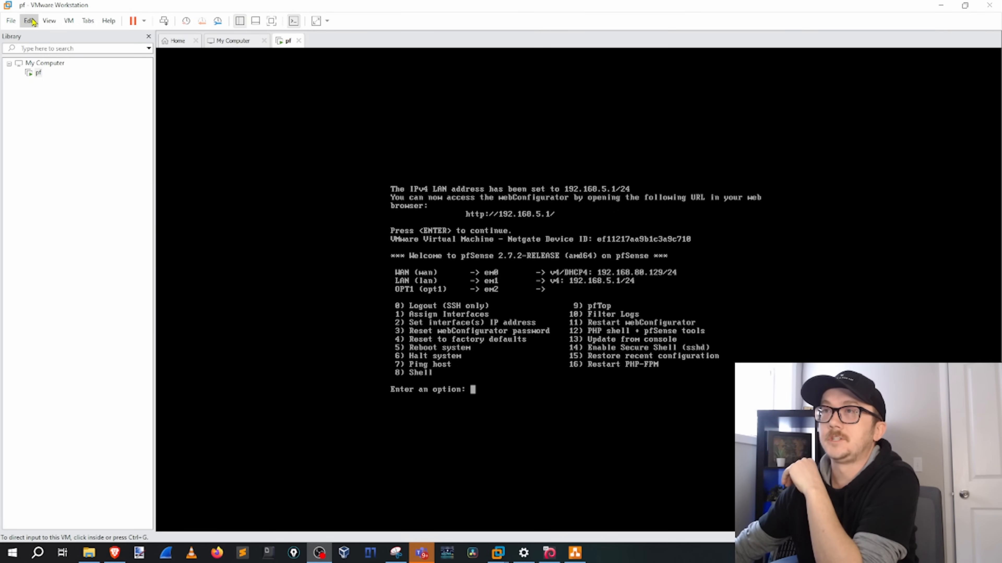
{"action": "left_click", "coordinate": [29, 20]}
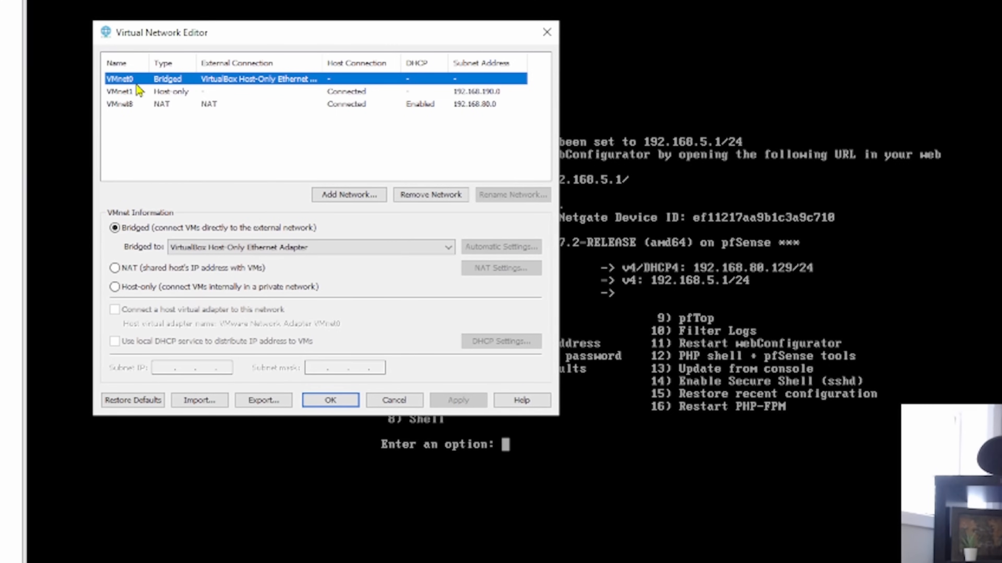
{"action": "mouse_move", "coordinate": [133, 91]}
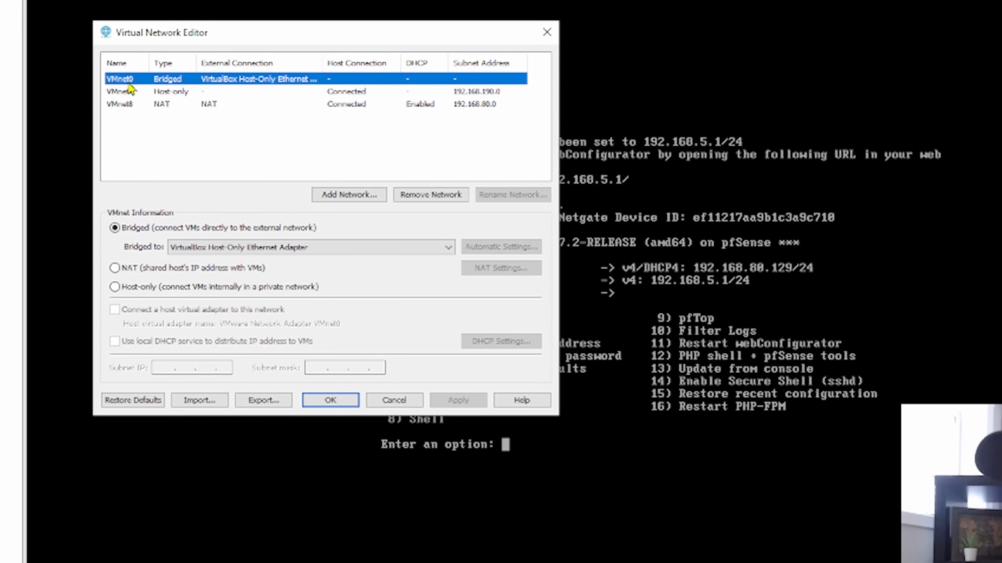
{"action": "mouse_move", "coordinate": [149, 105]}
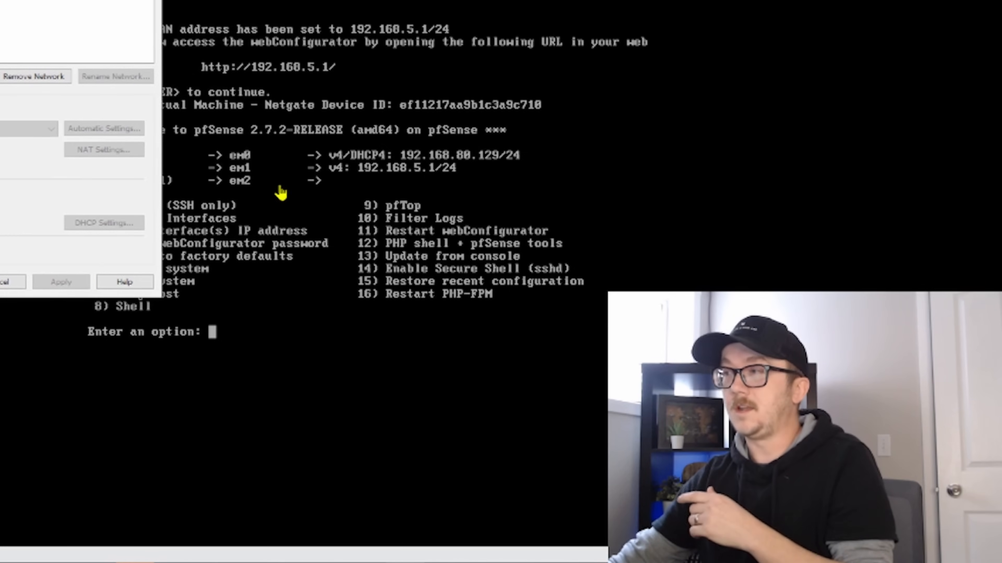
{"action": "mouse_move", "coordinate": [300, 190]}
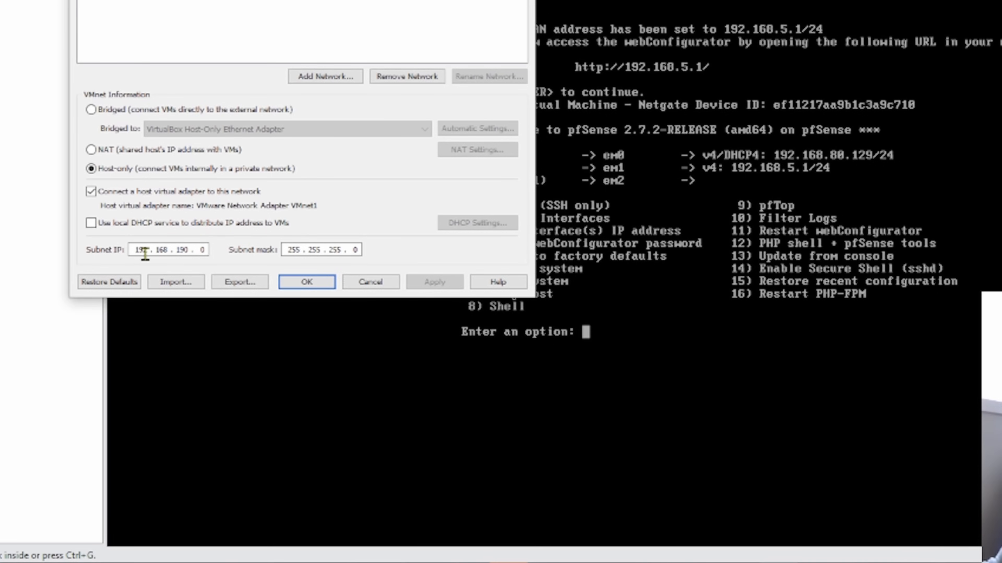
{"action": "mouse_move", "coordinate": [188, 263]}
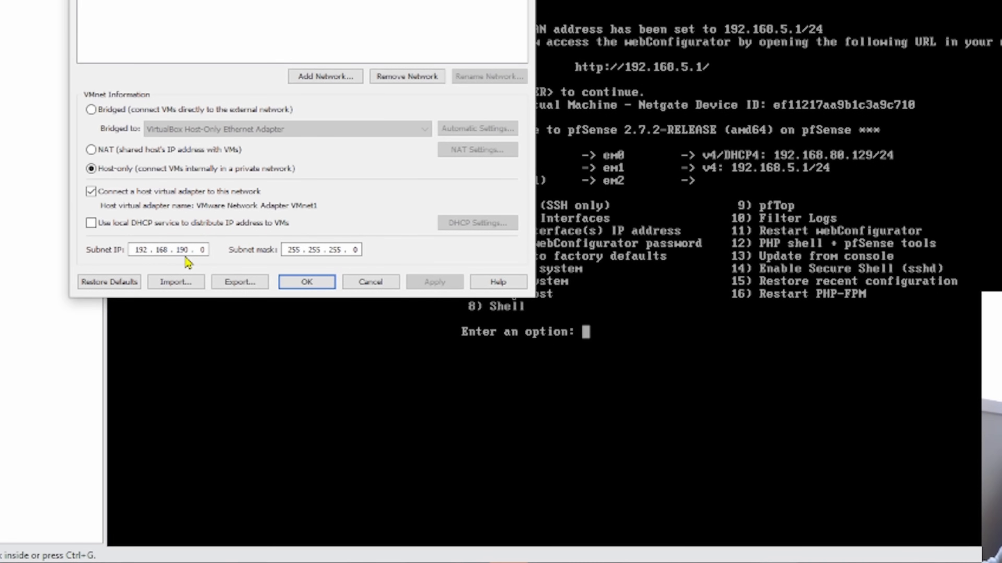
{"action": "mouse_move", "coordinate": [204, 264]}
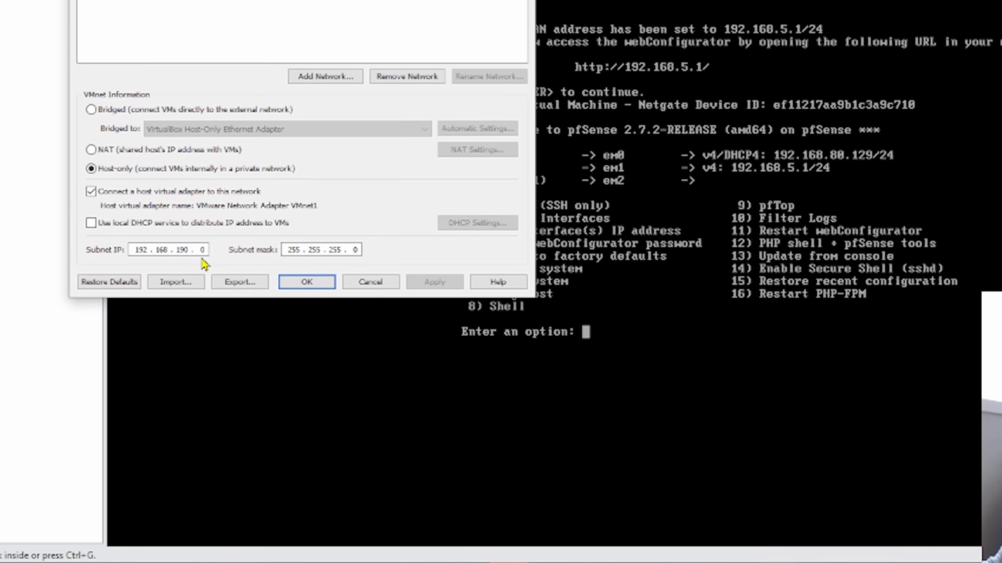
{"action": "mouse_move", "coordinate": [337, 261]}
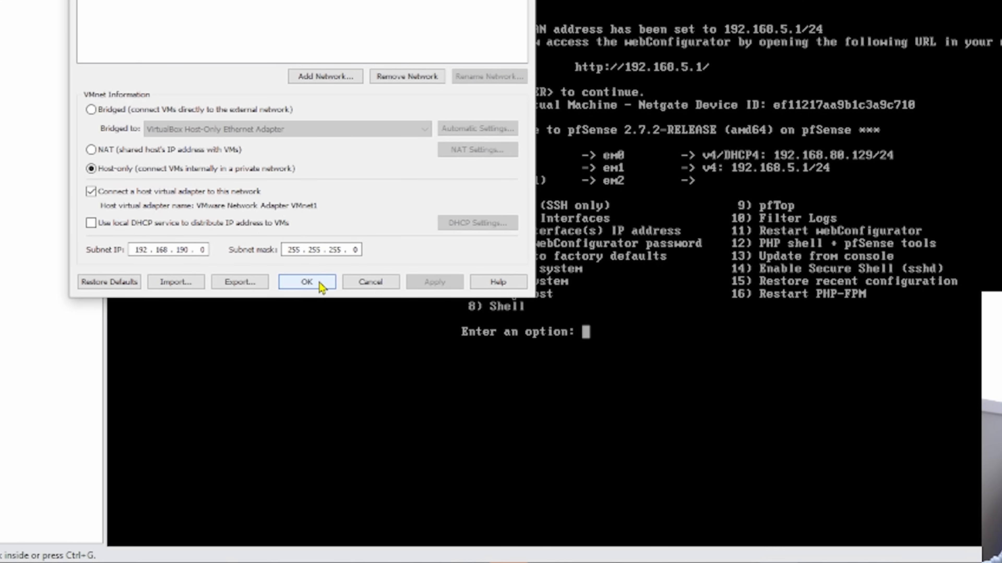
{"action": "mouse_move", "coordinate": [321, 287]}
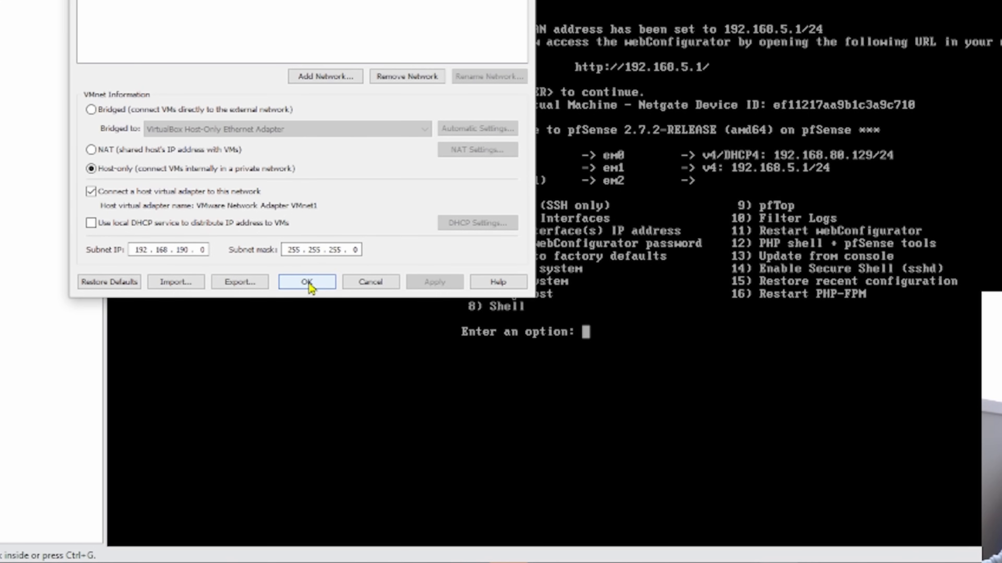
{"action": "left_click", "coordinate": [307, 282]}
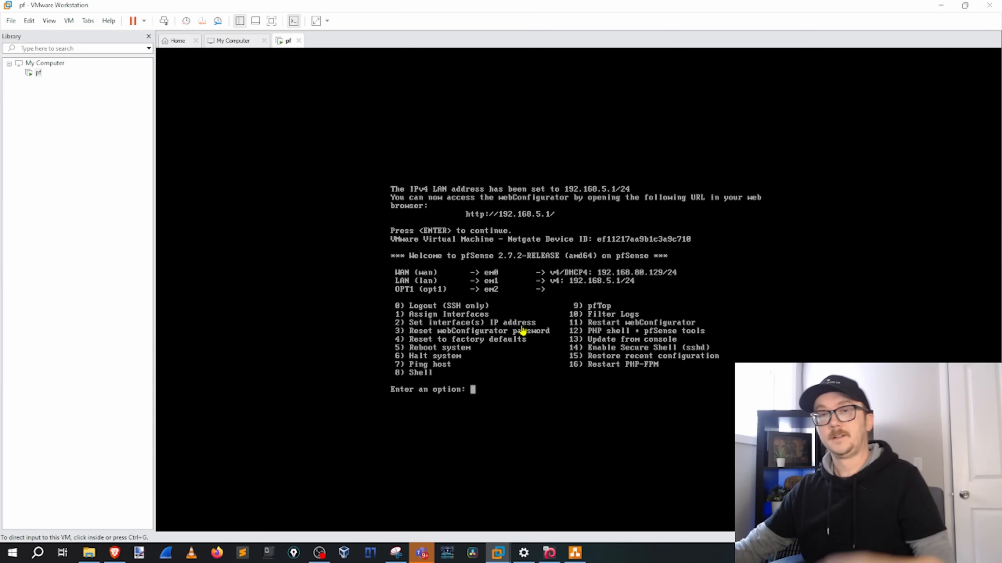
{"action": "mouse_move", "coordinate": [511, 333]}
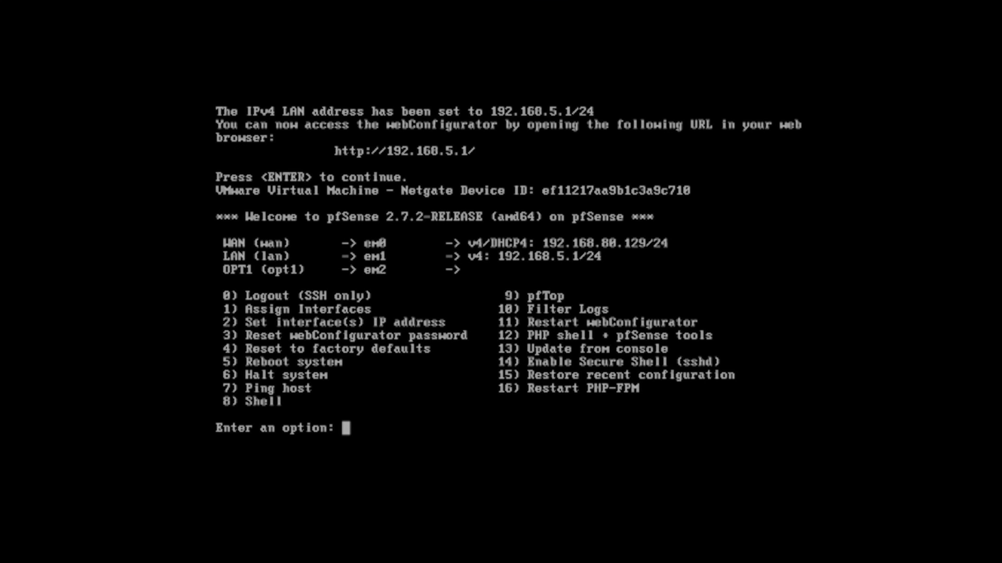
Via console option 2 on interface 3, set OPT1 statically to 192.168.190.10
{"action": "type", "text": "2"}
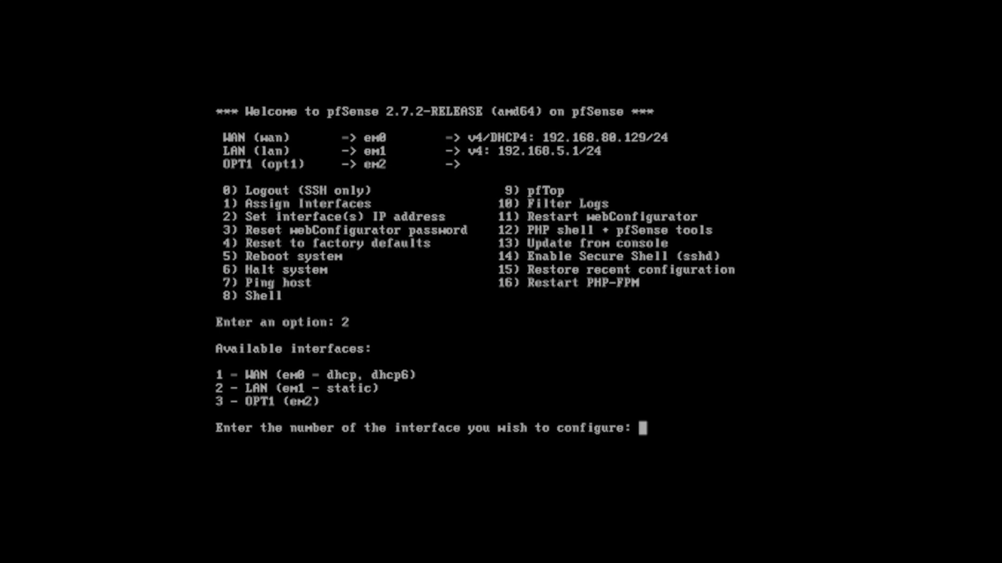
{"action": "type", "text": "3"}
{"action": "type", "text": "n"}
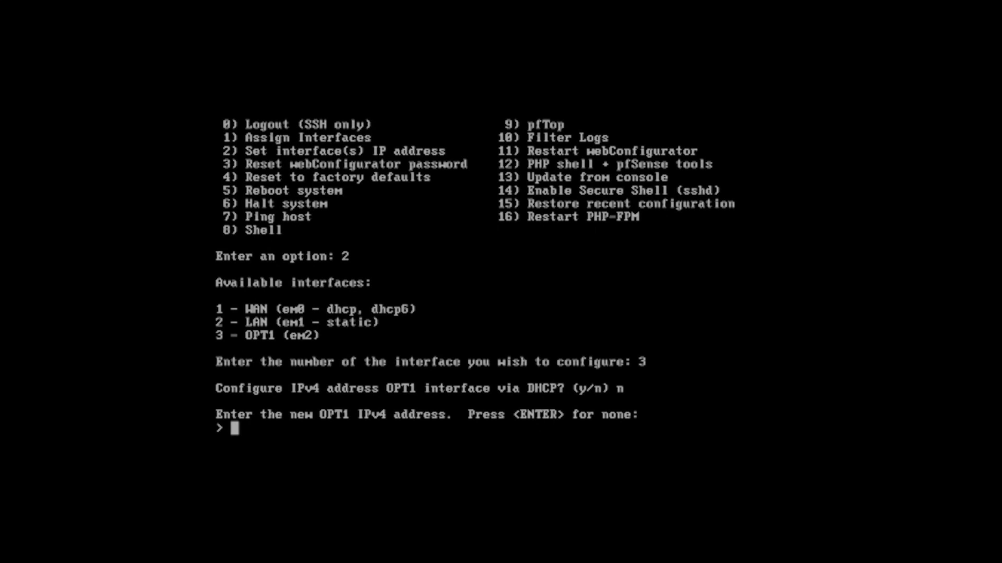
{"action": "type", "text": "192."}
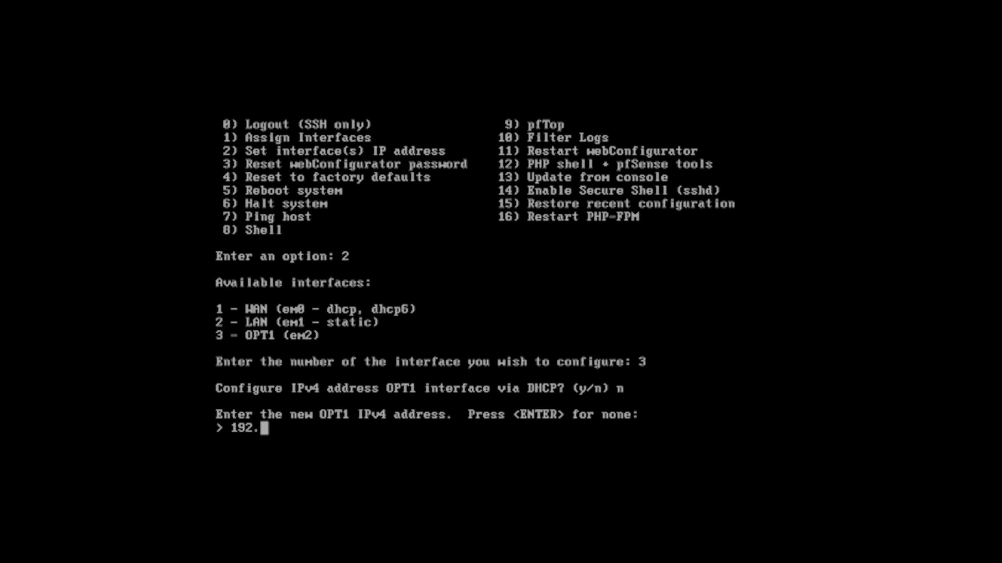
{"action": "type", "text": "168.19"}
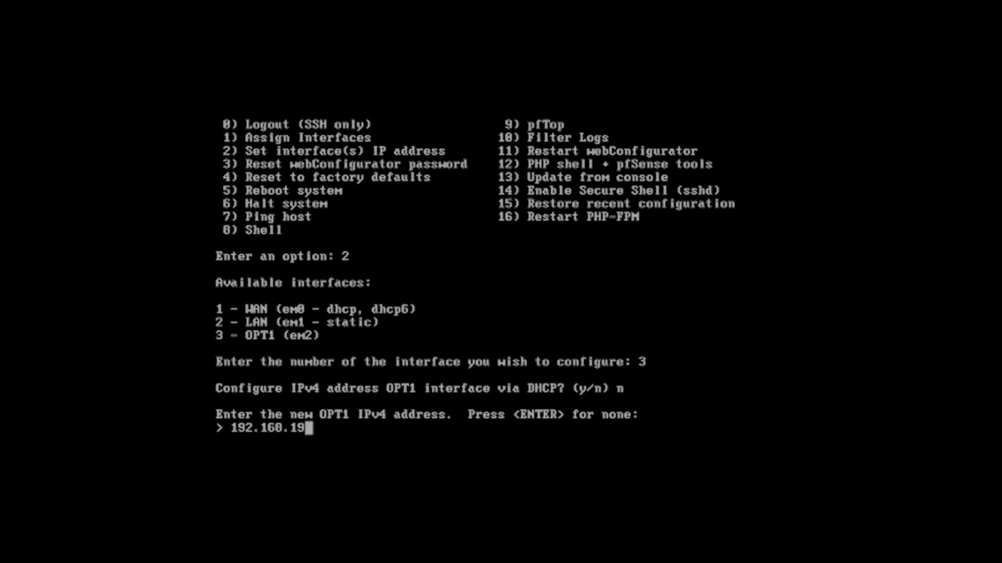
{"action": "type", "text": "0."}
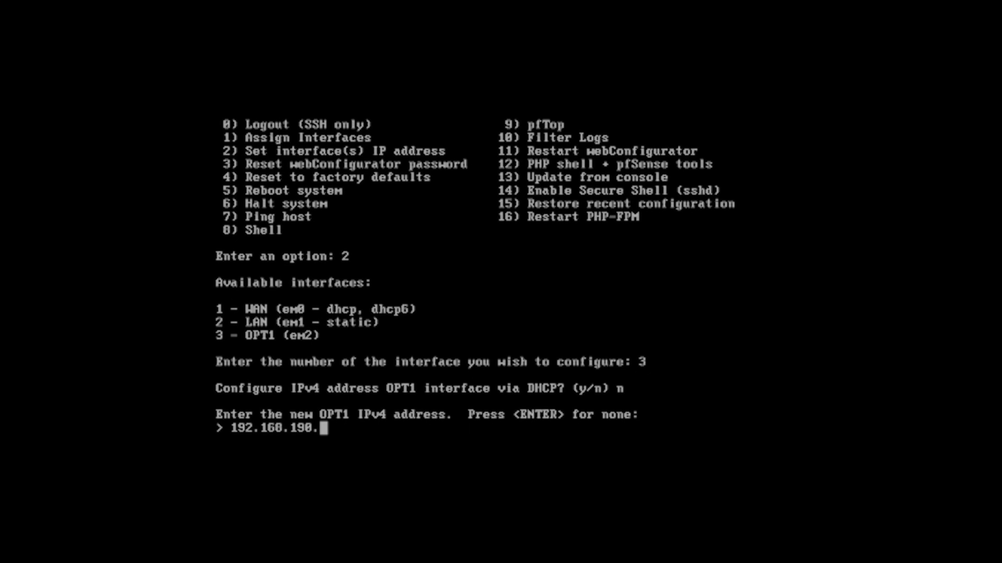
{"action": "type", "text": "10"}
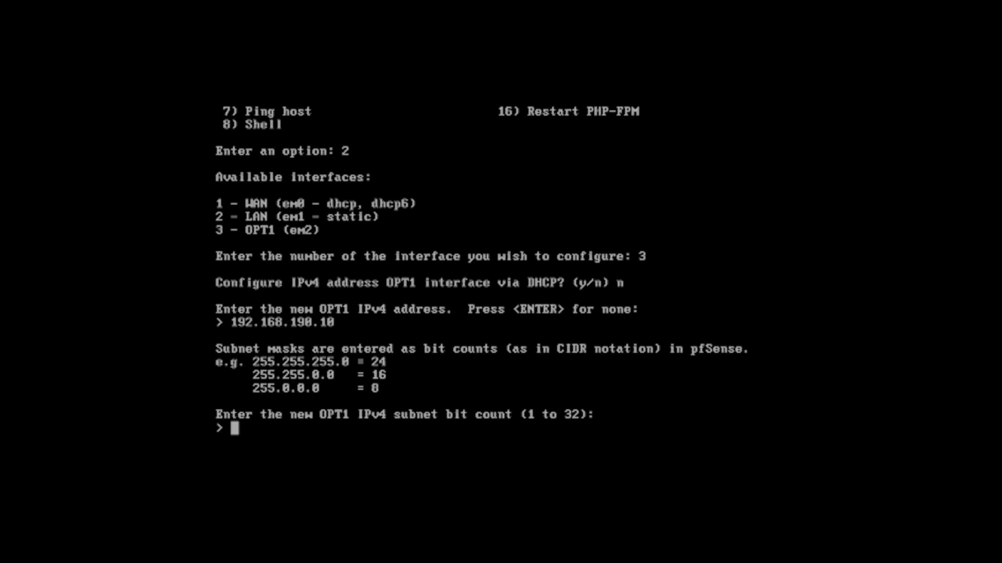
Give OPT1 a 24-bit subnet with no gateway and decline DHCP6
{"action": "type", "text": "24"}
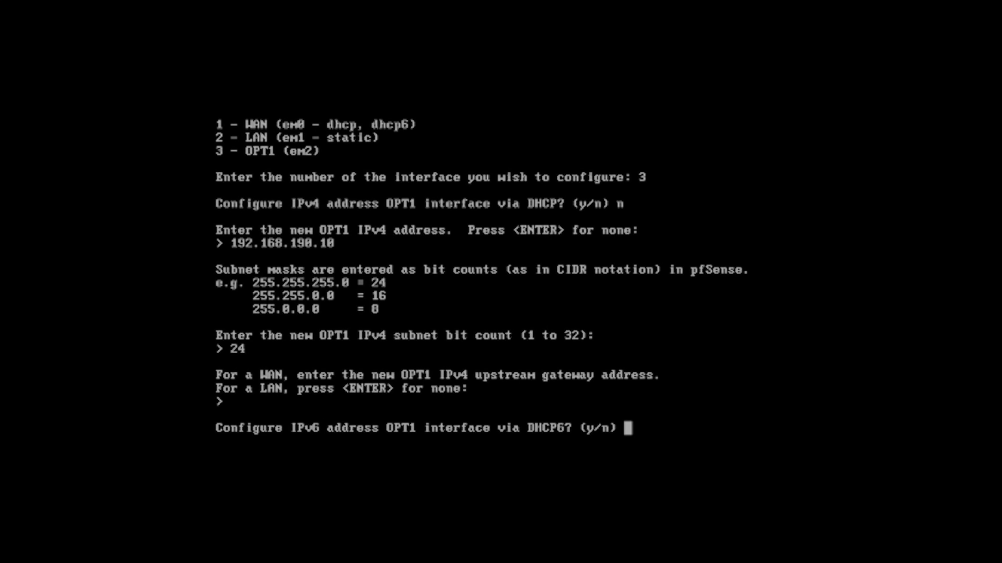
{"action": "type", "text": "n"}
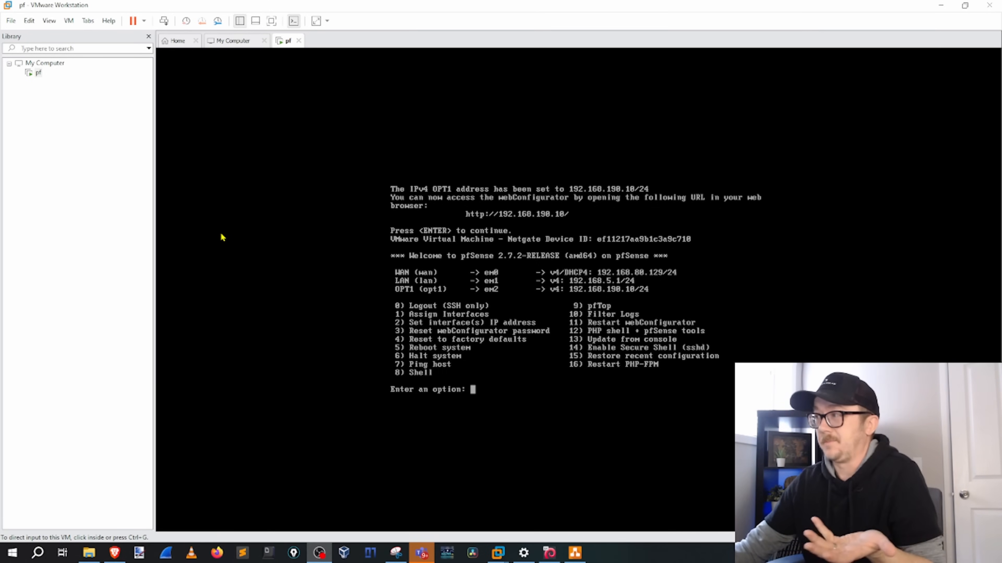
{"action": "mouse_move", "coordinate": [592, 278]}
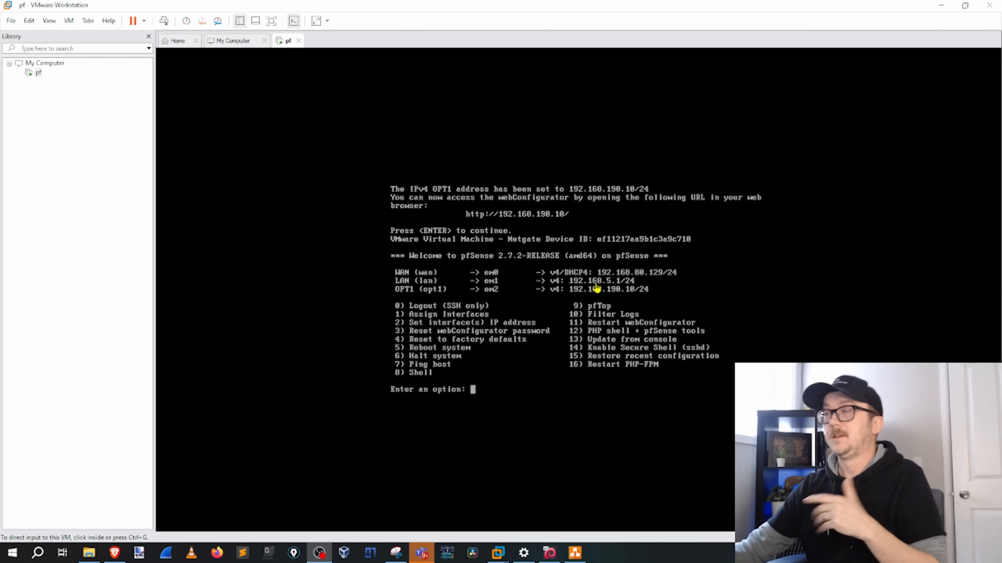
{"action": "mouse_move", "coordinate": [540, 284]}
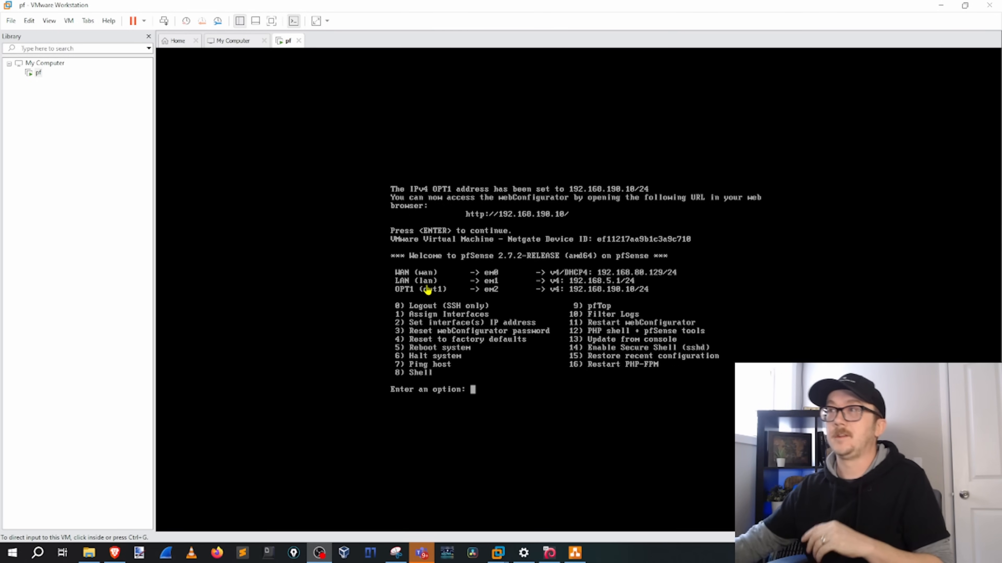
{"action": "mouse_move", "coordinate": [441, 39]}
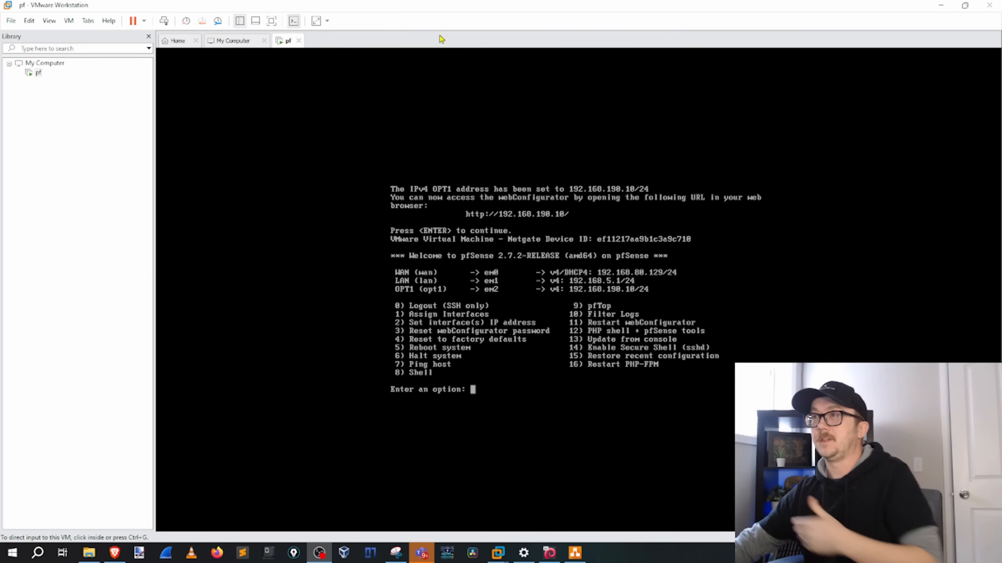